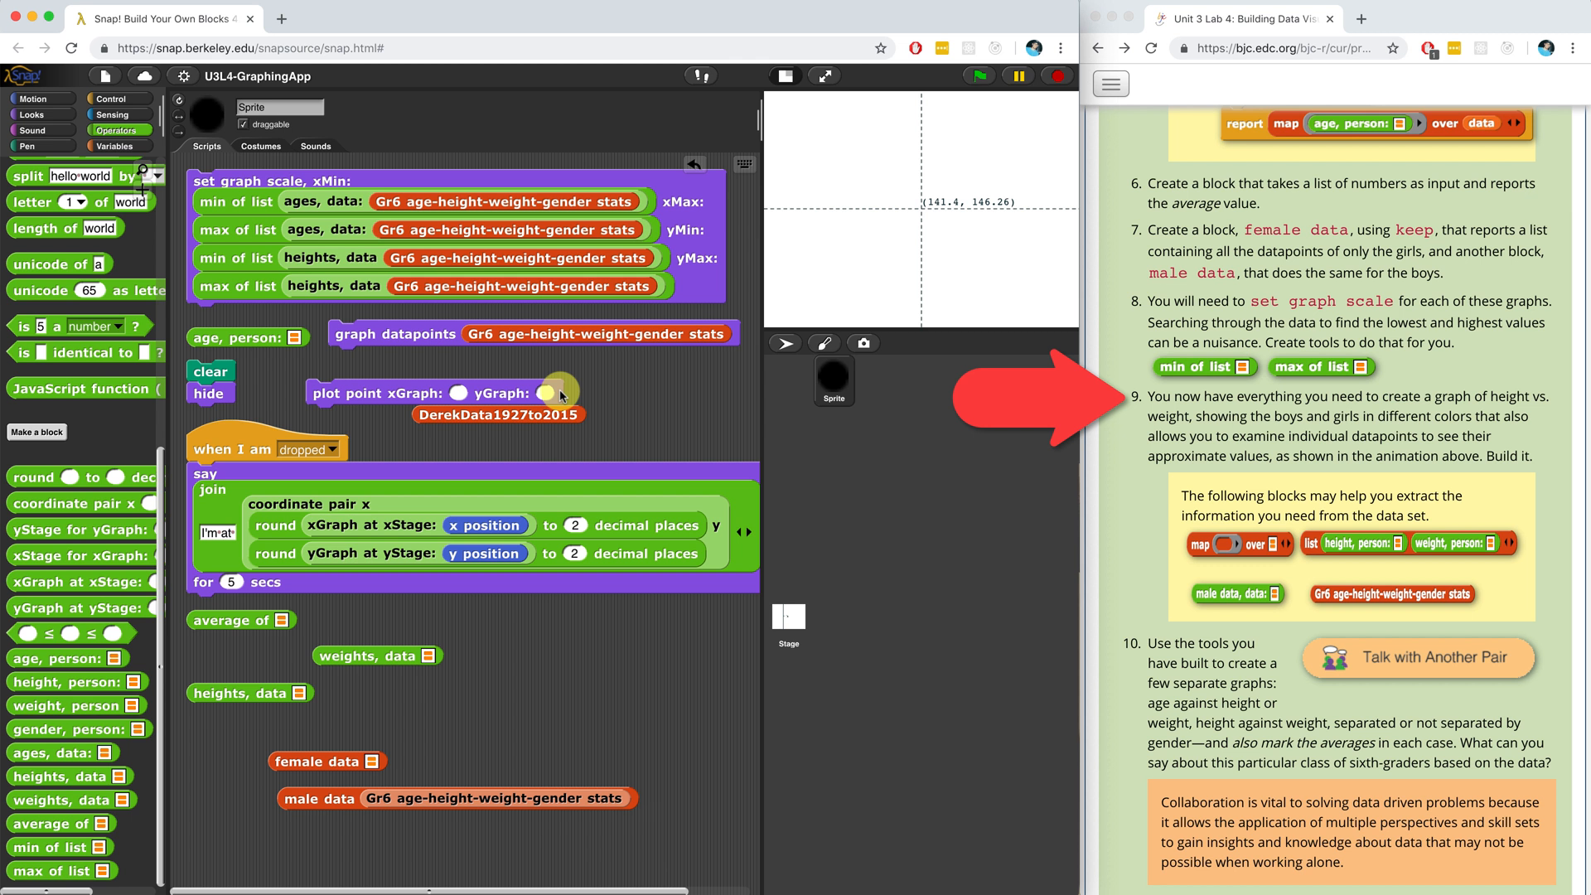
- Edit graph datapoints so plot point gets age, person: item as xGraph and heights, data as yGraph
right_click(395, 334)
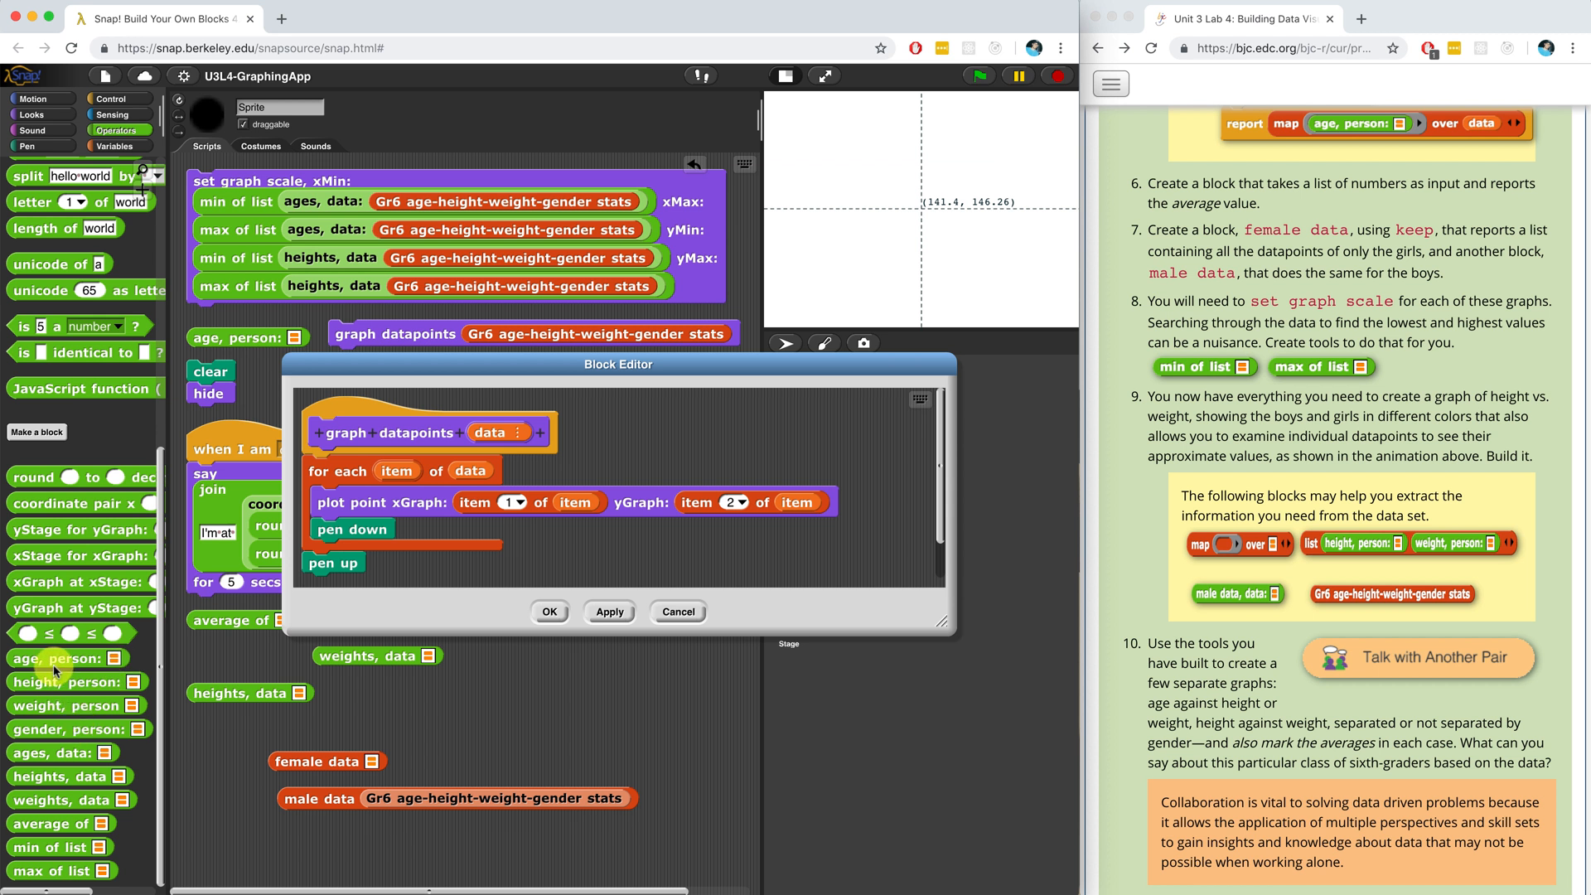
left_click_drag(68, 658, 625, 545)
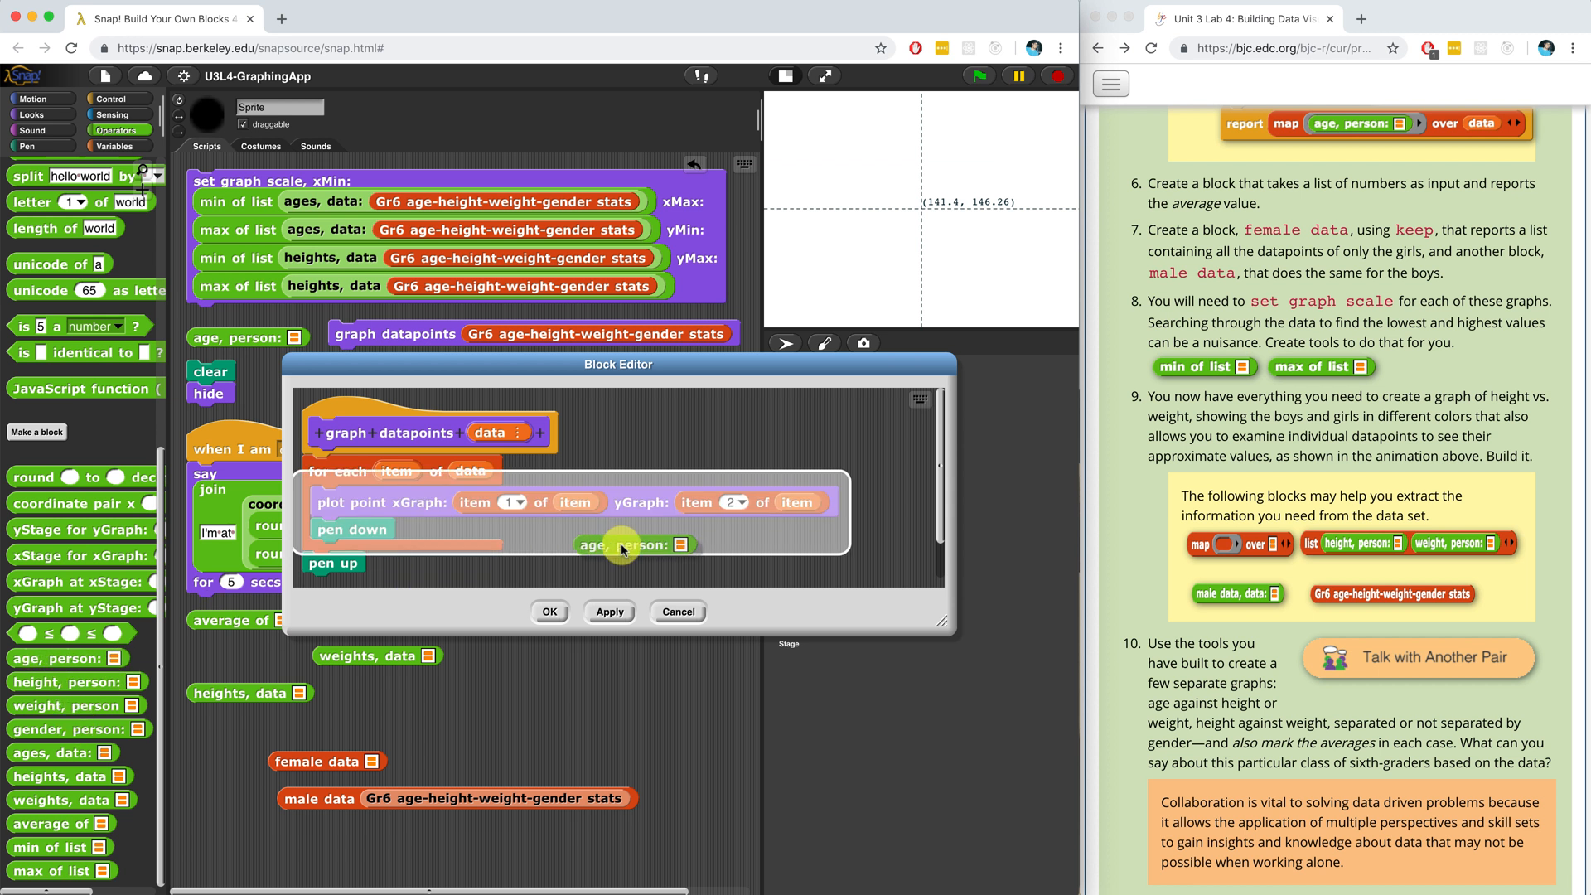
left_click_drag(621, 545, 618, 456)
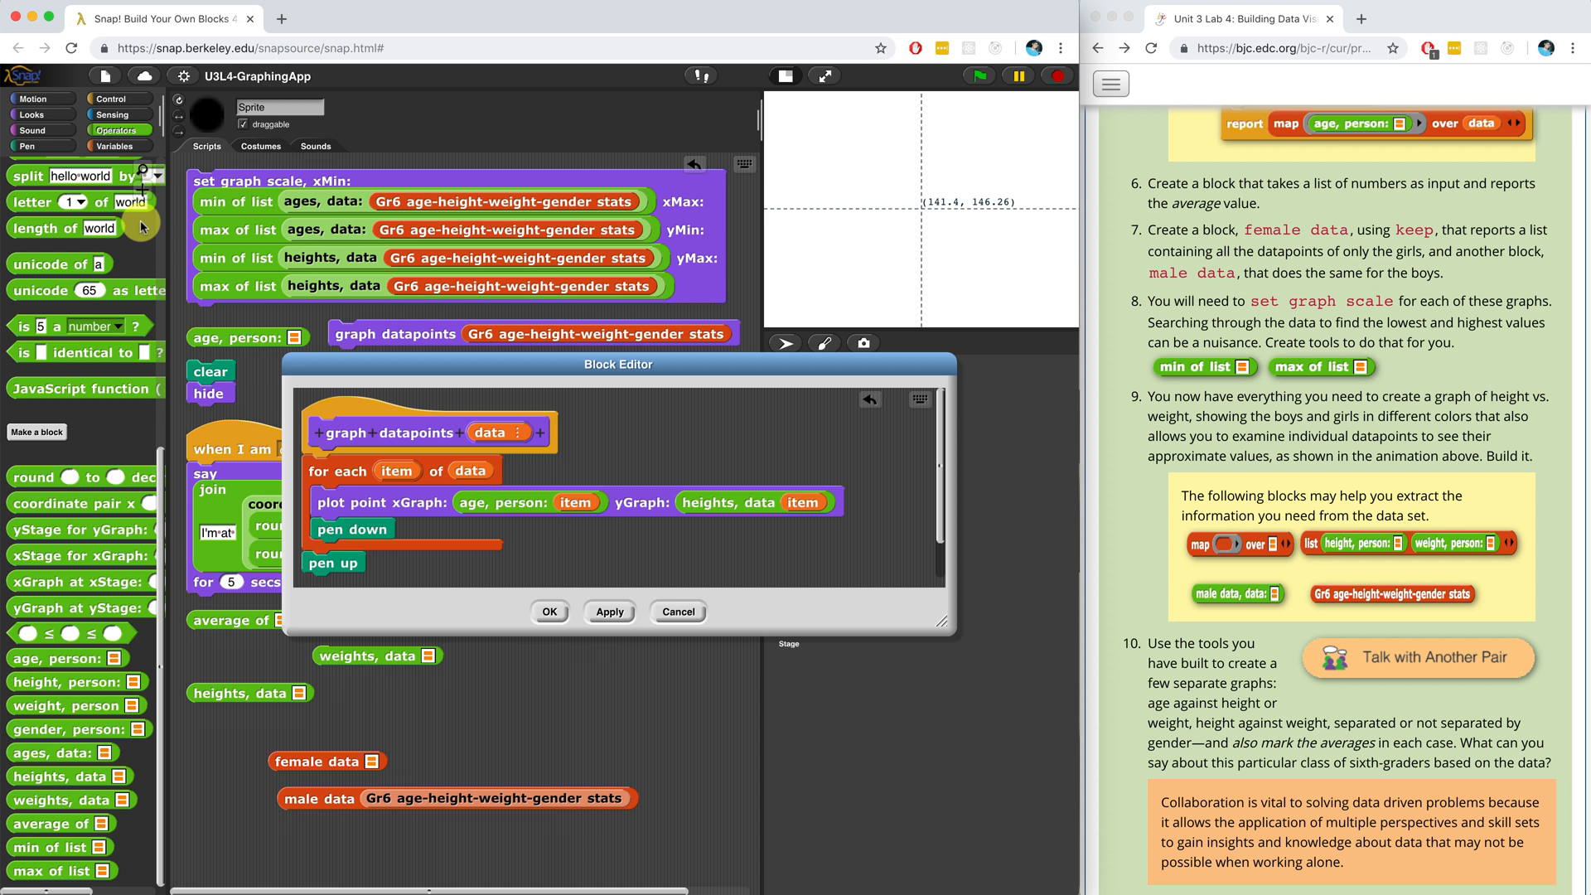
mouse_move(346, 401)
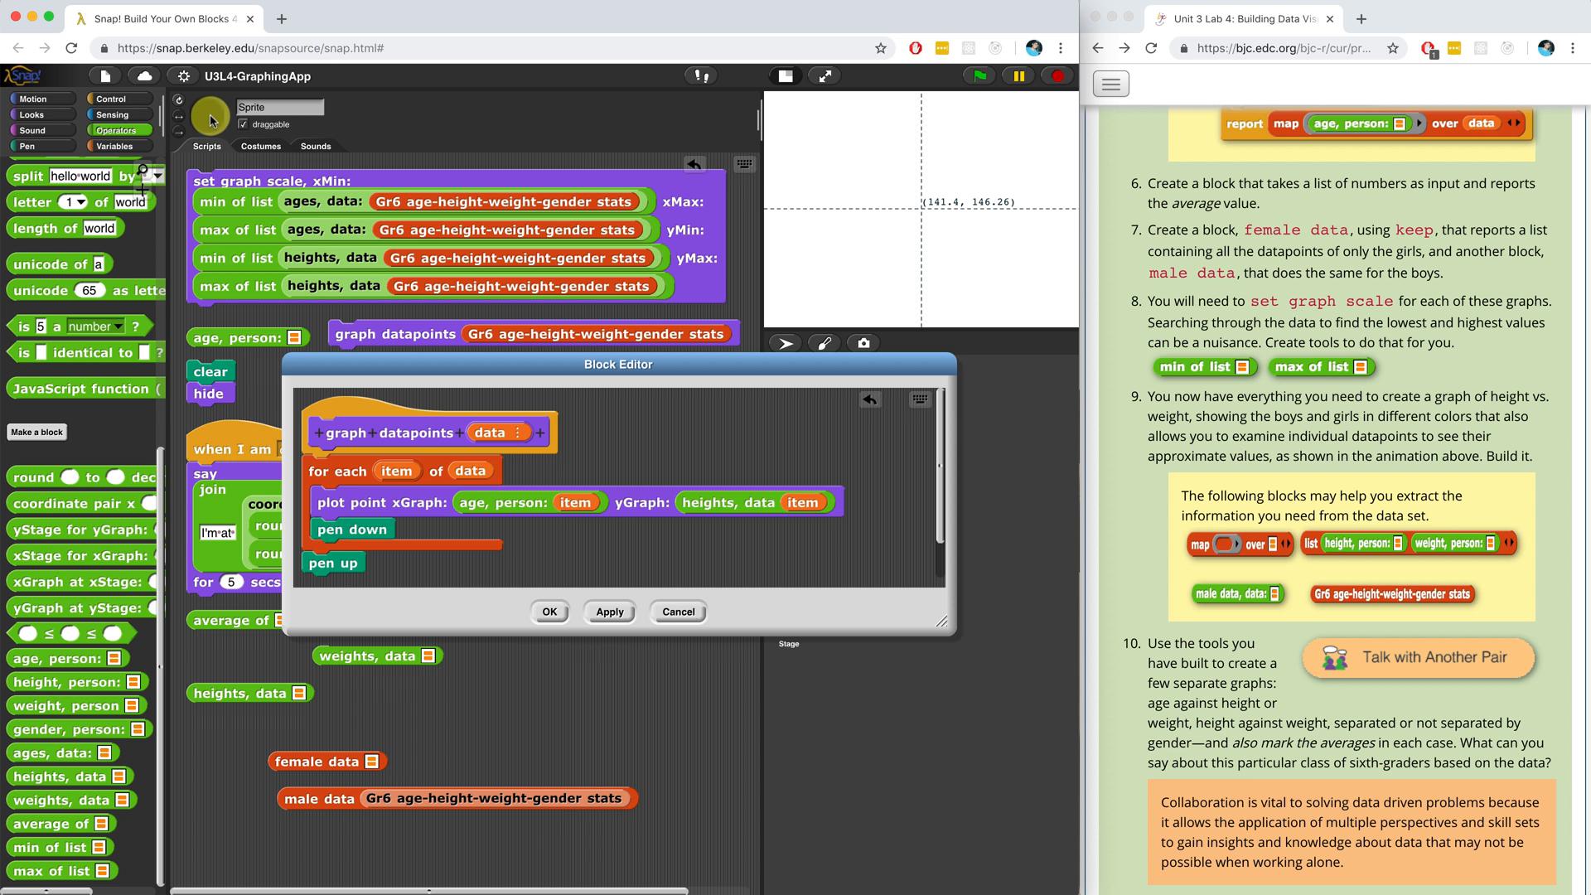
- Add an if-else in the loop whose test compares gender, person: item with M
left_click(109, 98)
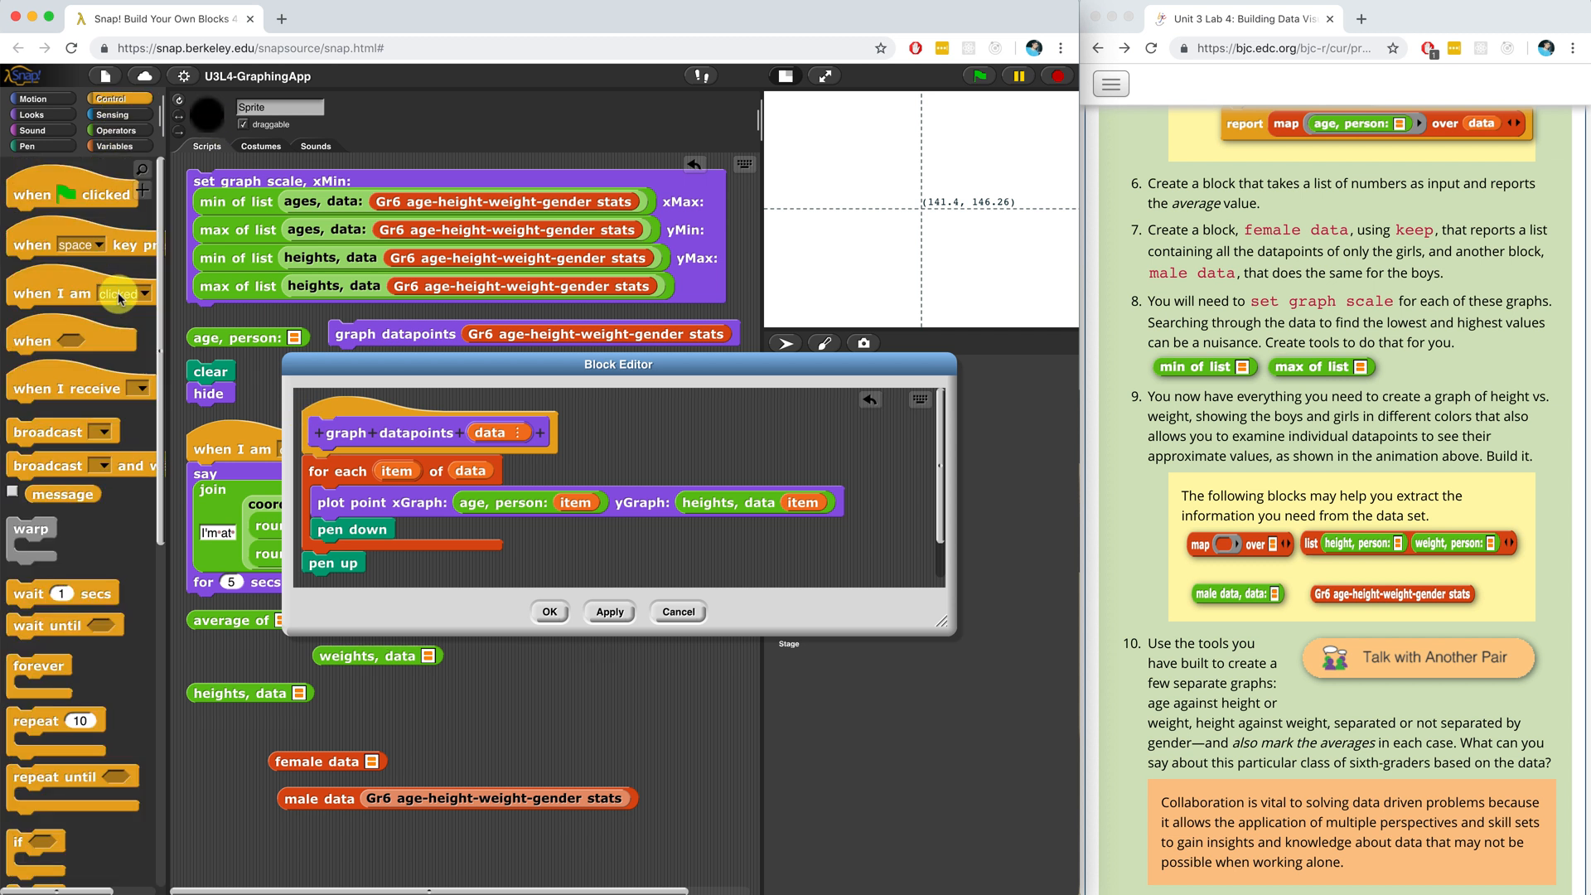
scroll("down", 3)
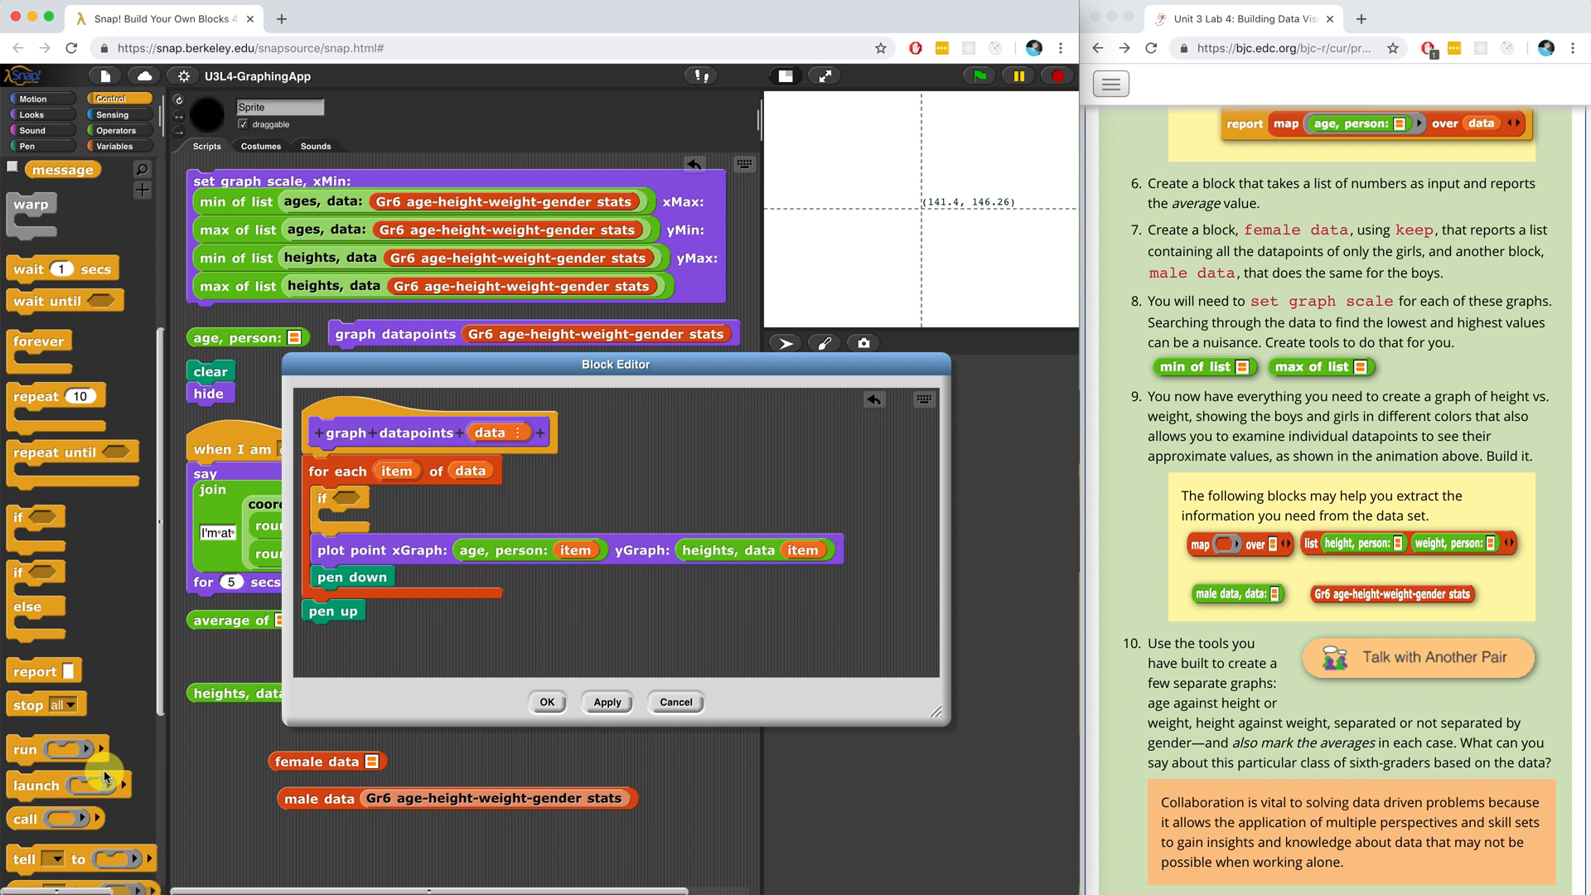
left_click(116, 130)
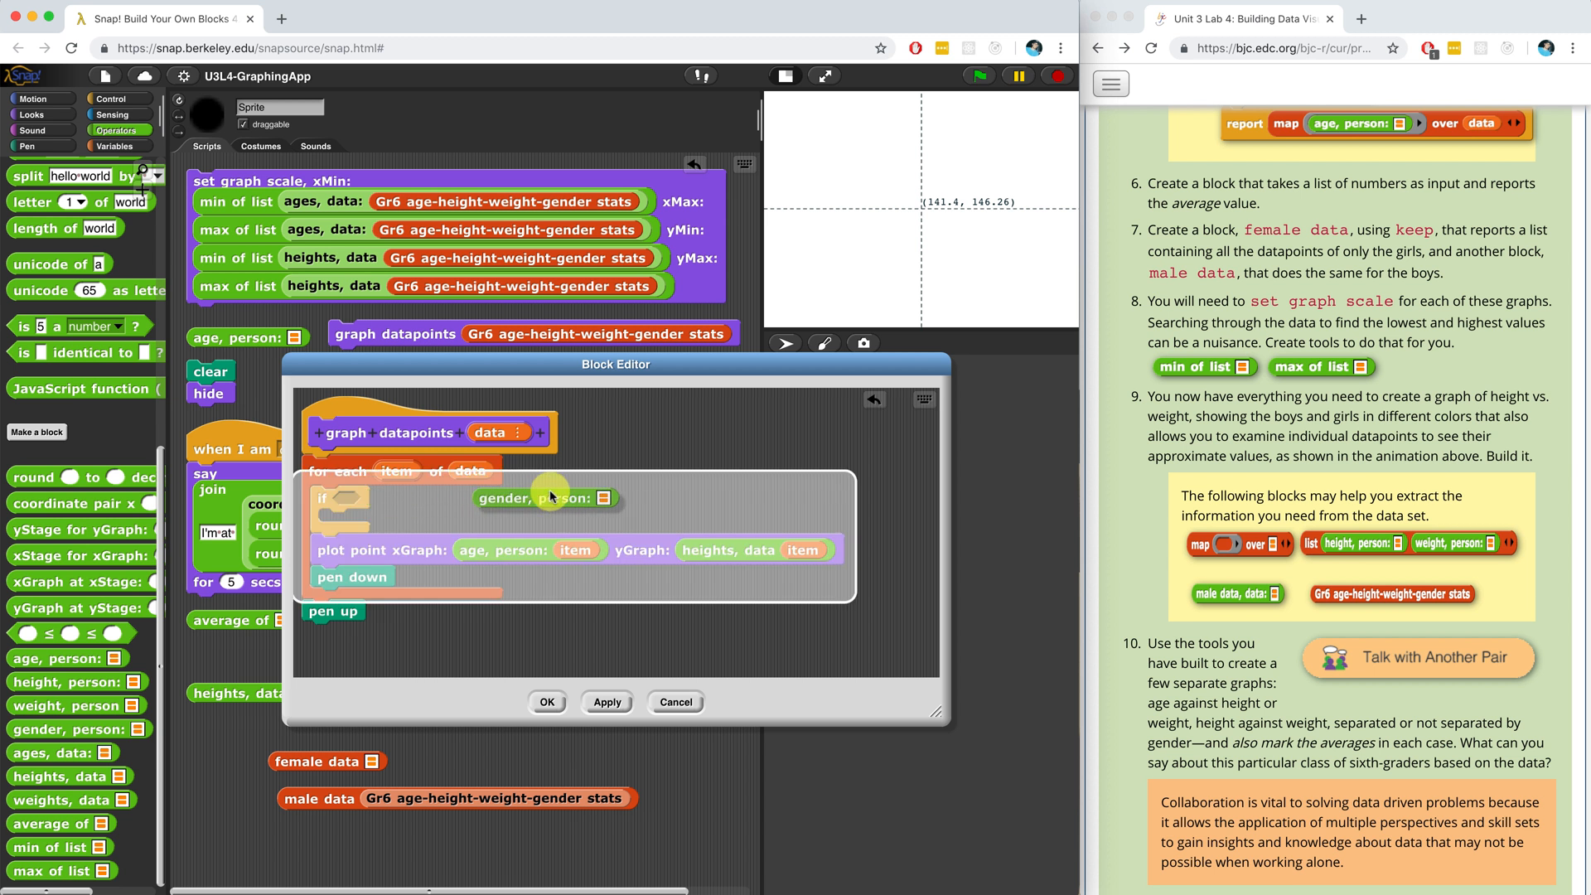
left_click_drag(548, 497, 689, 449)
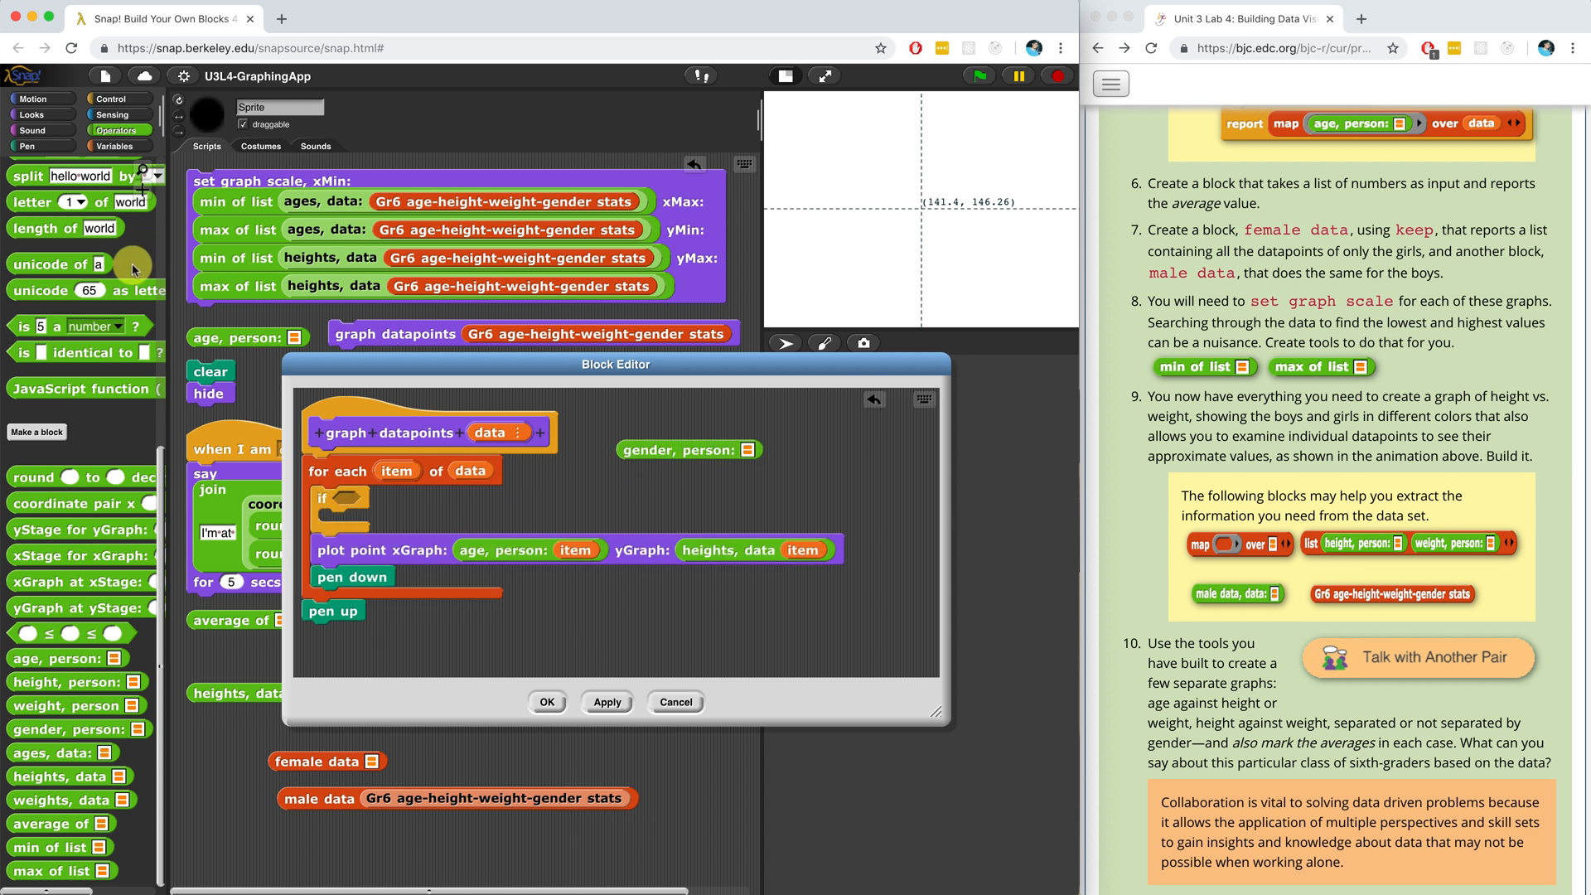
left_click(114, 130)
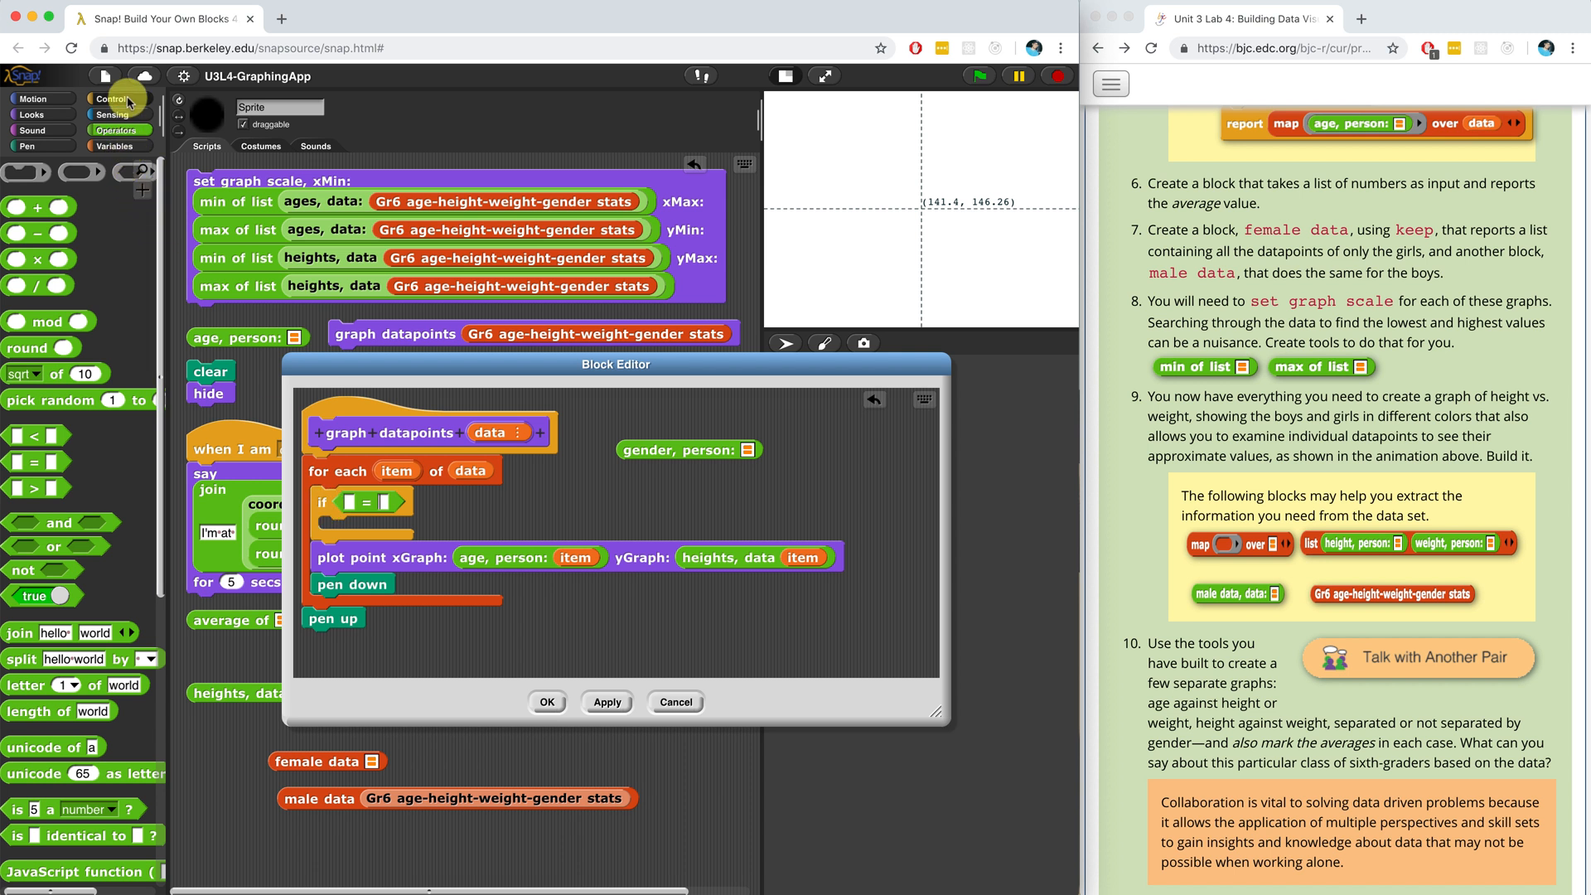
left_click(114, 98)
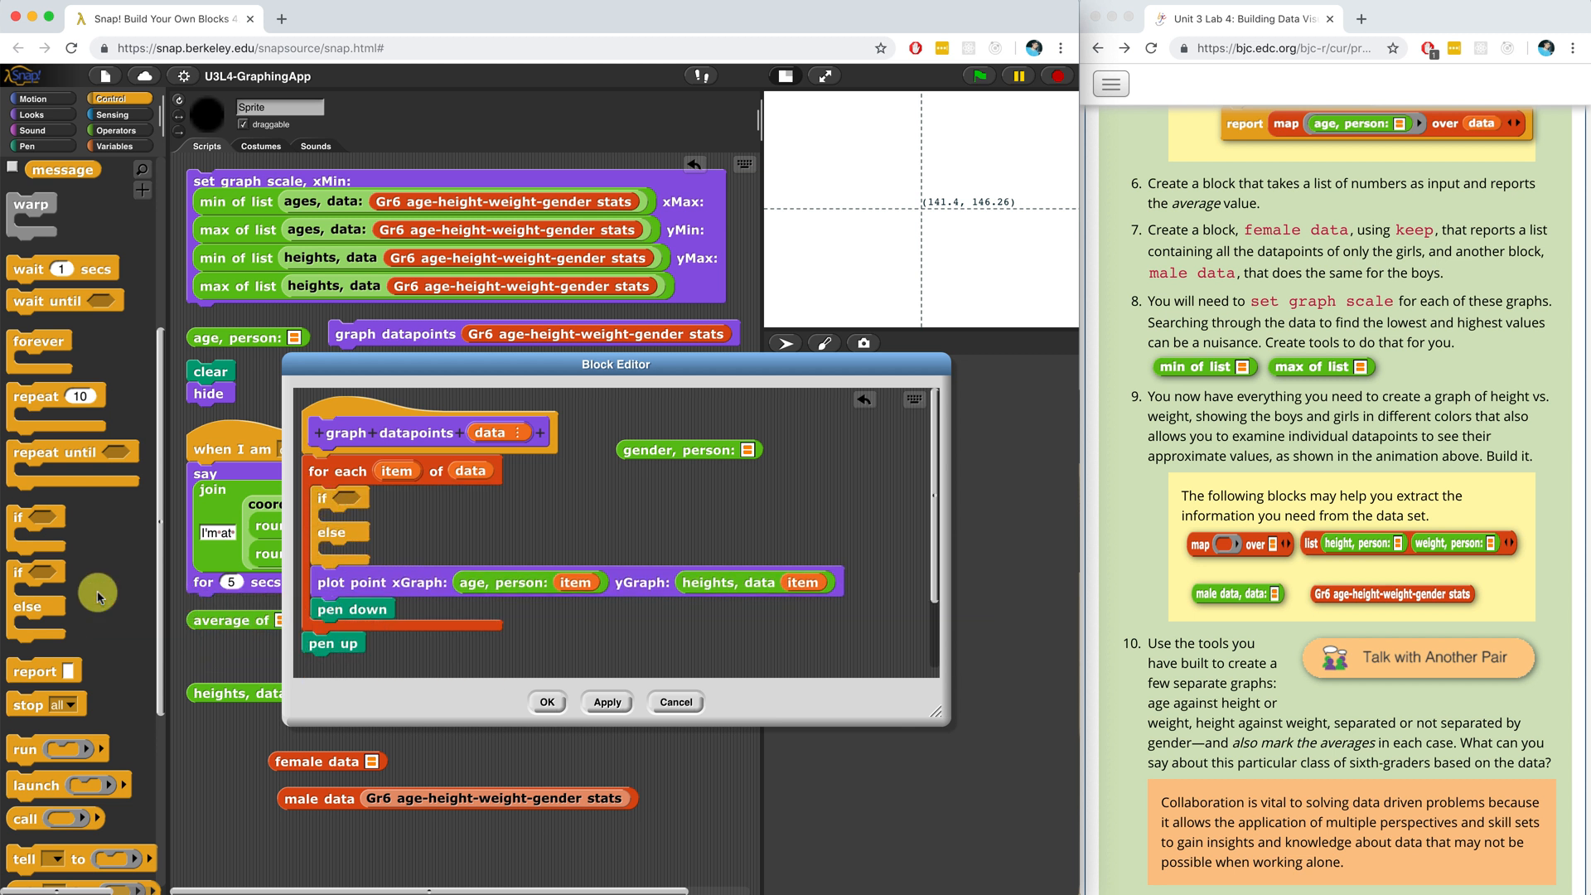
mouse_move(236, 432)
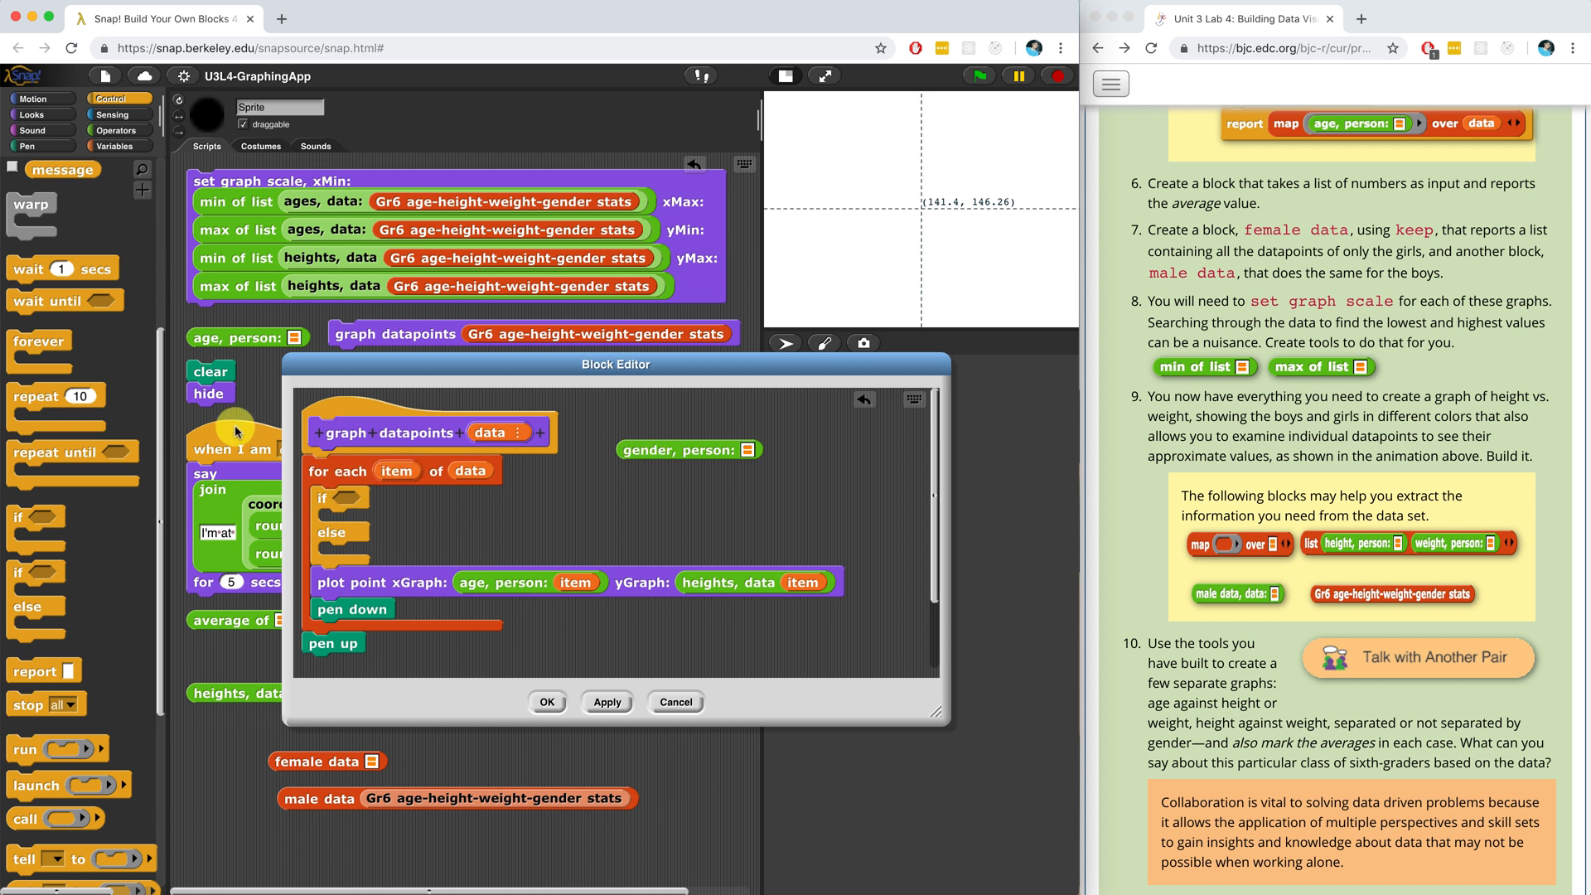
- Put a switch to costume block in the if branch and look at its costume choices
left_click(116, 130)
type("M")
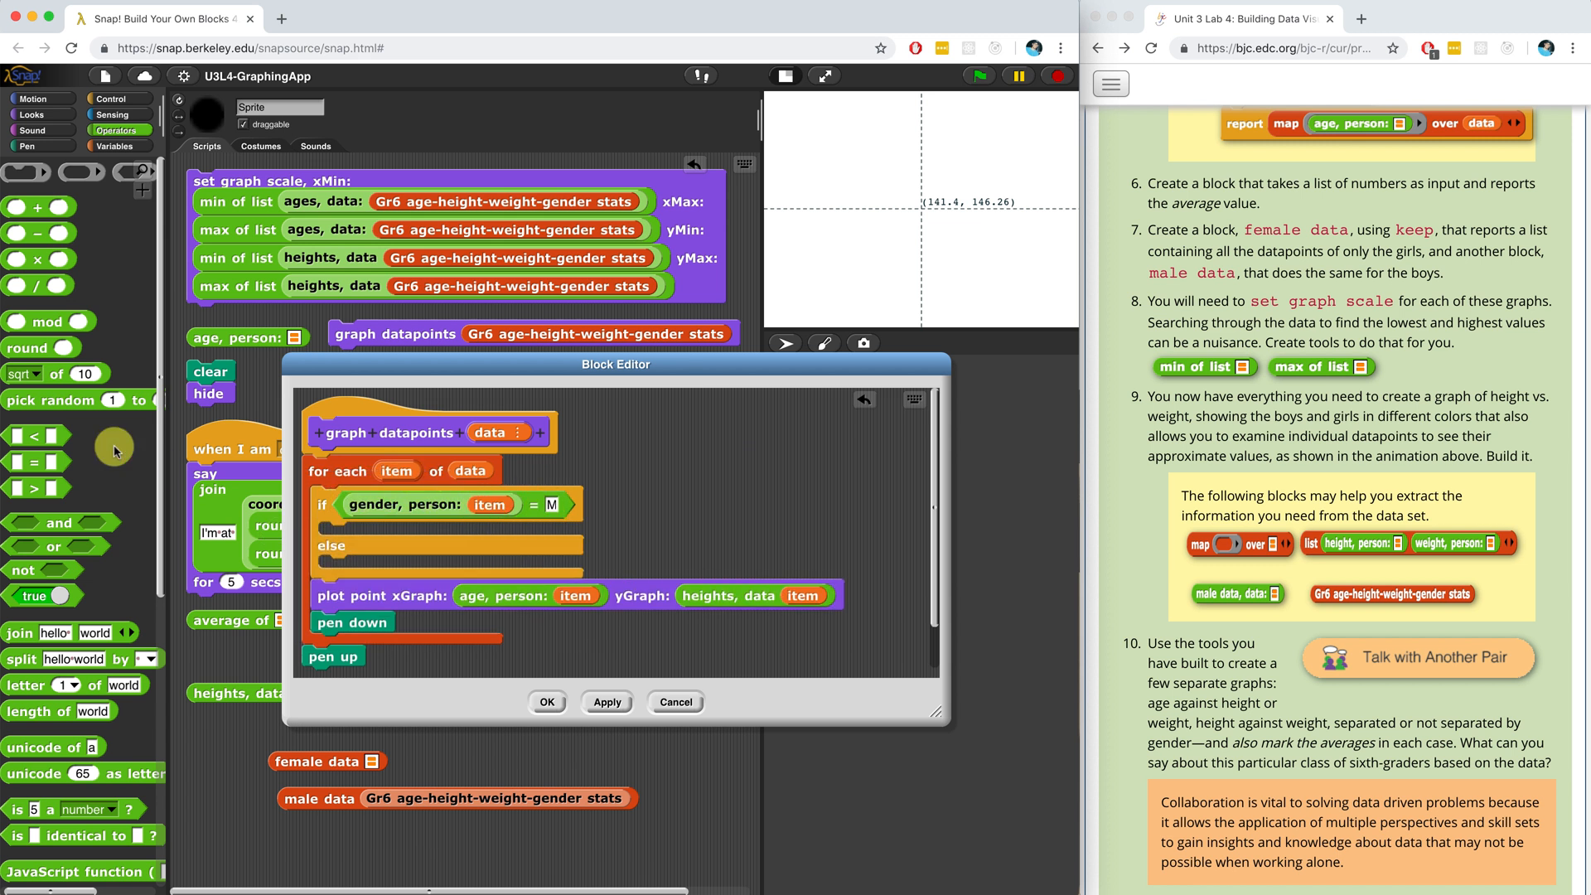
left_click(31, 115)
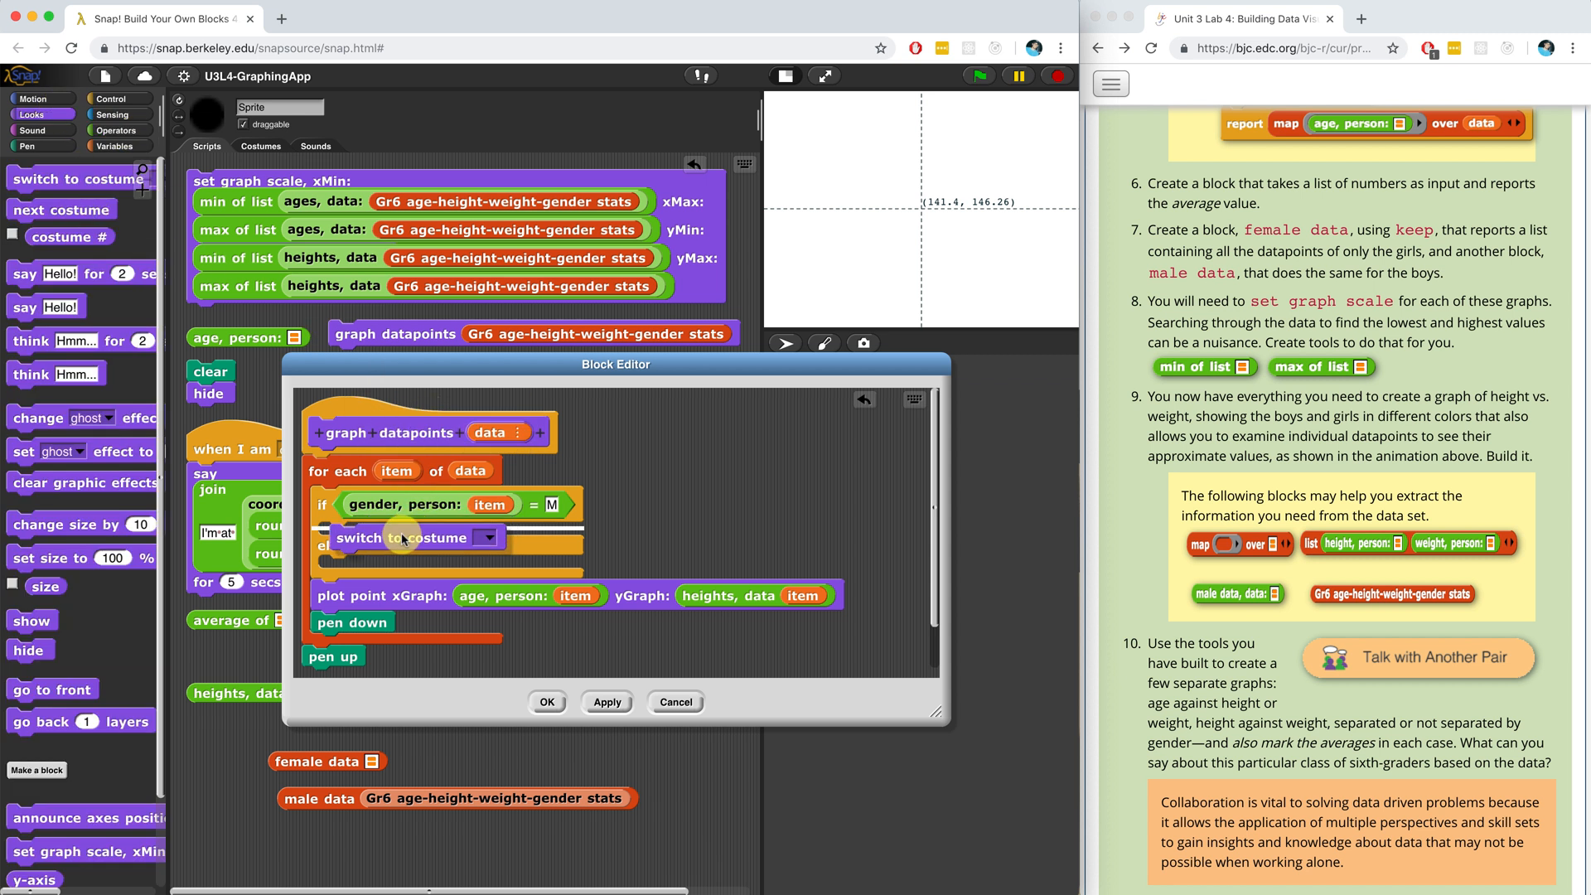
left_click(487, 537)
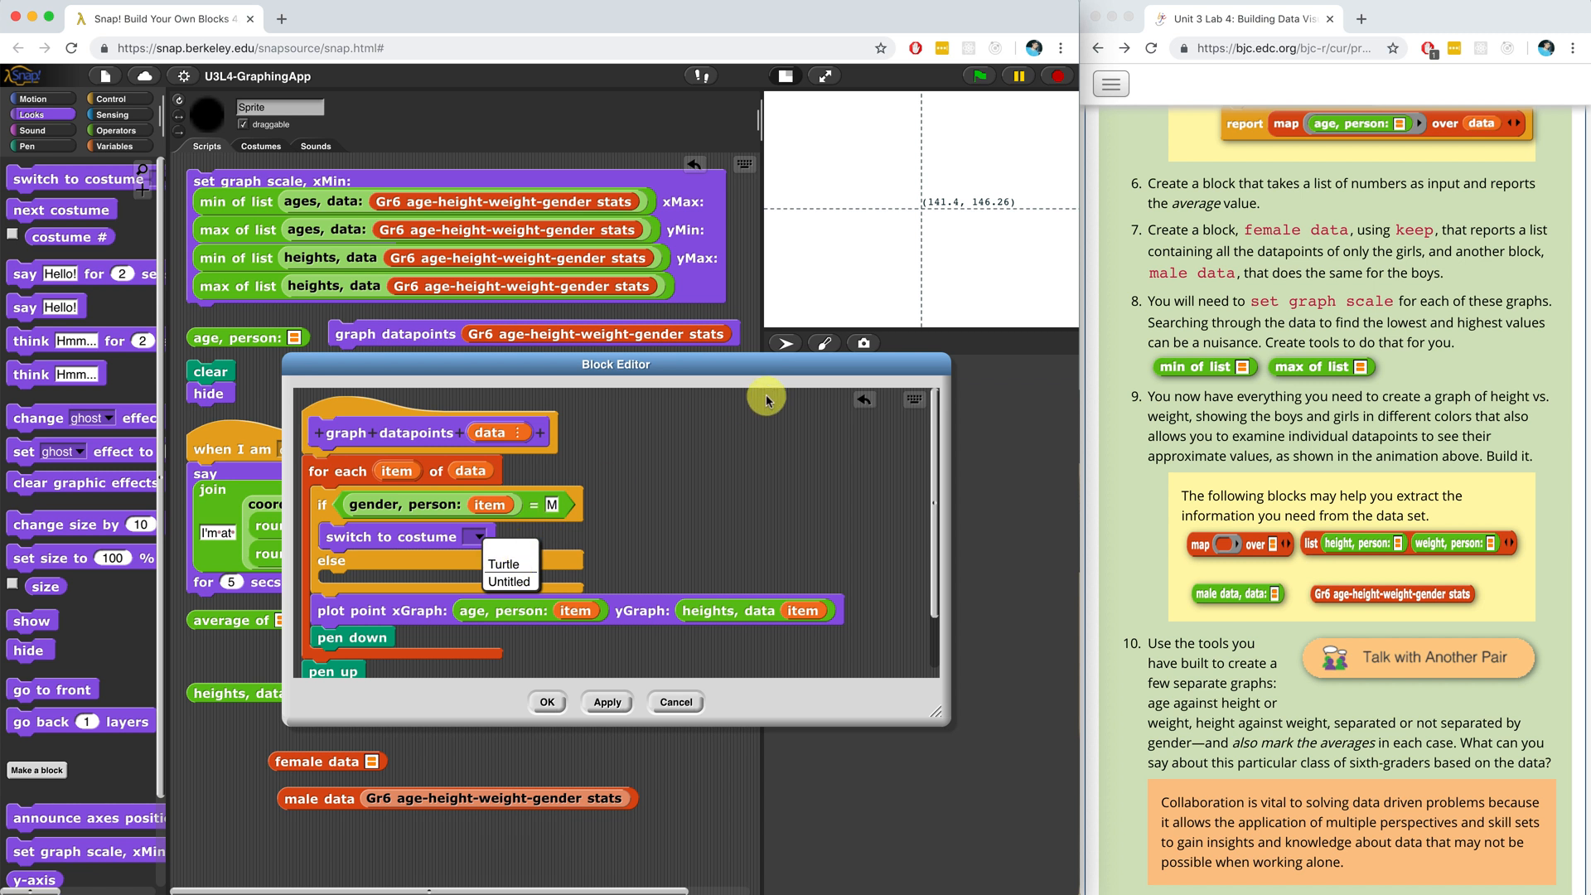
mouse_move(508, 582)
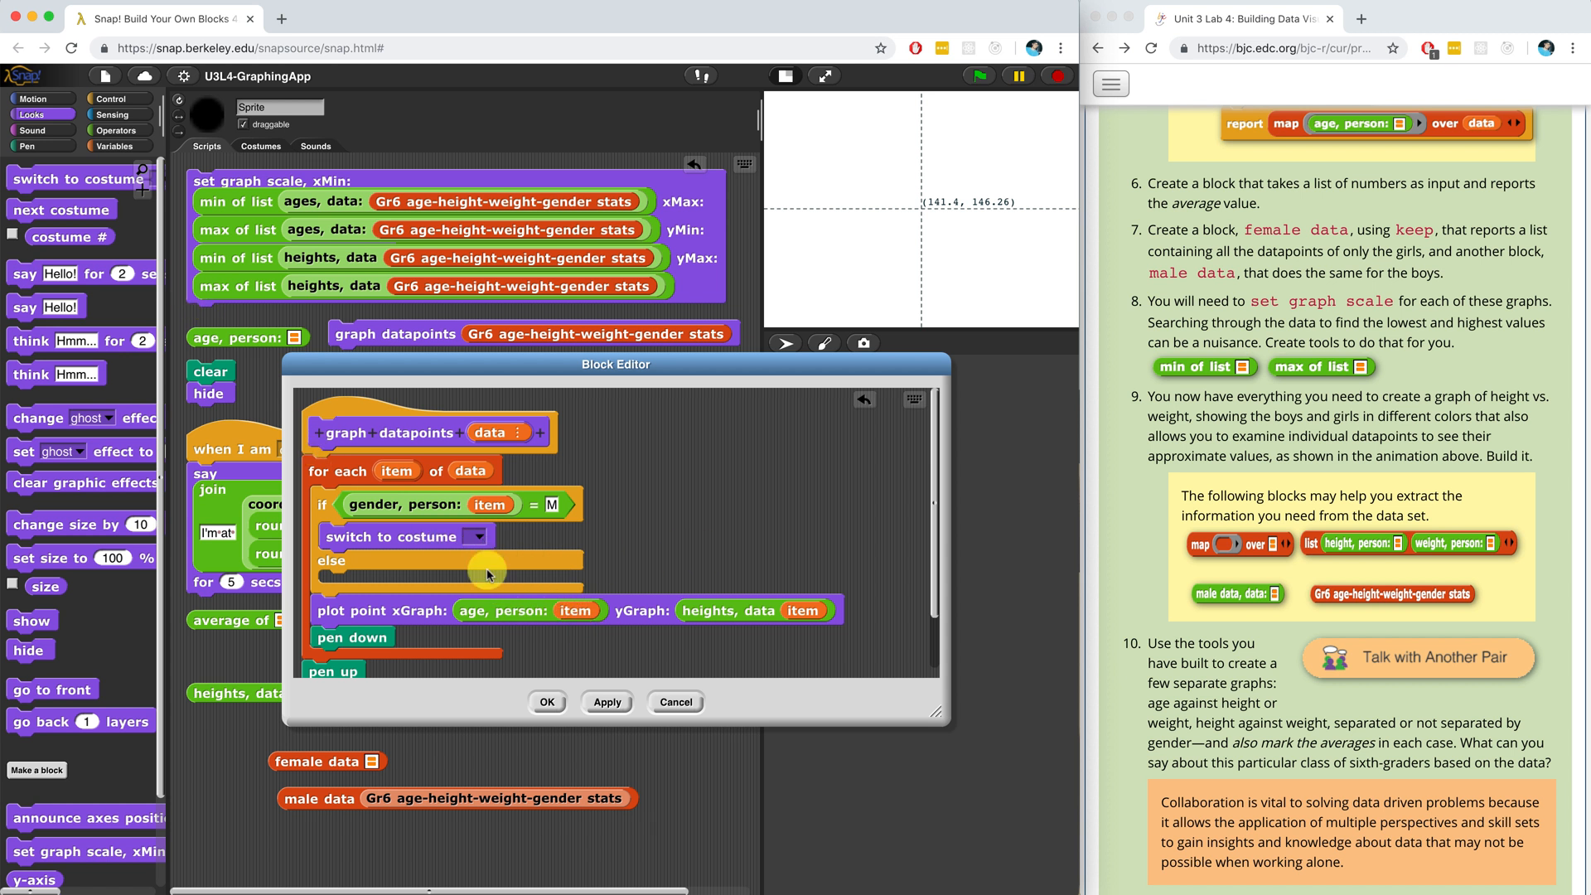
- Put a duplicate switch to costume in the else branch and detach pen down and pen up
left_click_drag(938, 715, 928, 792)
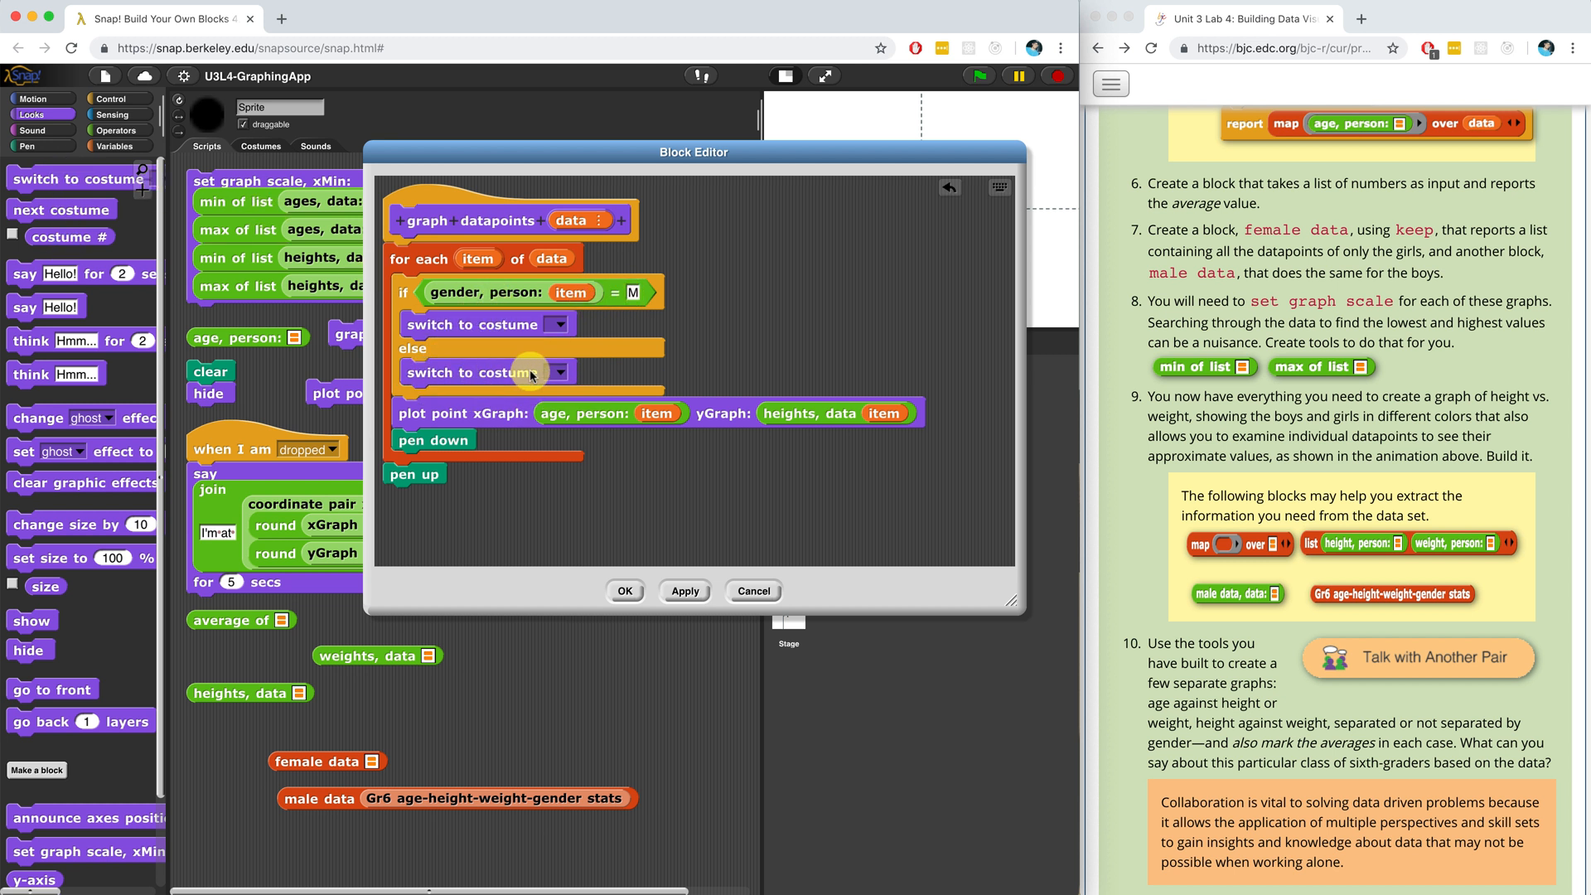
mouse_move(544, 363)
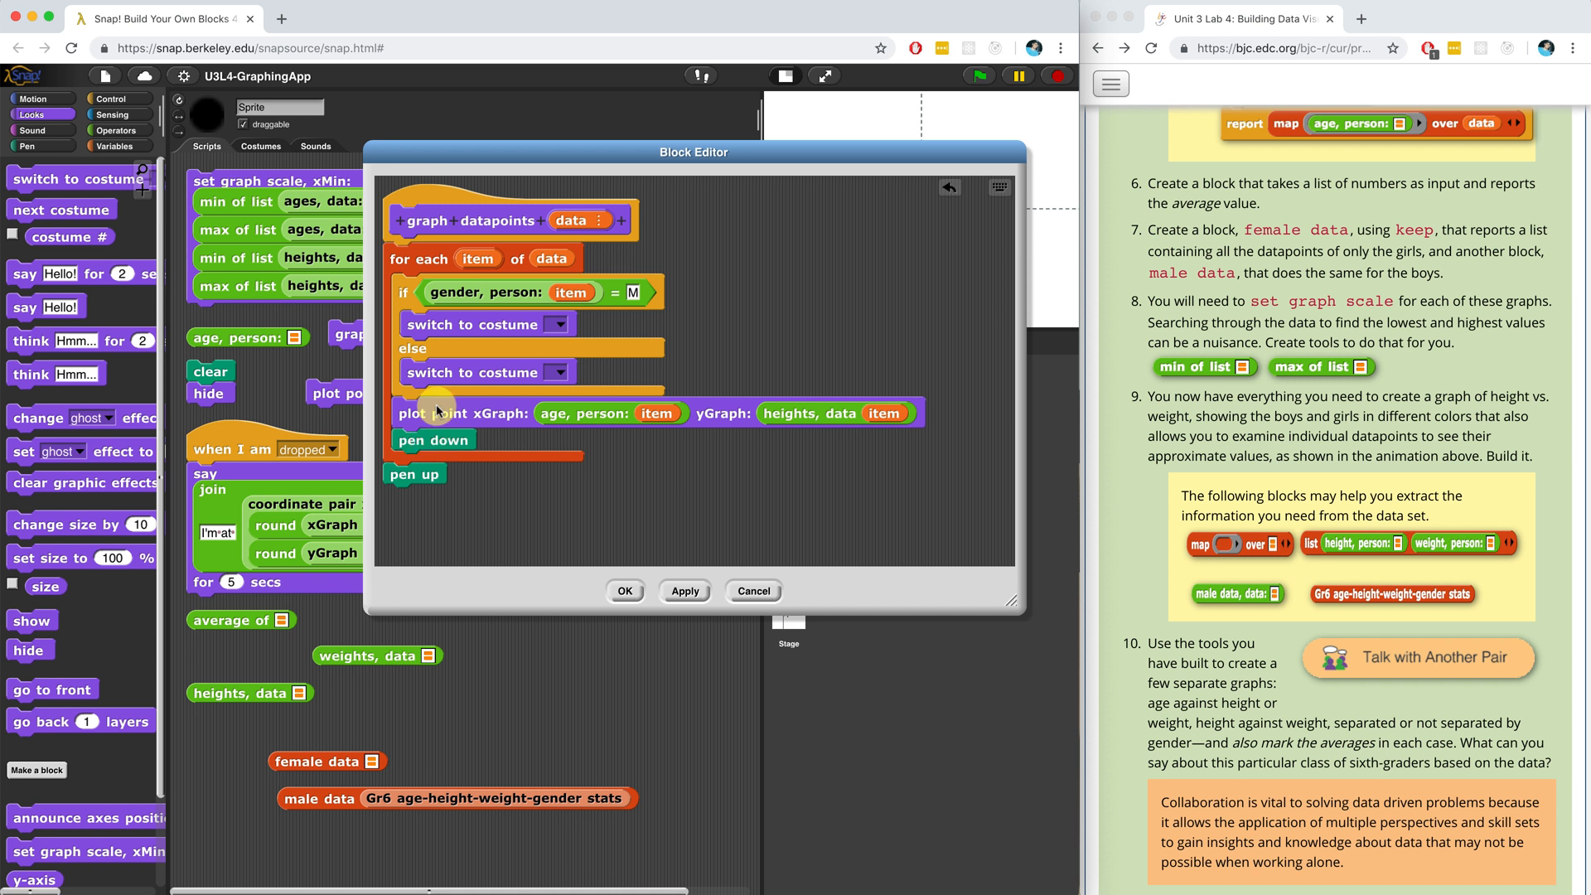
mouse_move(434, 325)
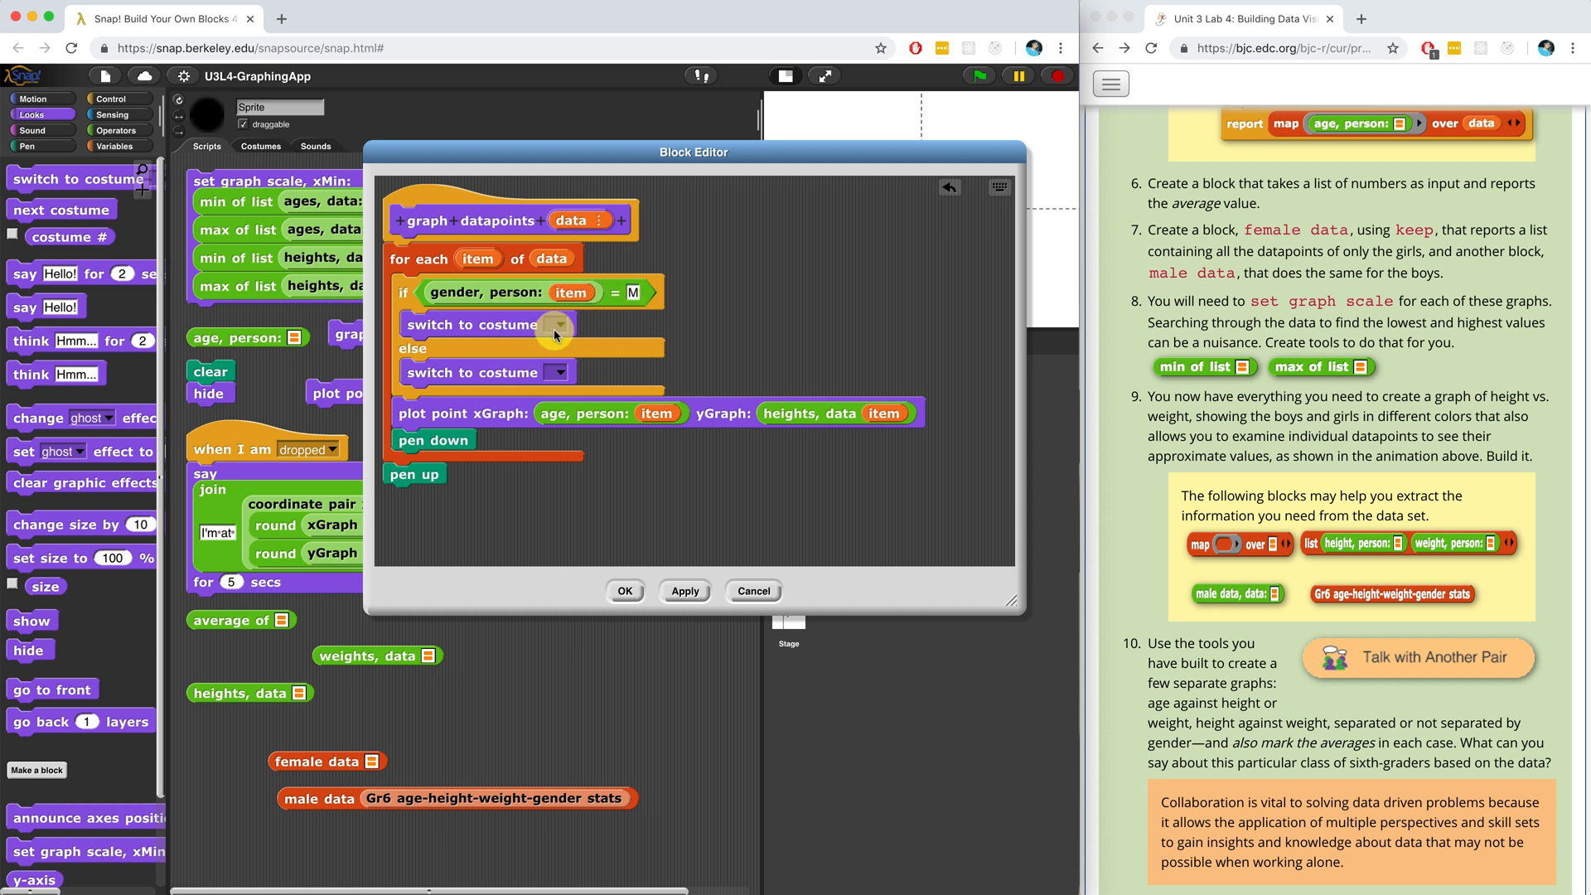
mouse_move(561, 391)
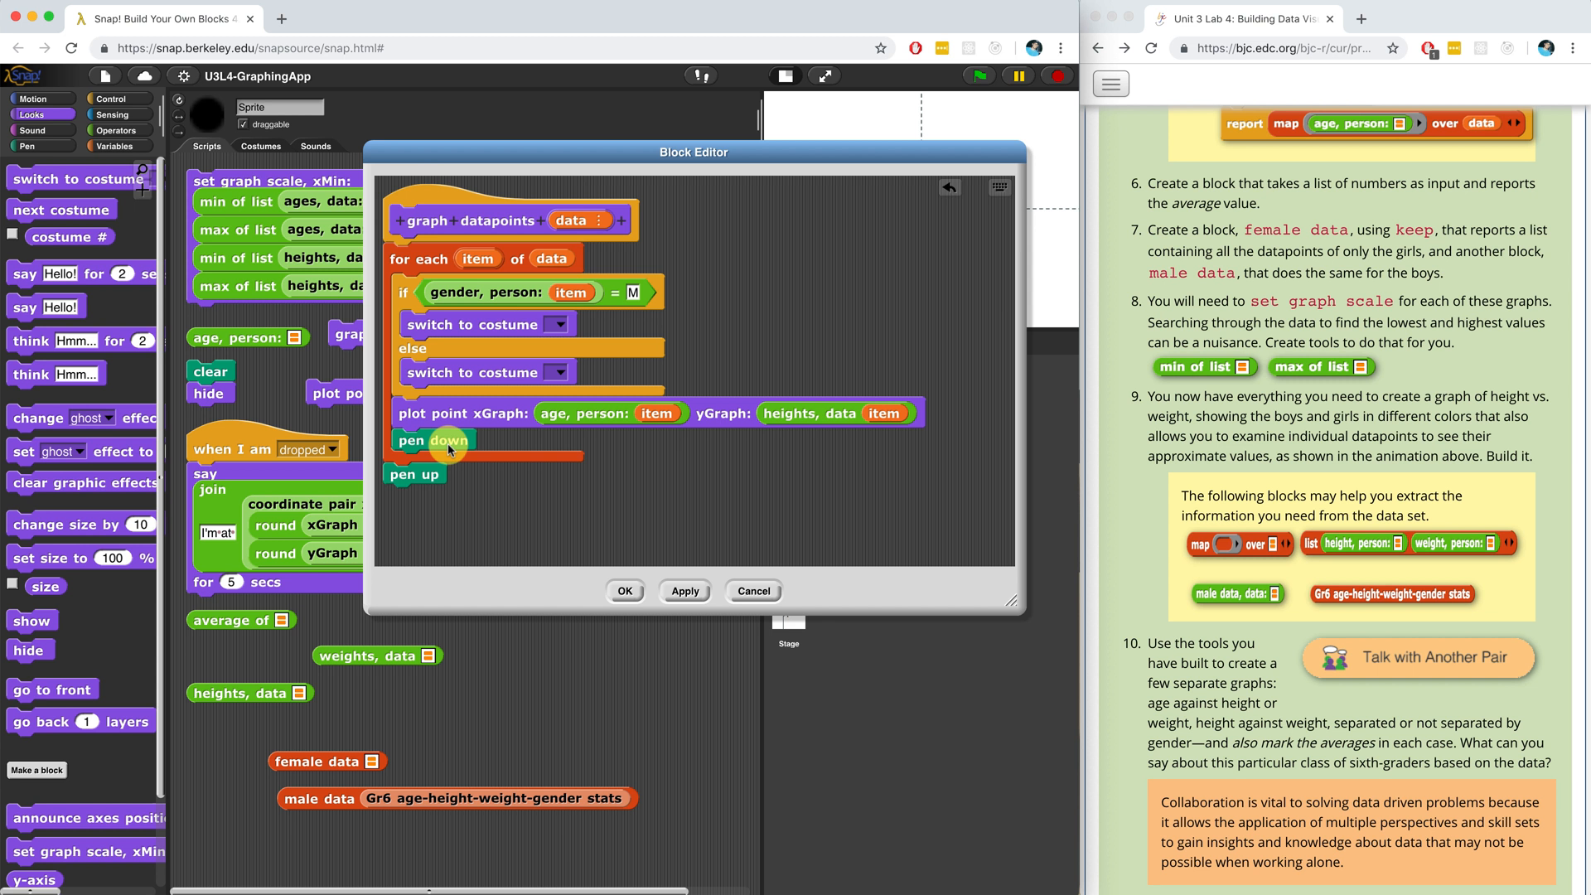
mouse_move(604, 369)
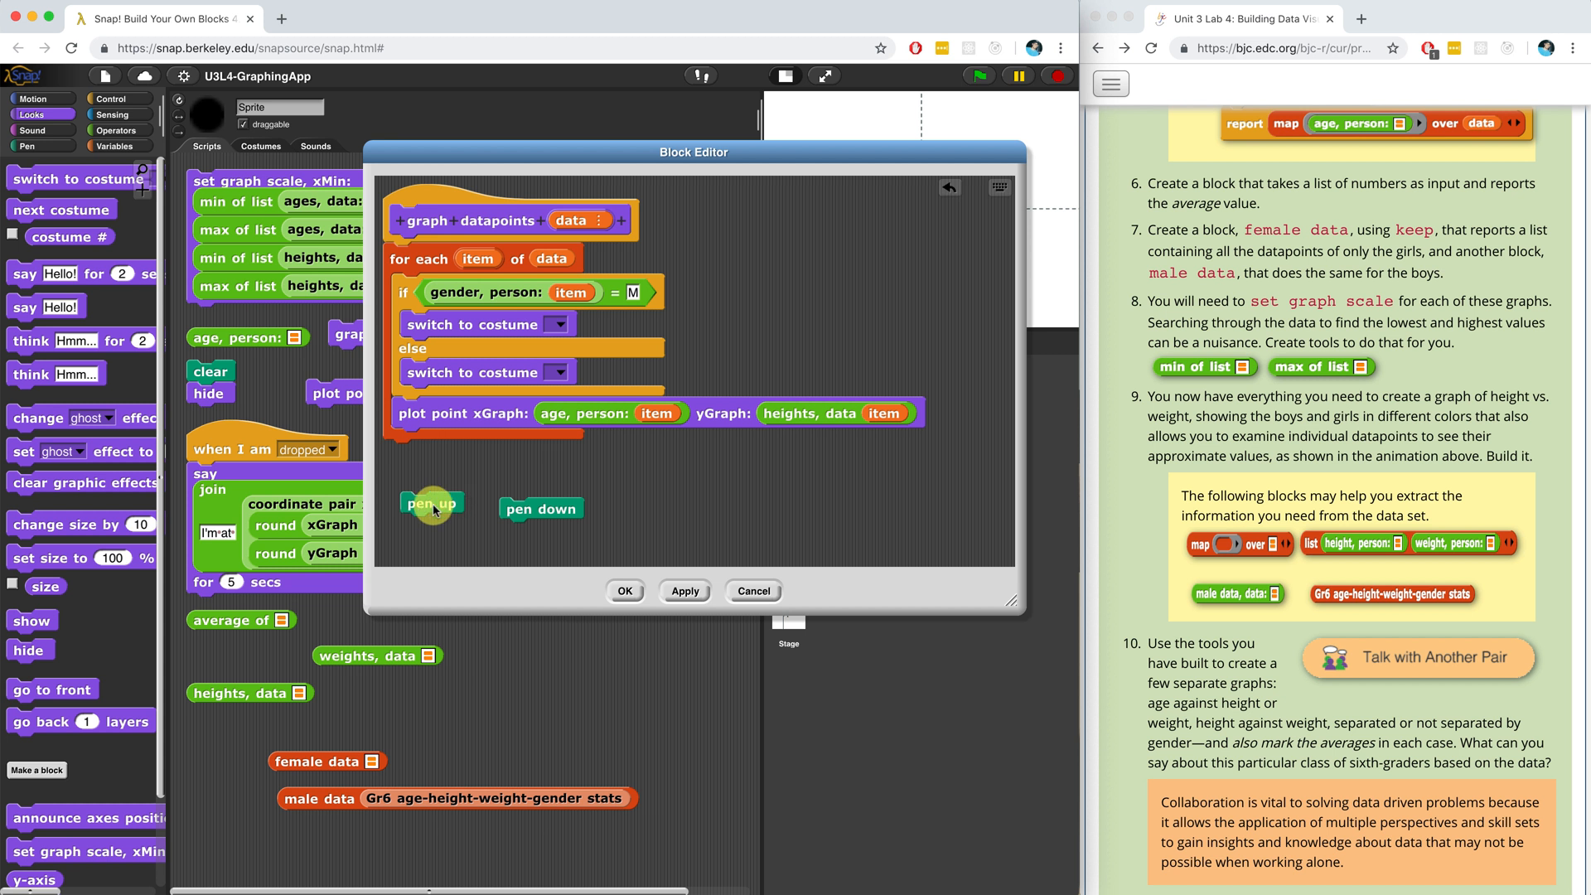
mouse_move(585, 525)
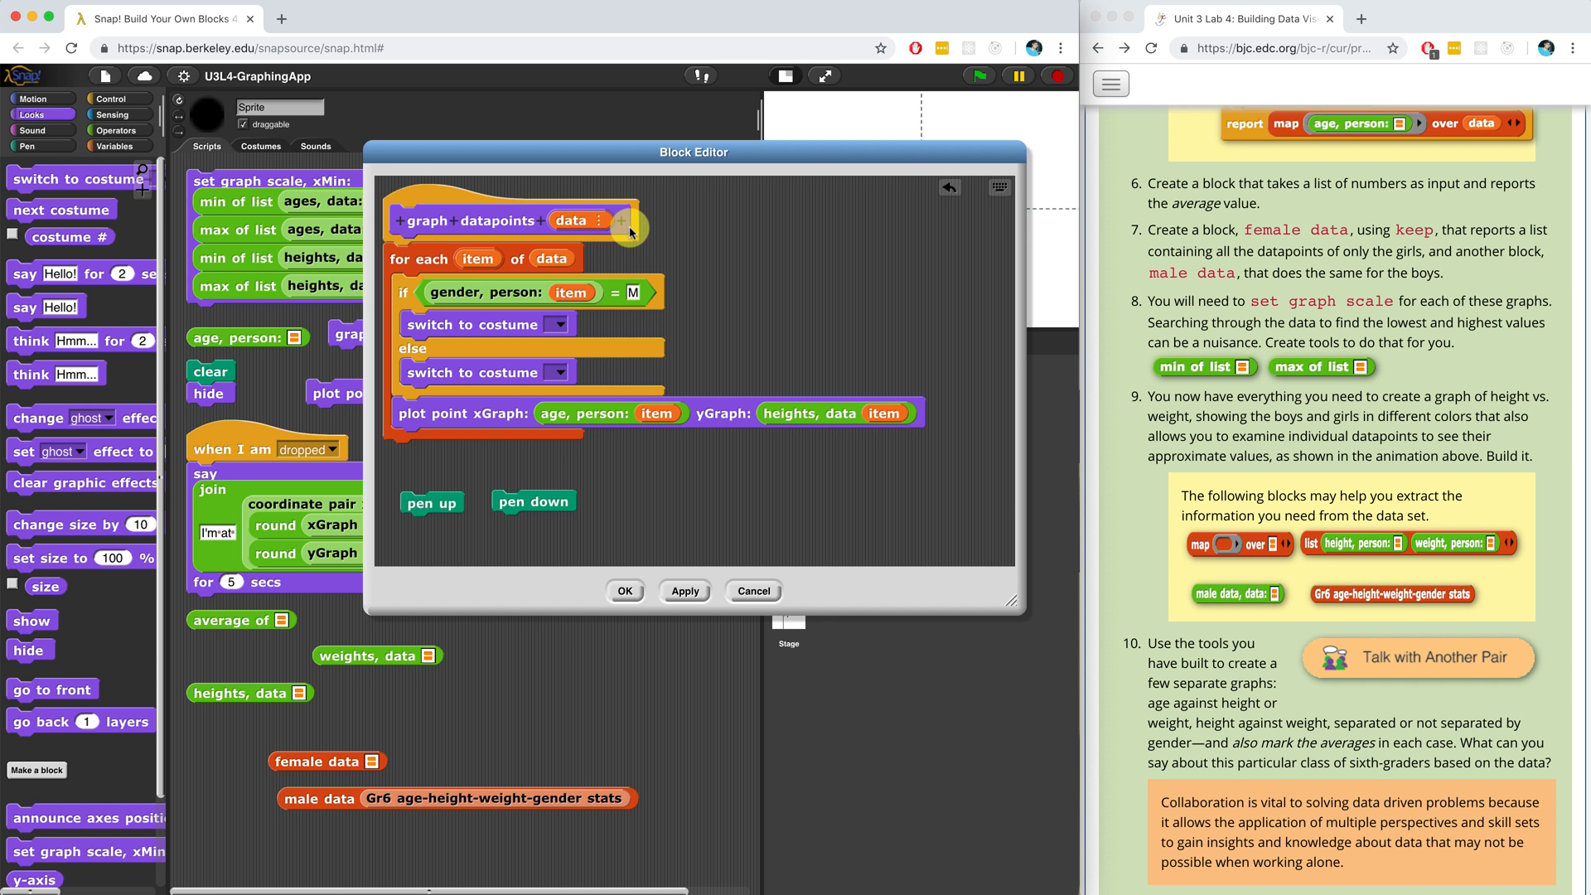
mouse_move(623, 220)
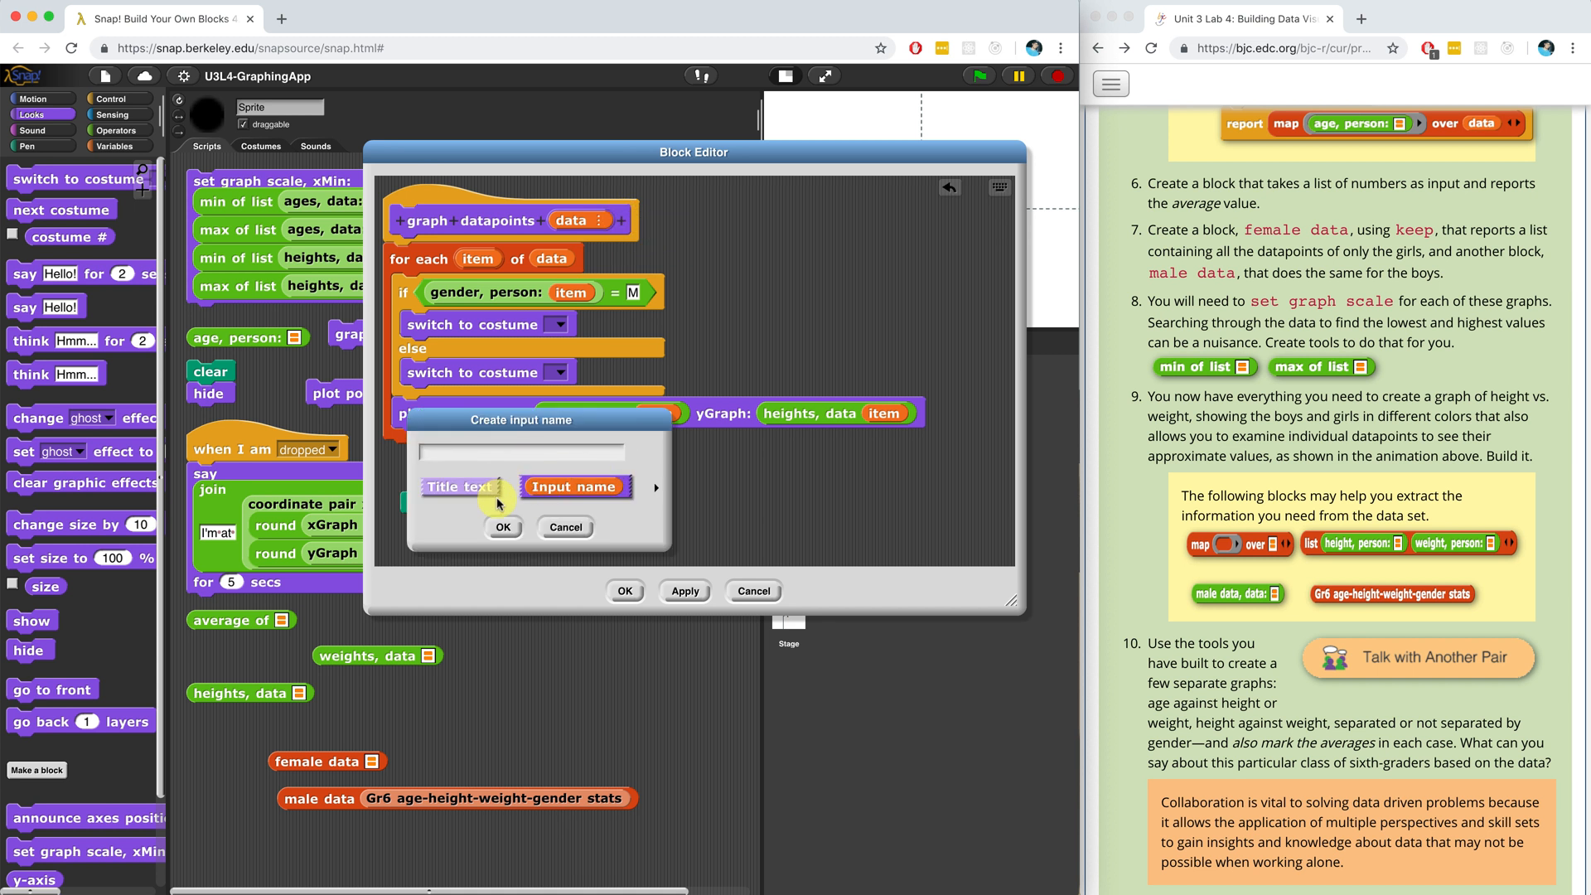
left_click(563, 527)
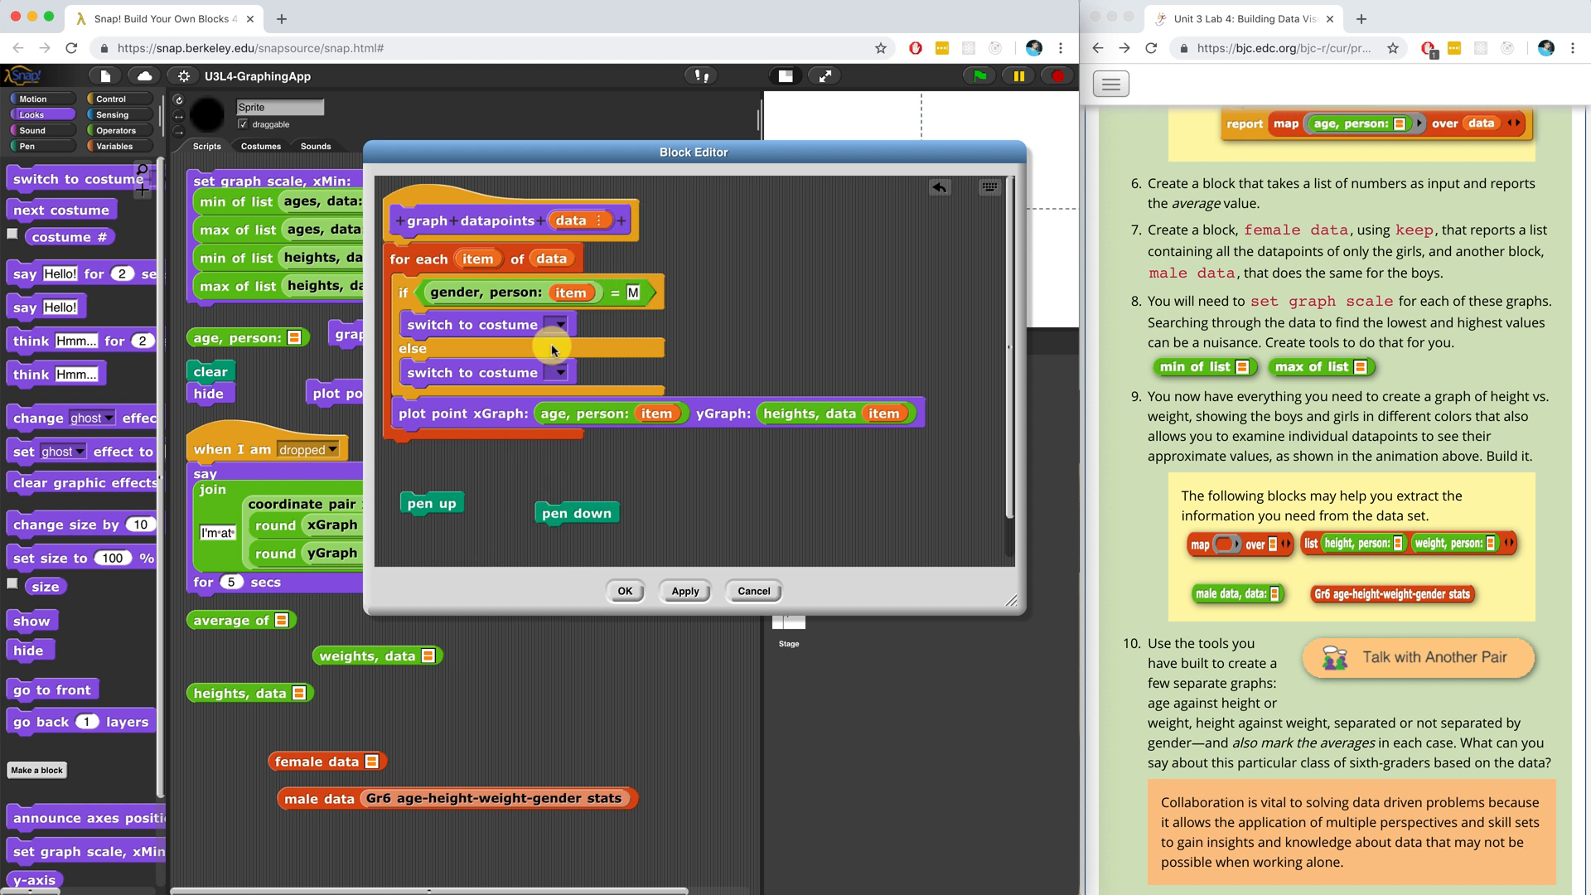
mouse_move(666, 507)
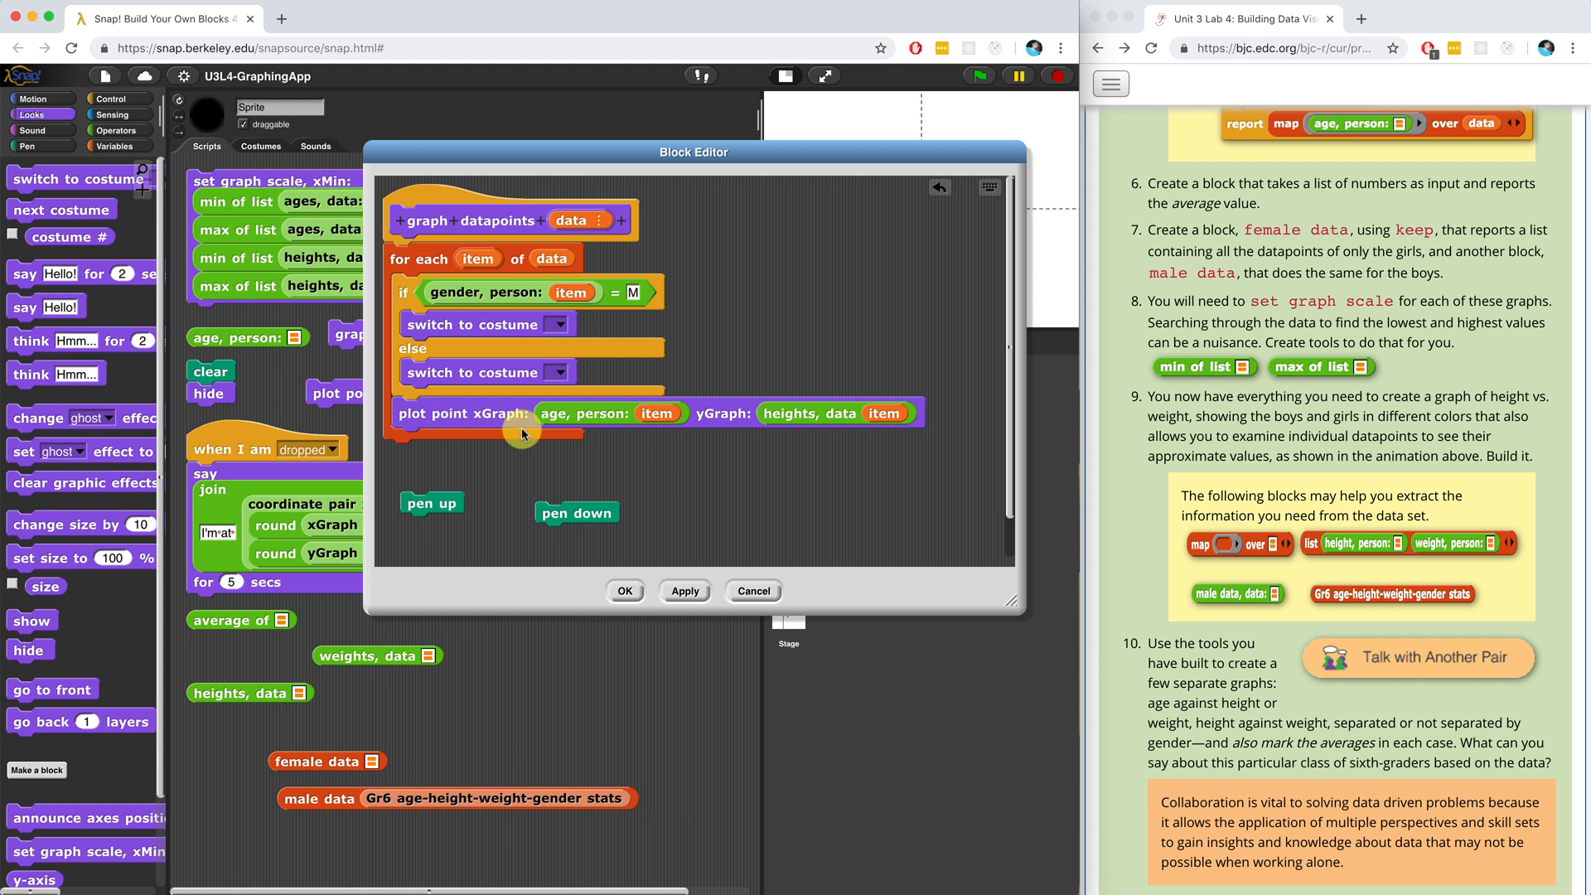
mouse_move(582, 350)
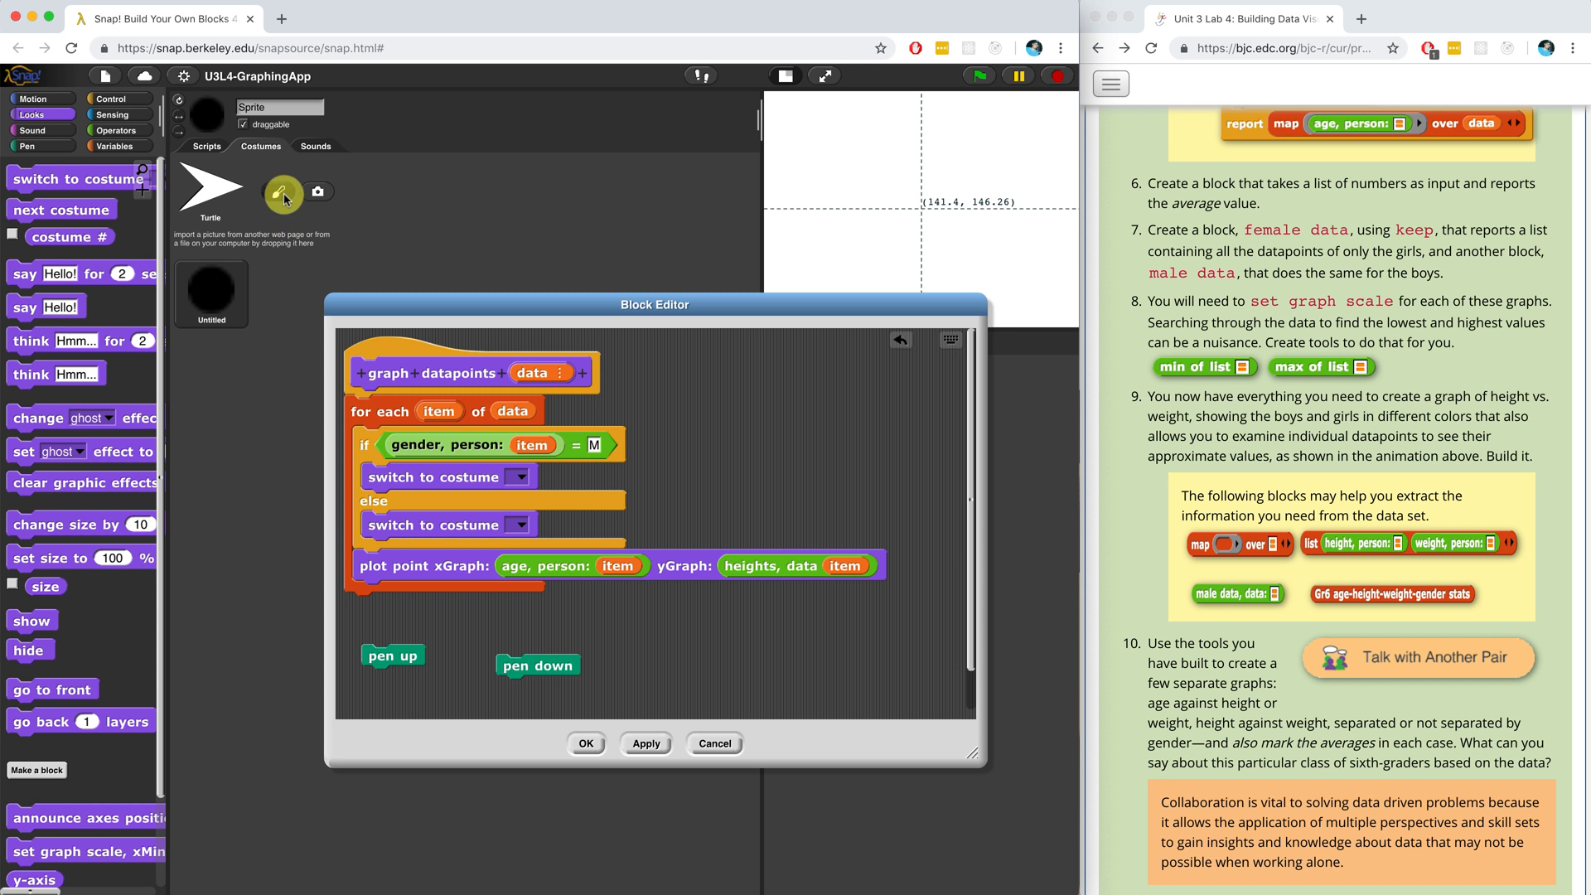
- Rename the green costume to male and paint a new blue dot costume named female
left_click(282, 192)
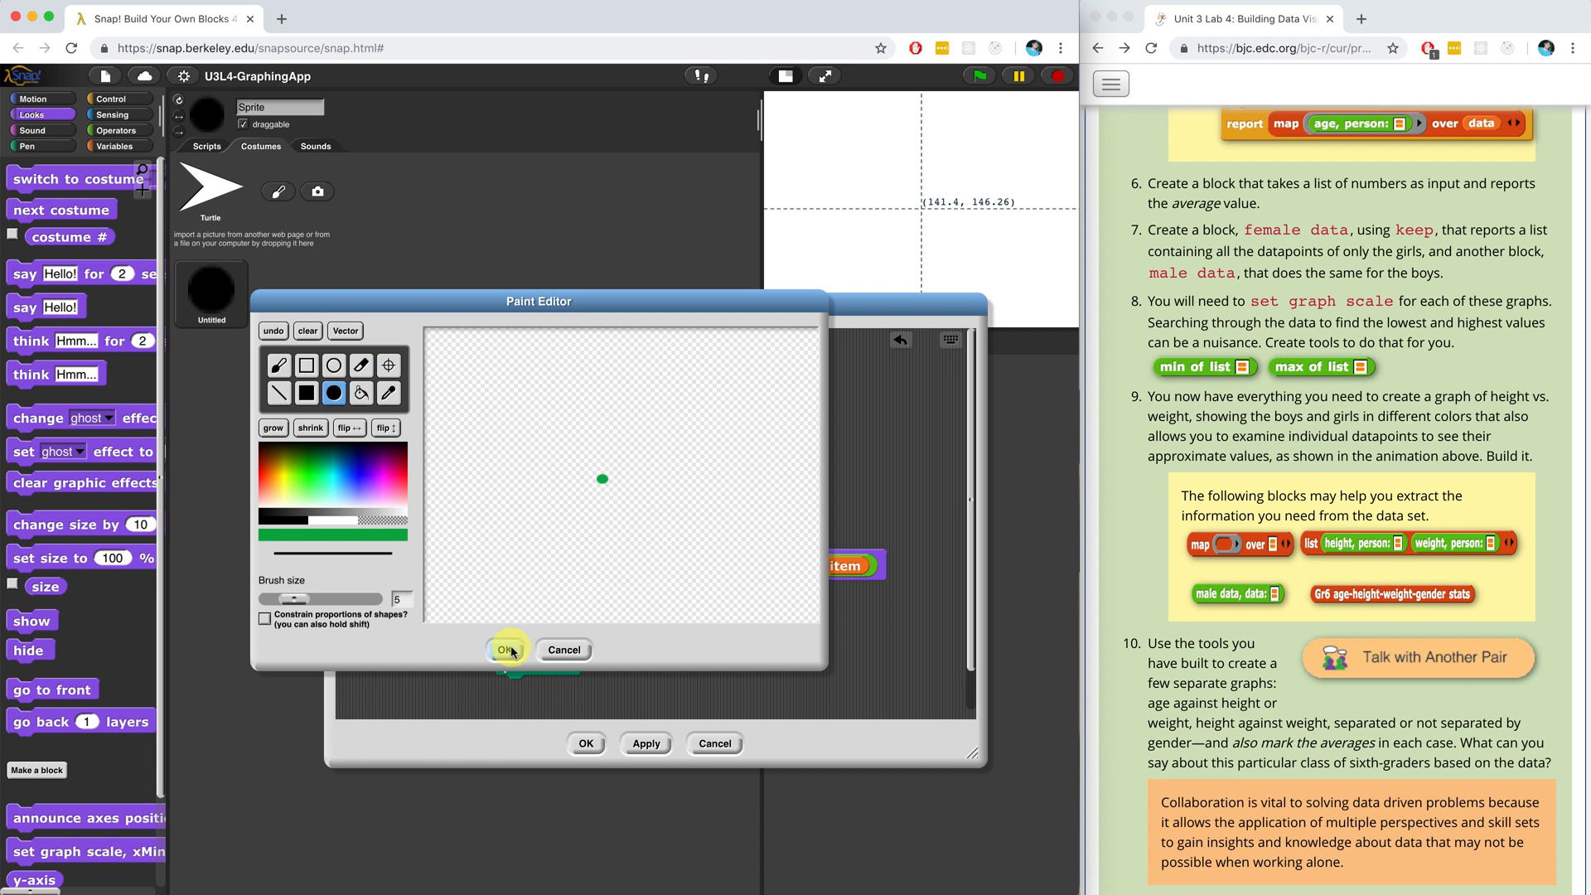
left_click(508, 649)
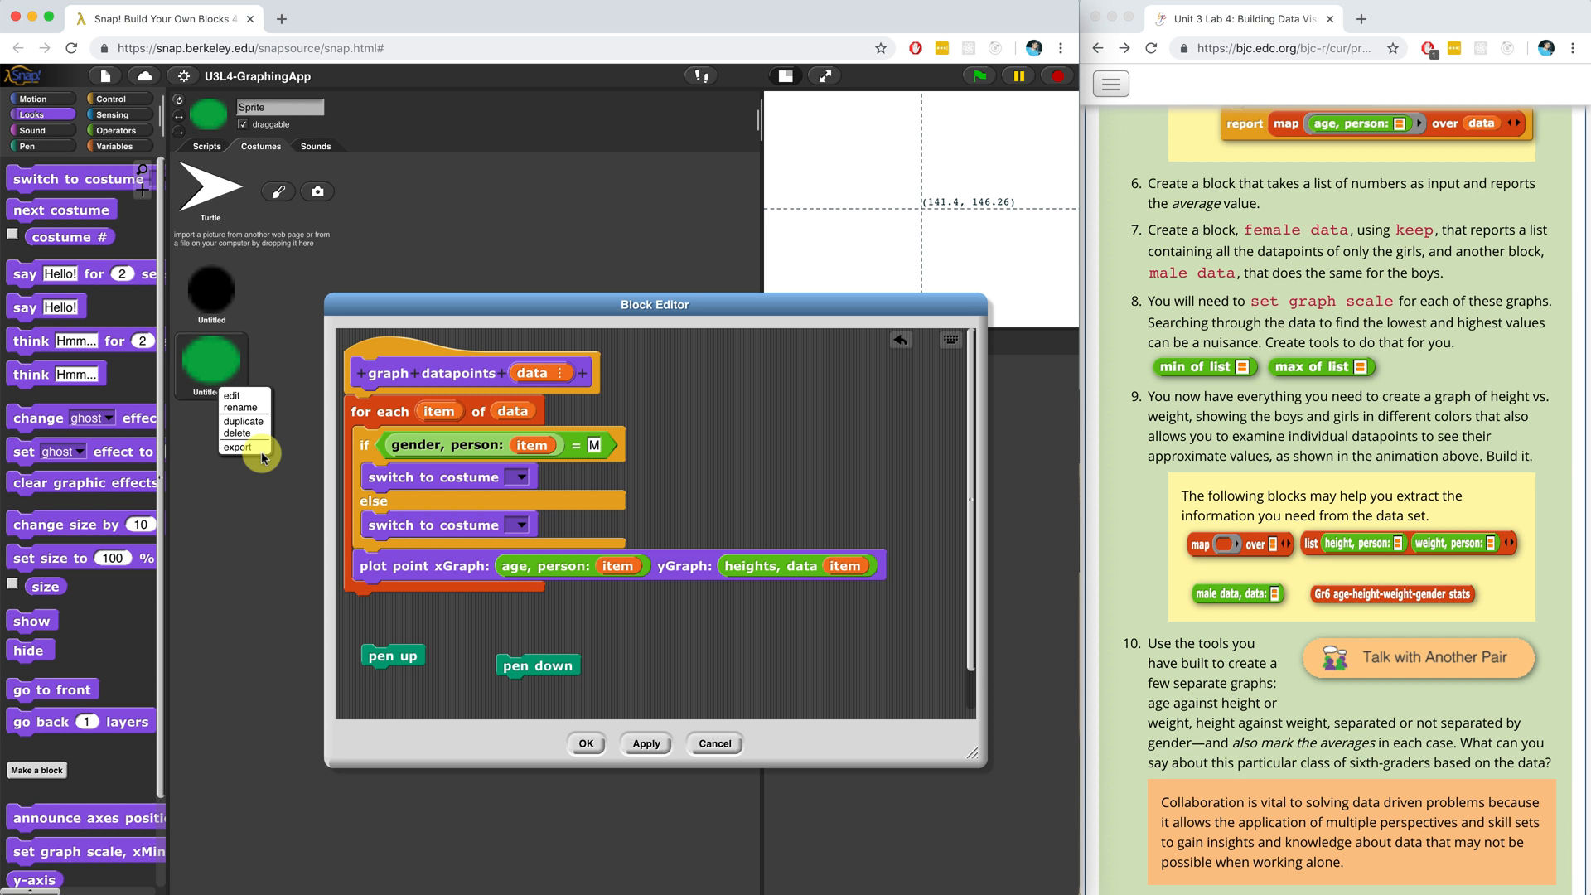
left_click(240, 394)
type("male")
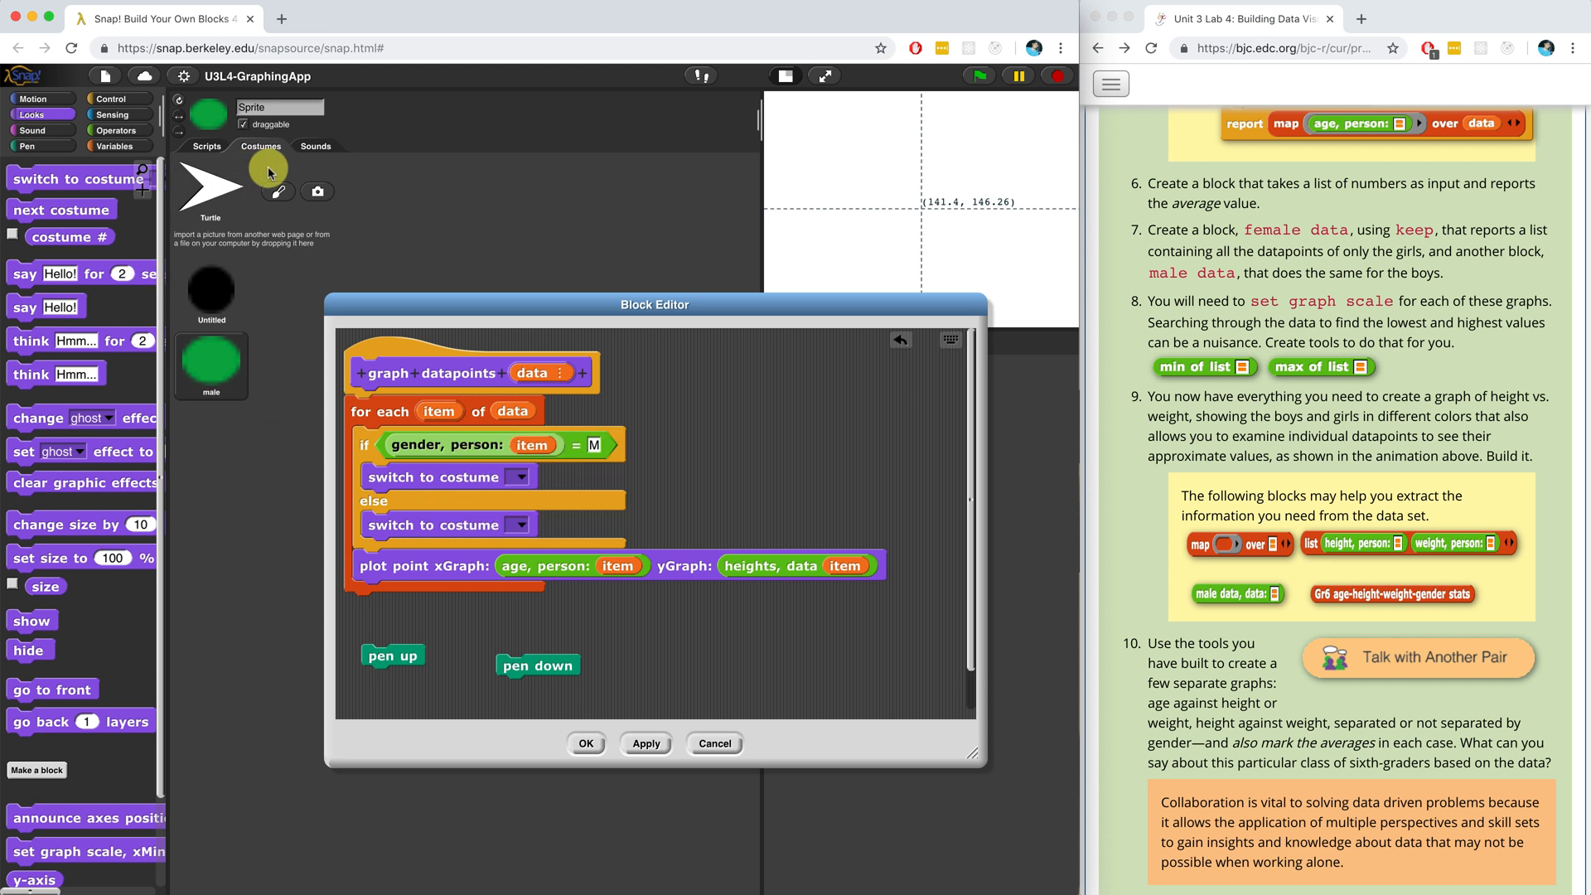
left_click(277, 192)
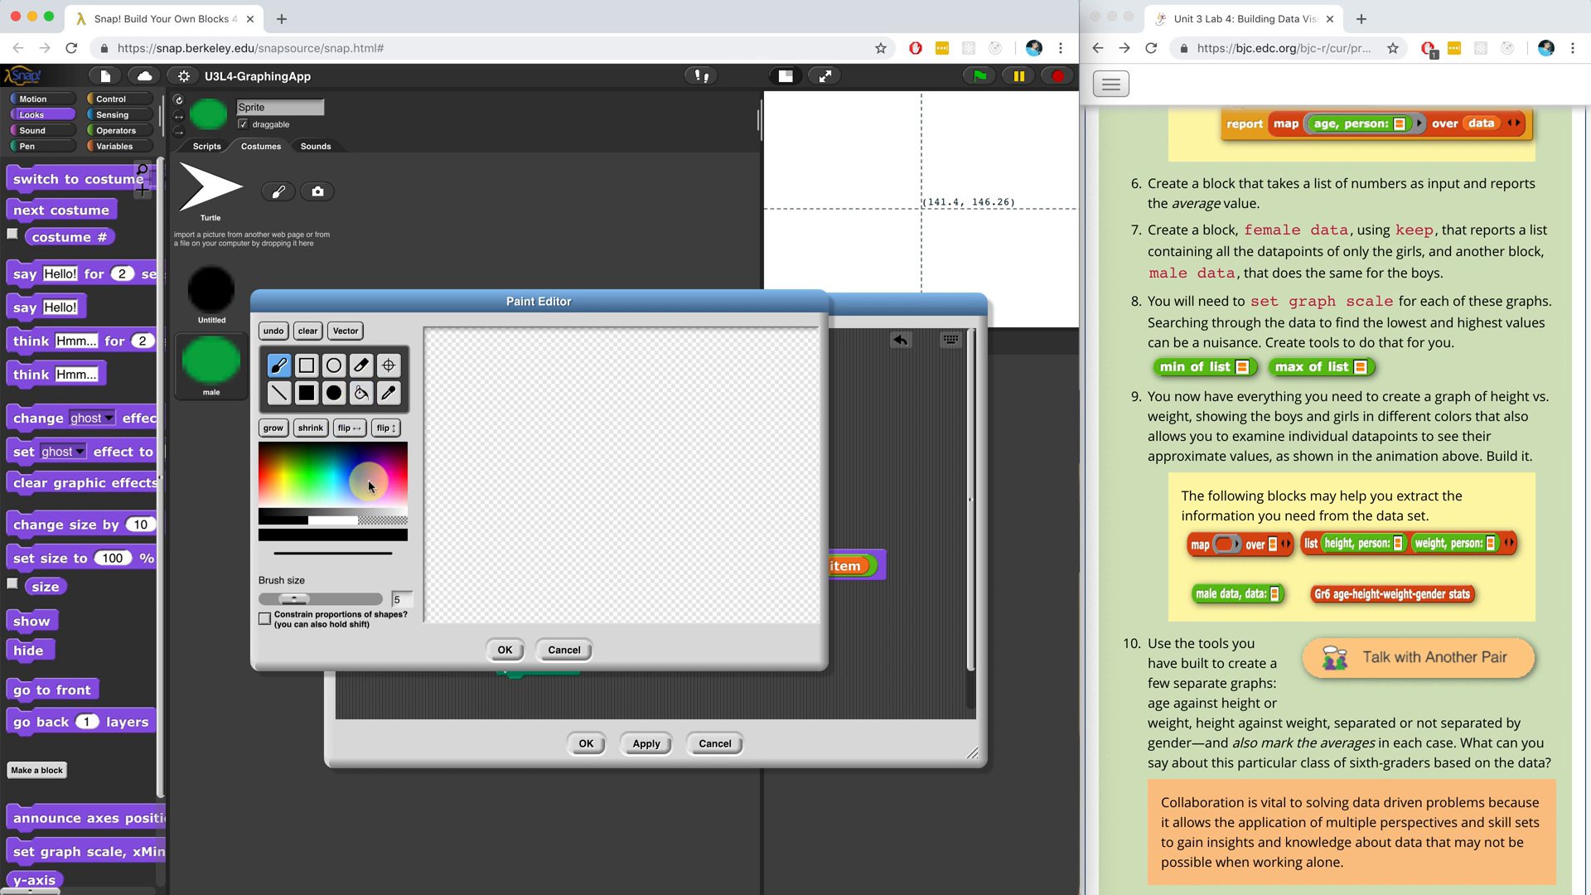
left_click(368, 482)
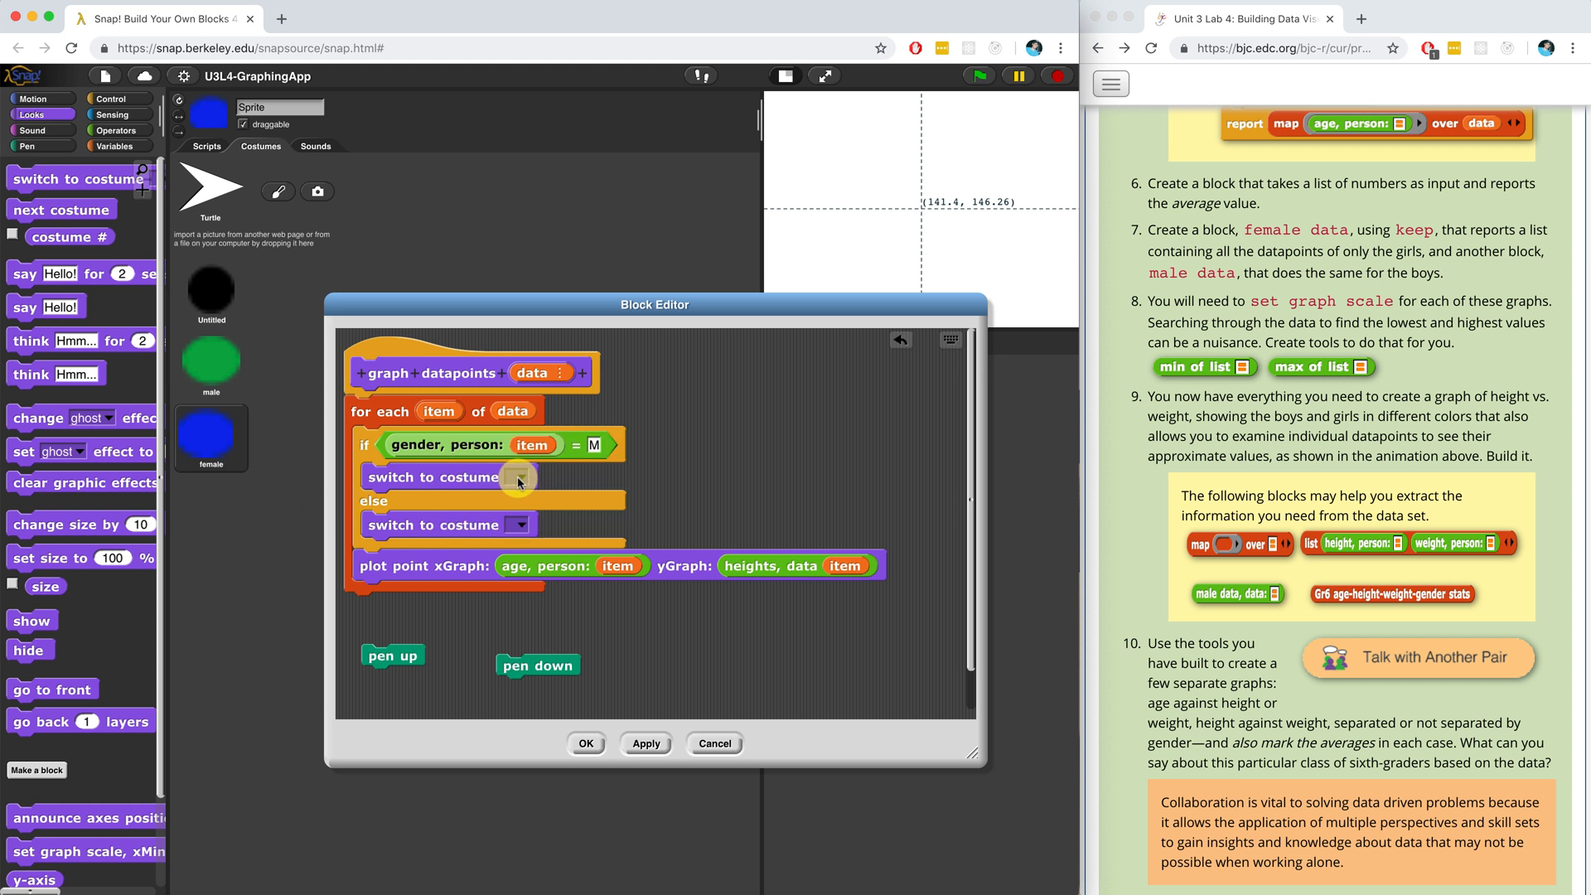
- Set the first costume switch to male and the second to female, then save the definition with OK
left_click(517, 477)
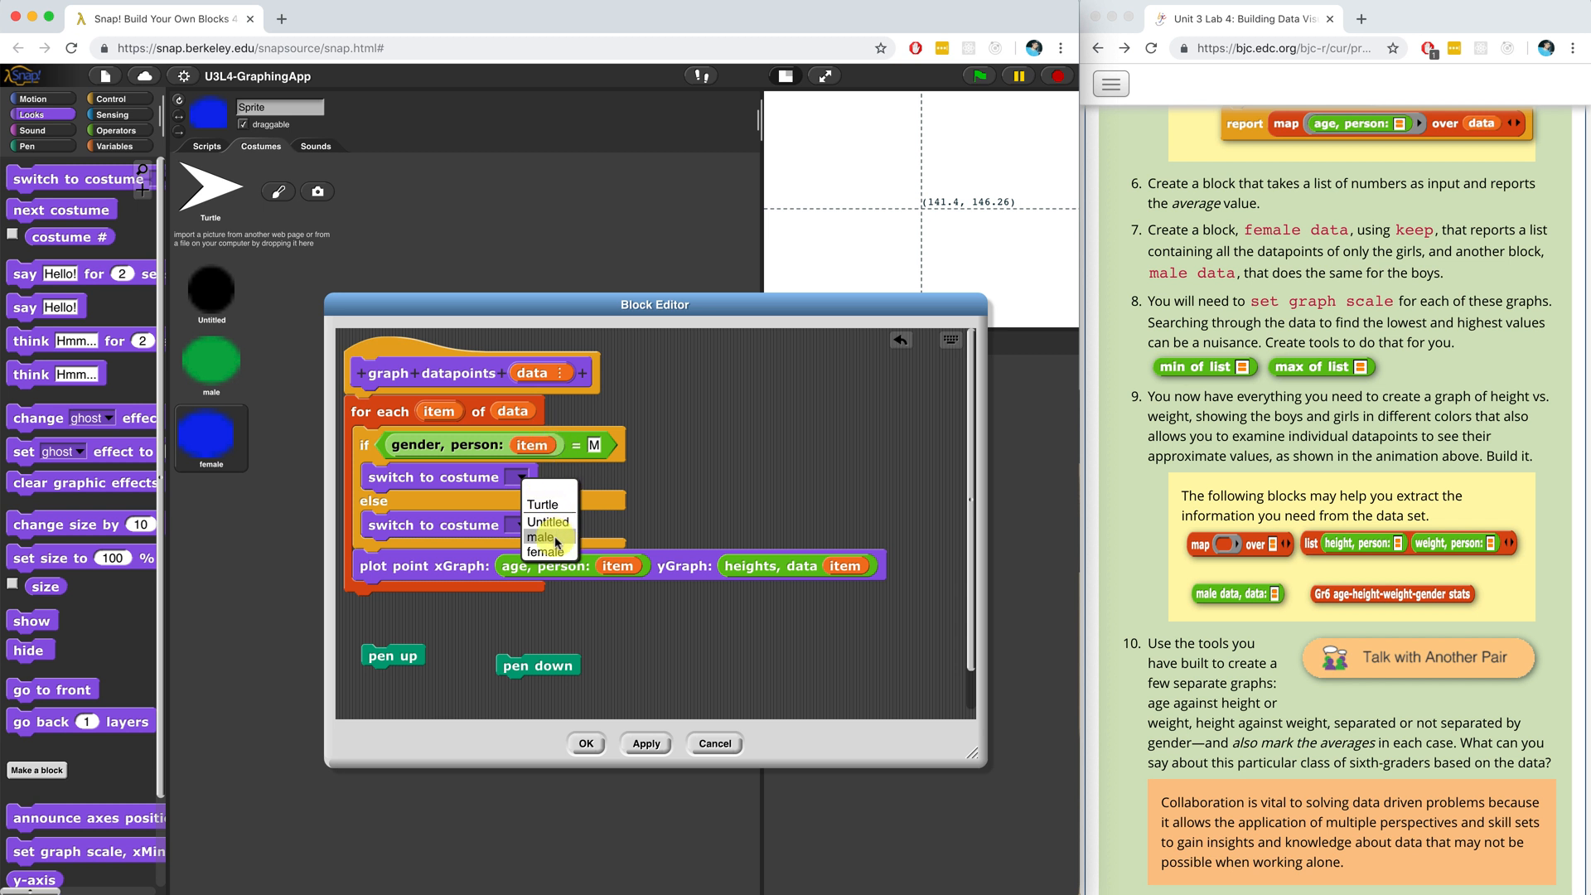
left_click(542, 535)
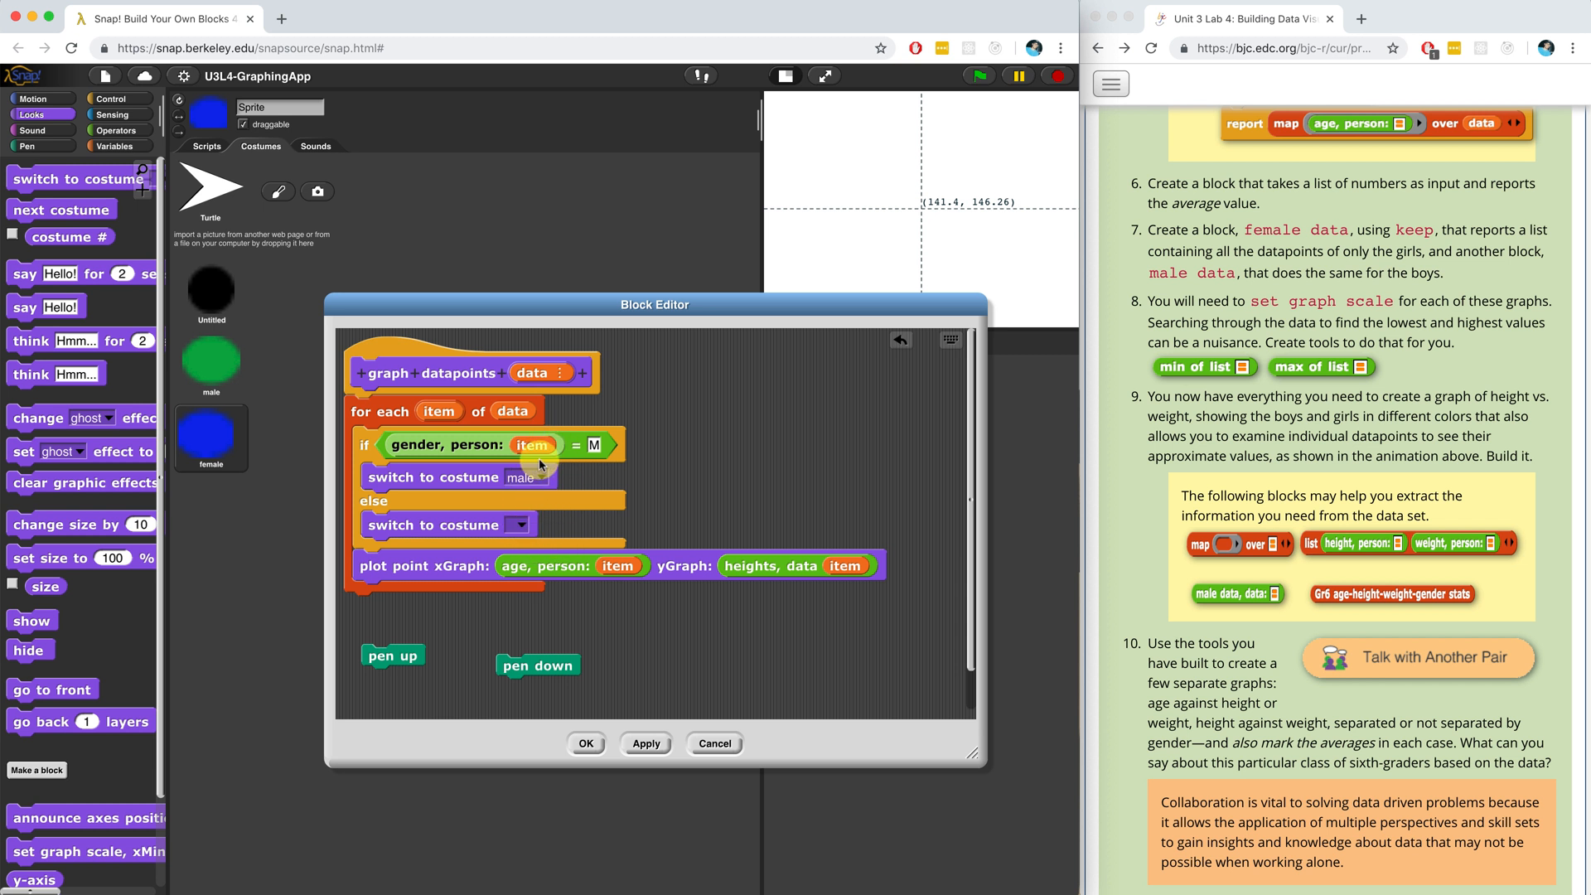
left_click(518, 526)
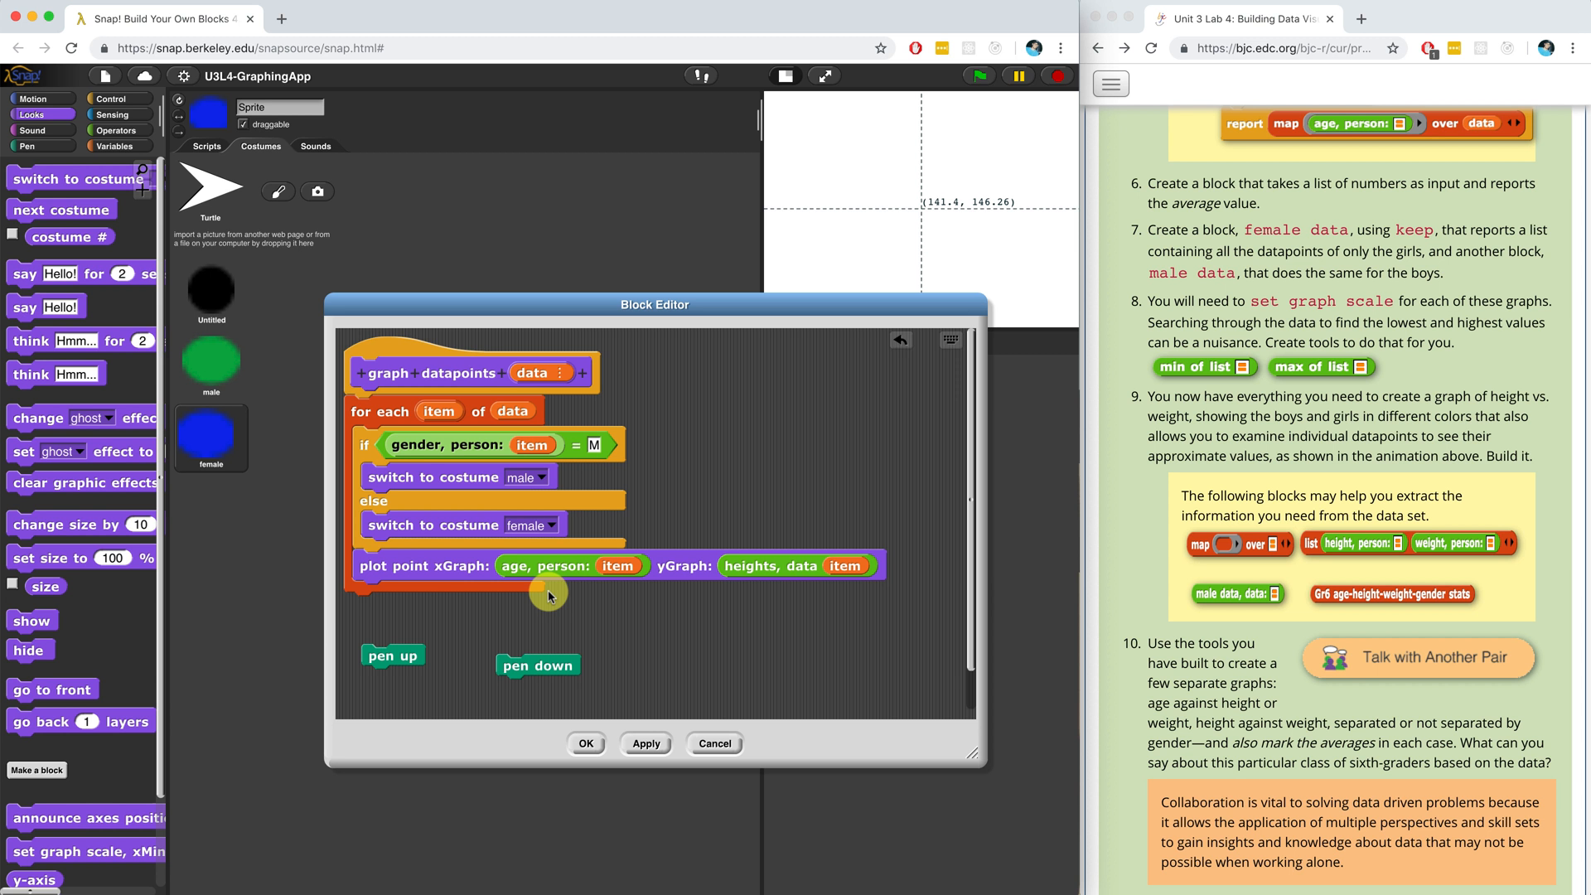
mouse_move(402, 565)
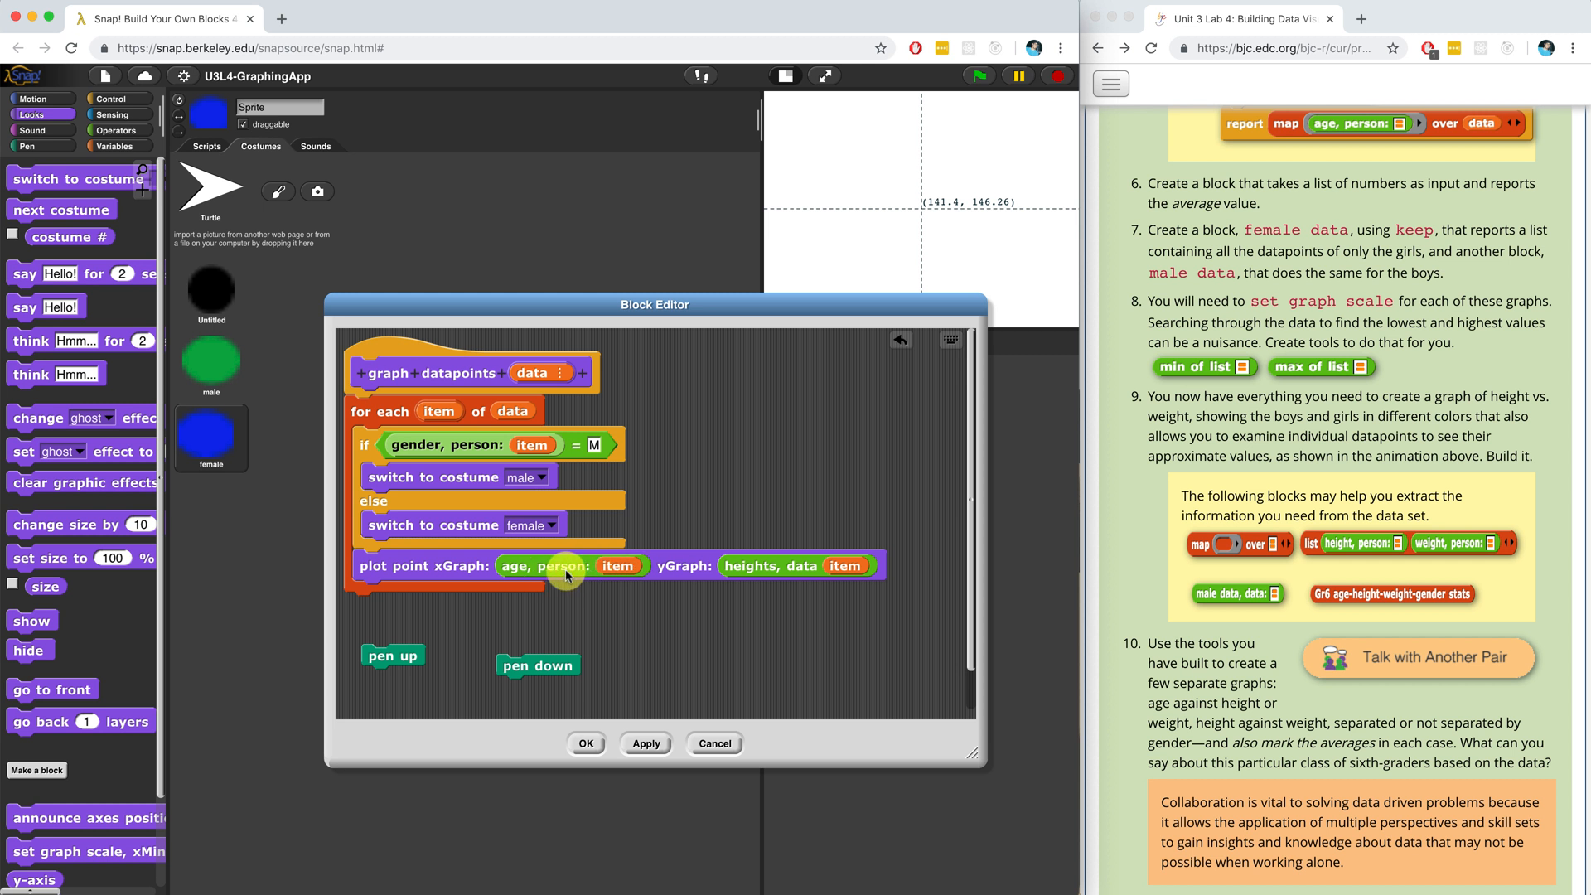
mouse_move(771, 583)
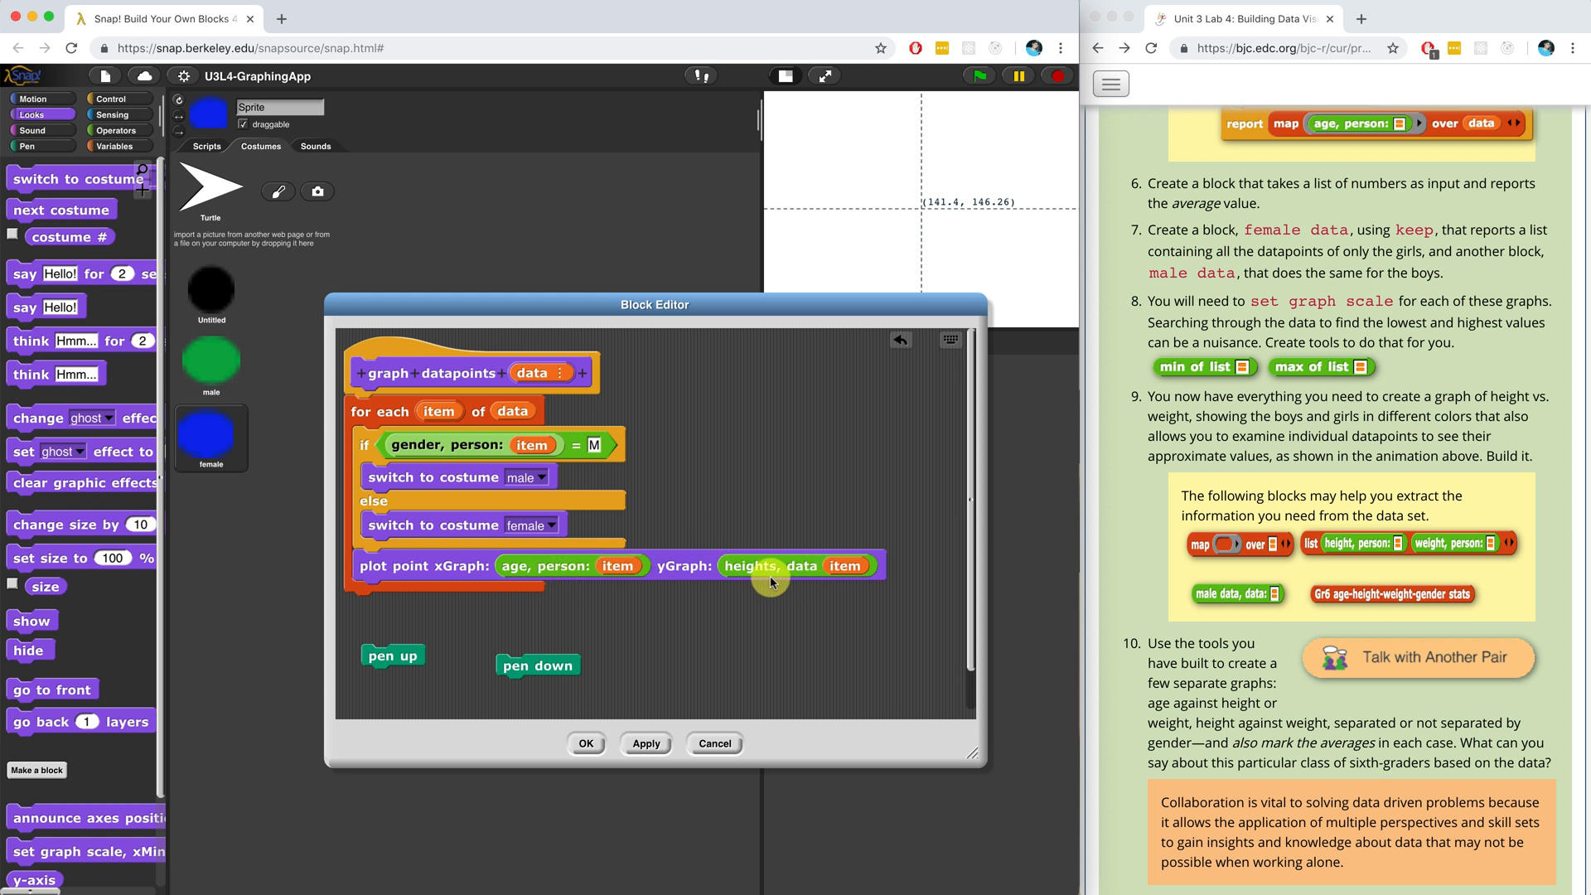
mouse_move(739, 559)
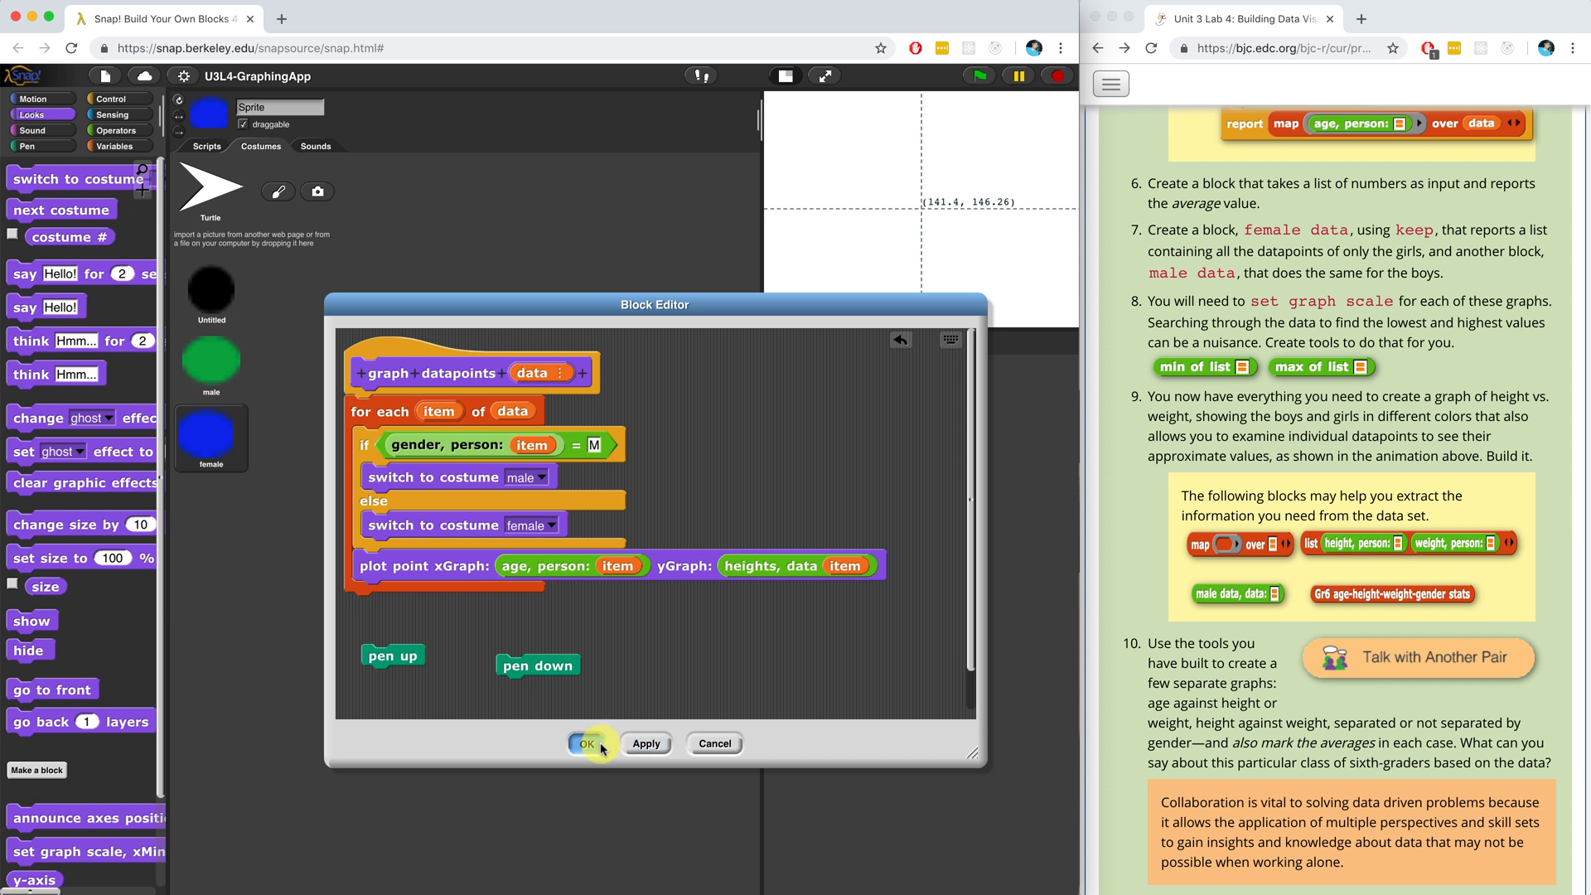
left_click(587, 742)
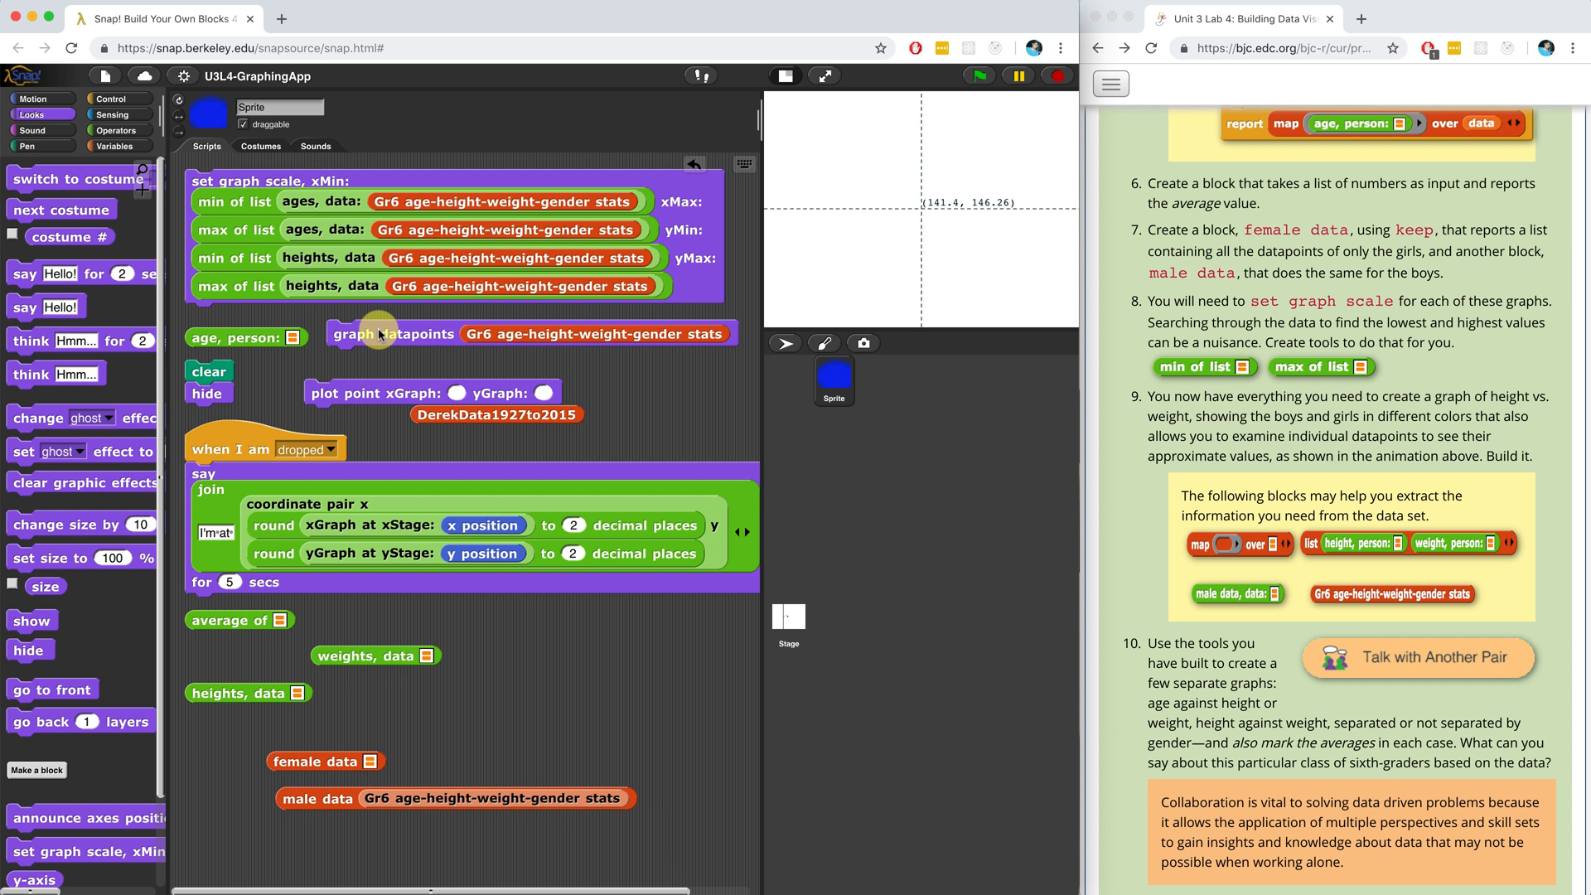
left_click(391, 333)
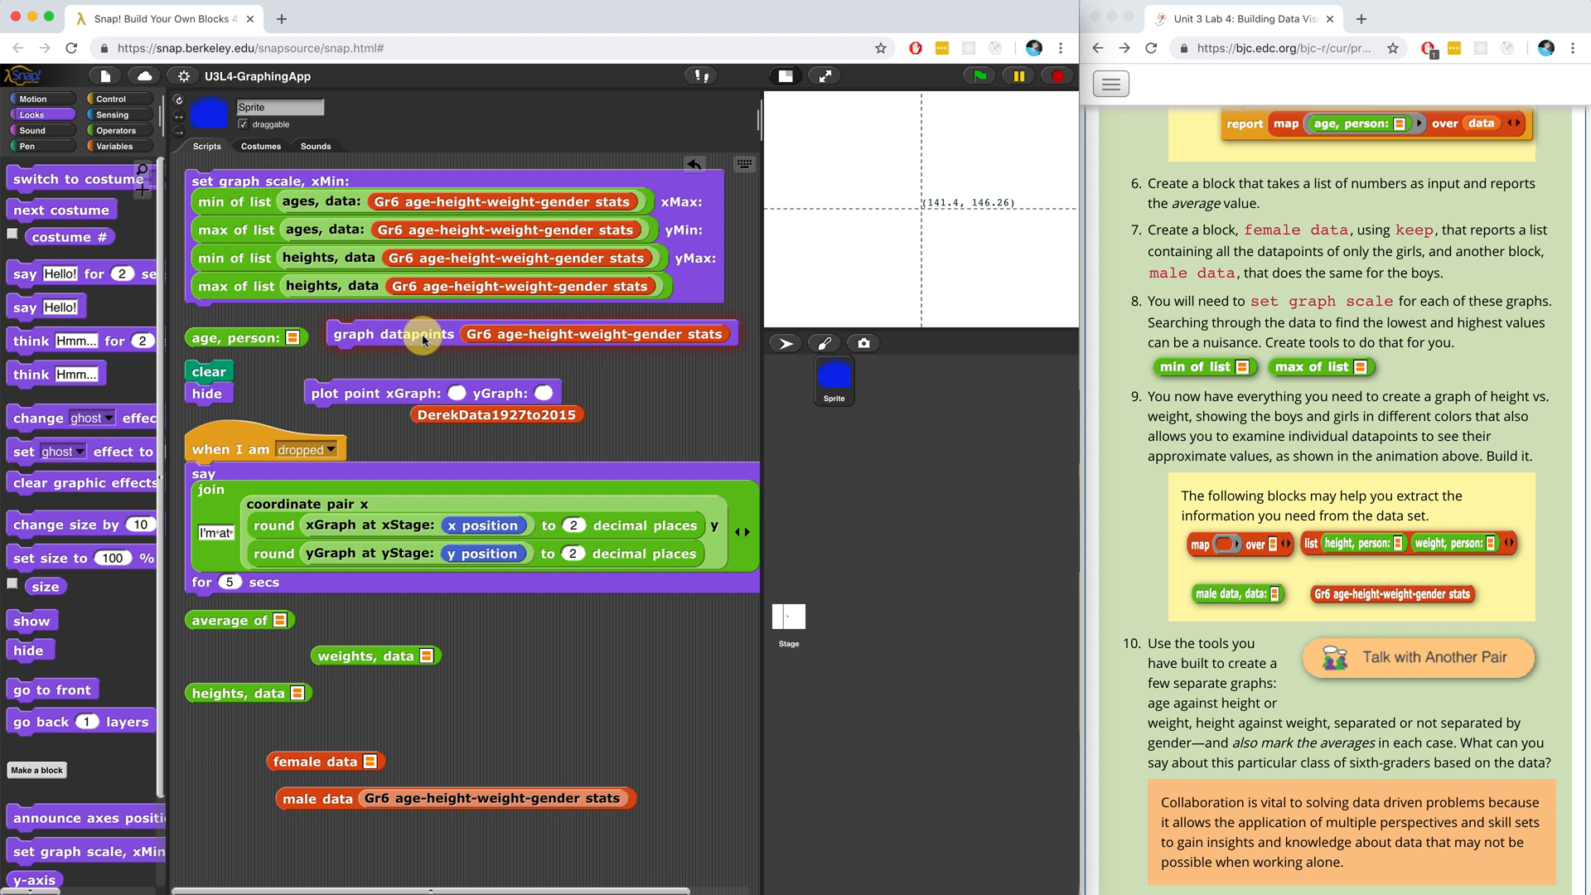
right_click(392, 333)
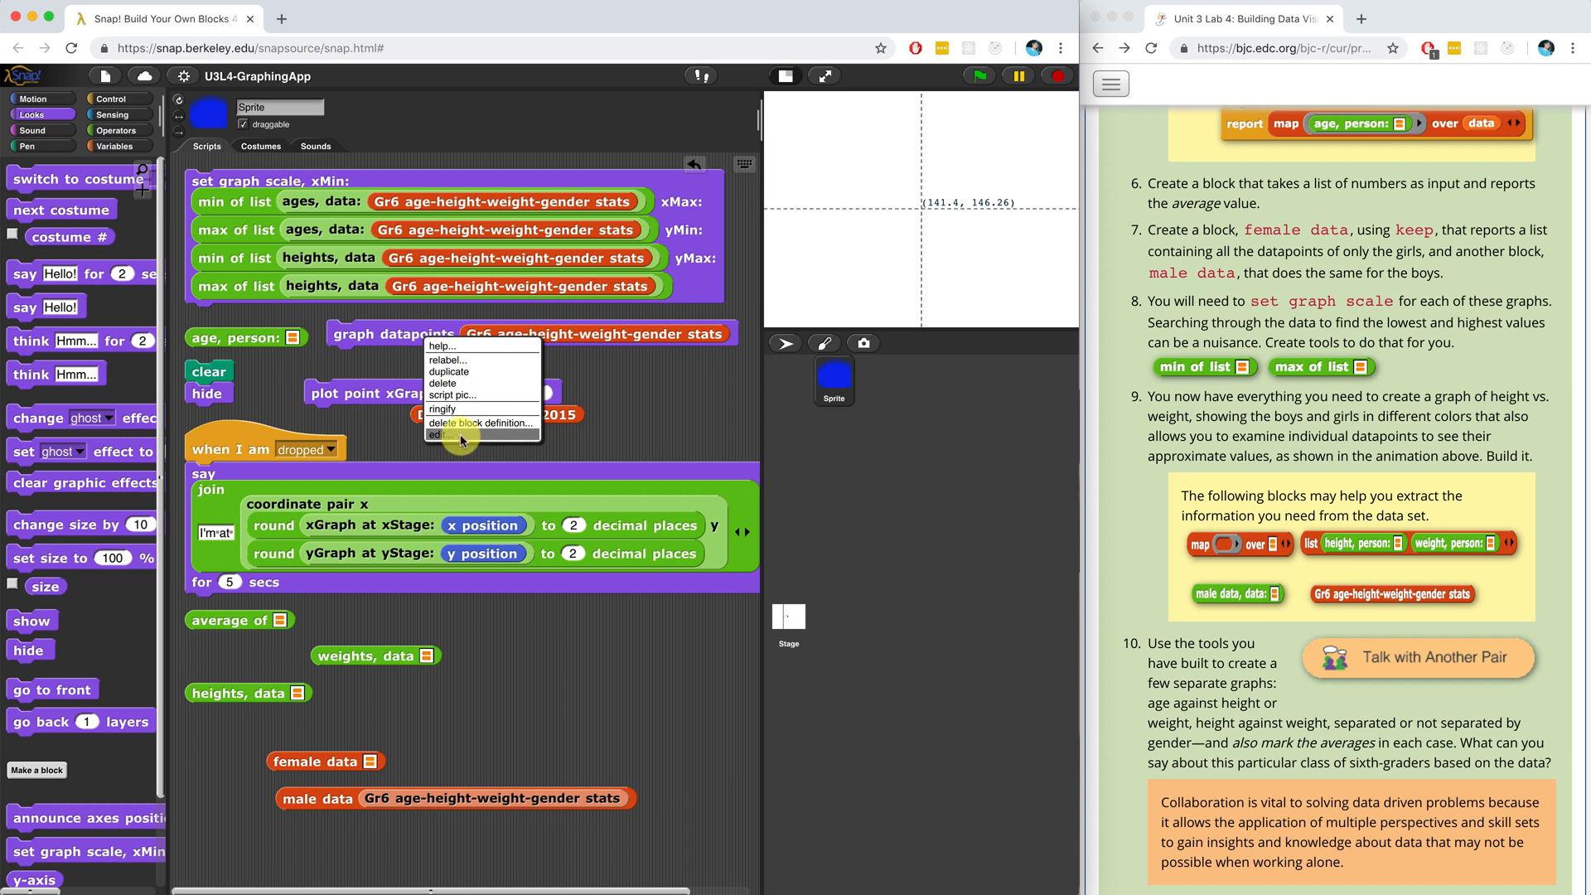
left_click(436, 434)
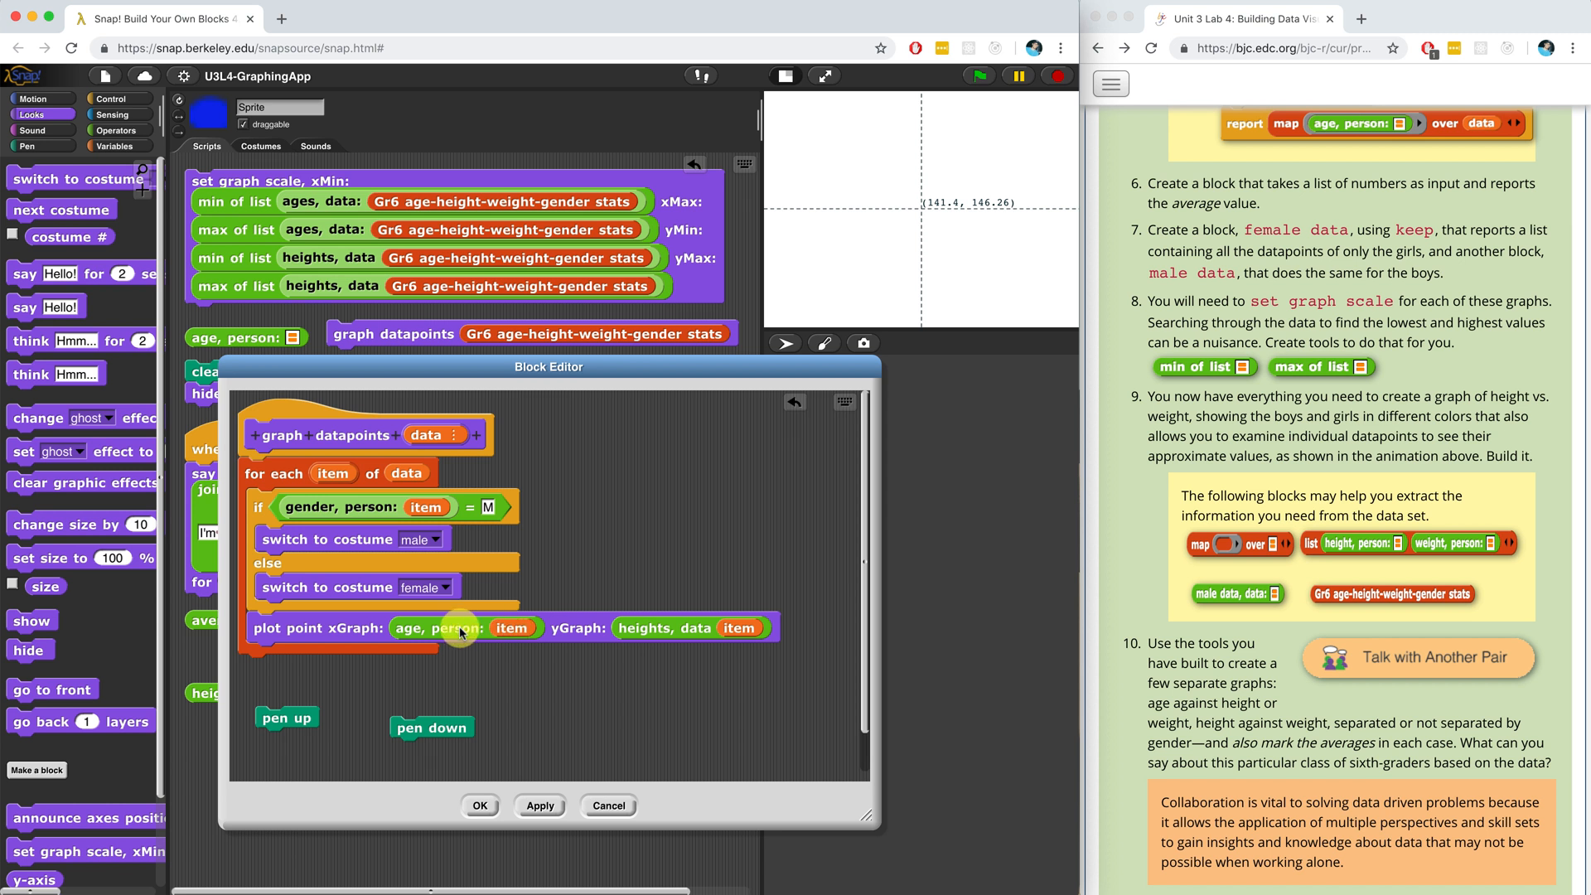
left_click_drag(462, 626, 502, 663)
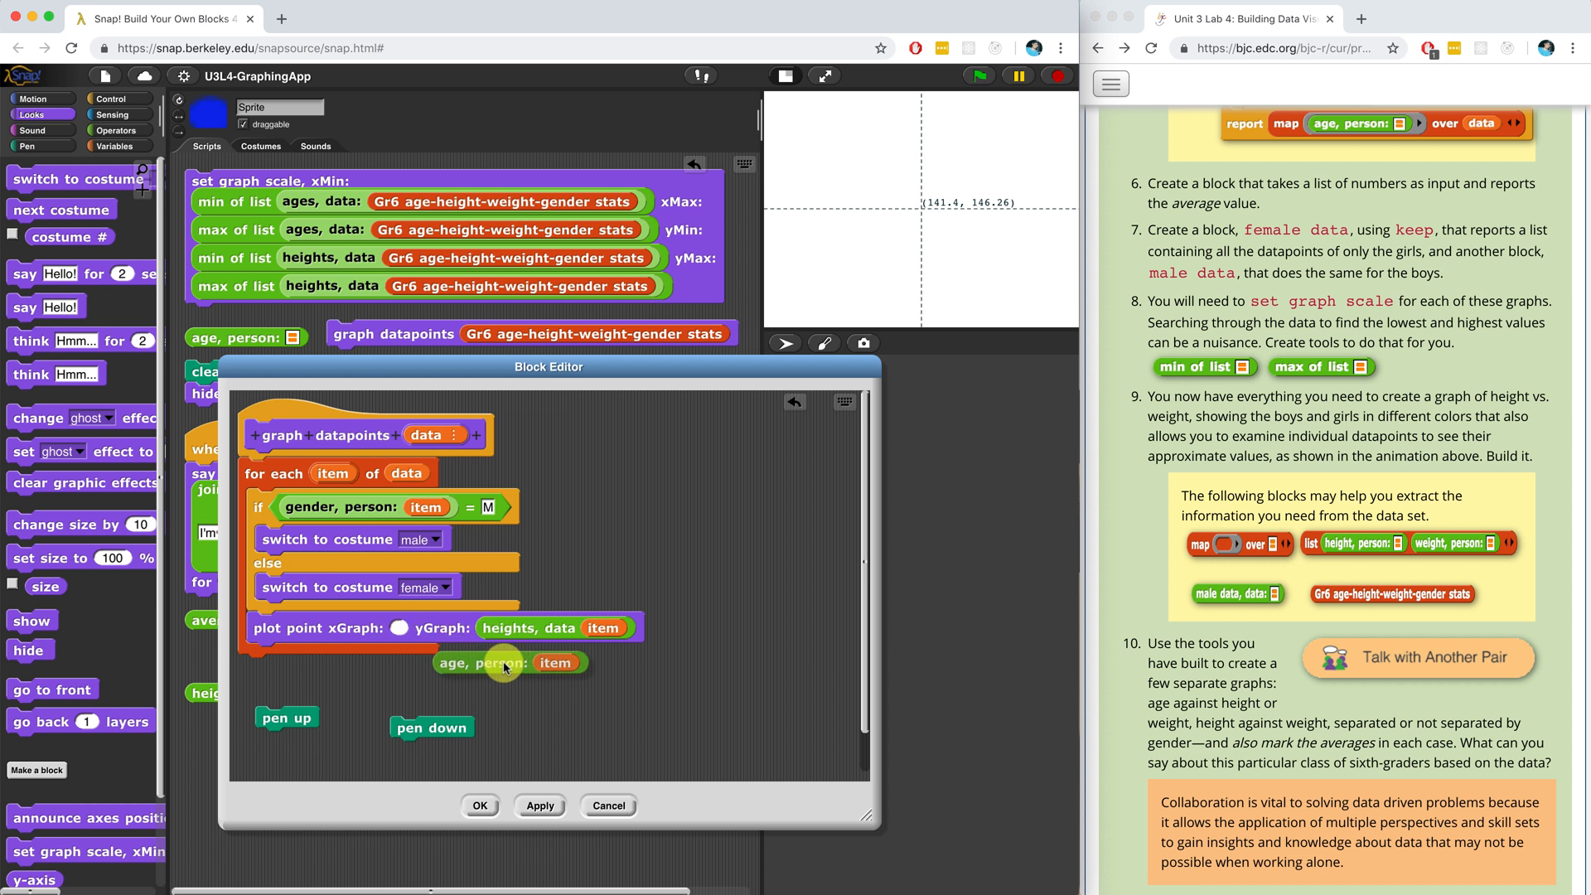
left_click_drag(502, 663, 511, 680)
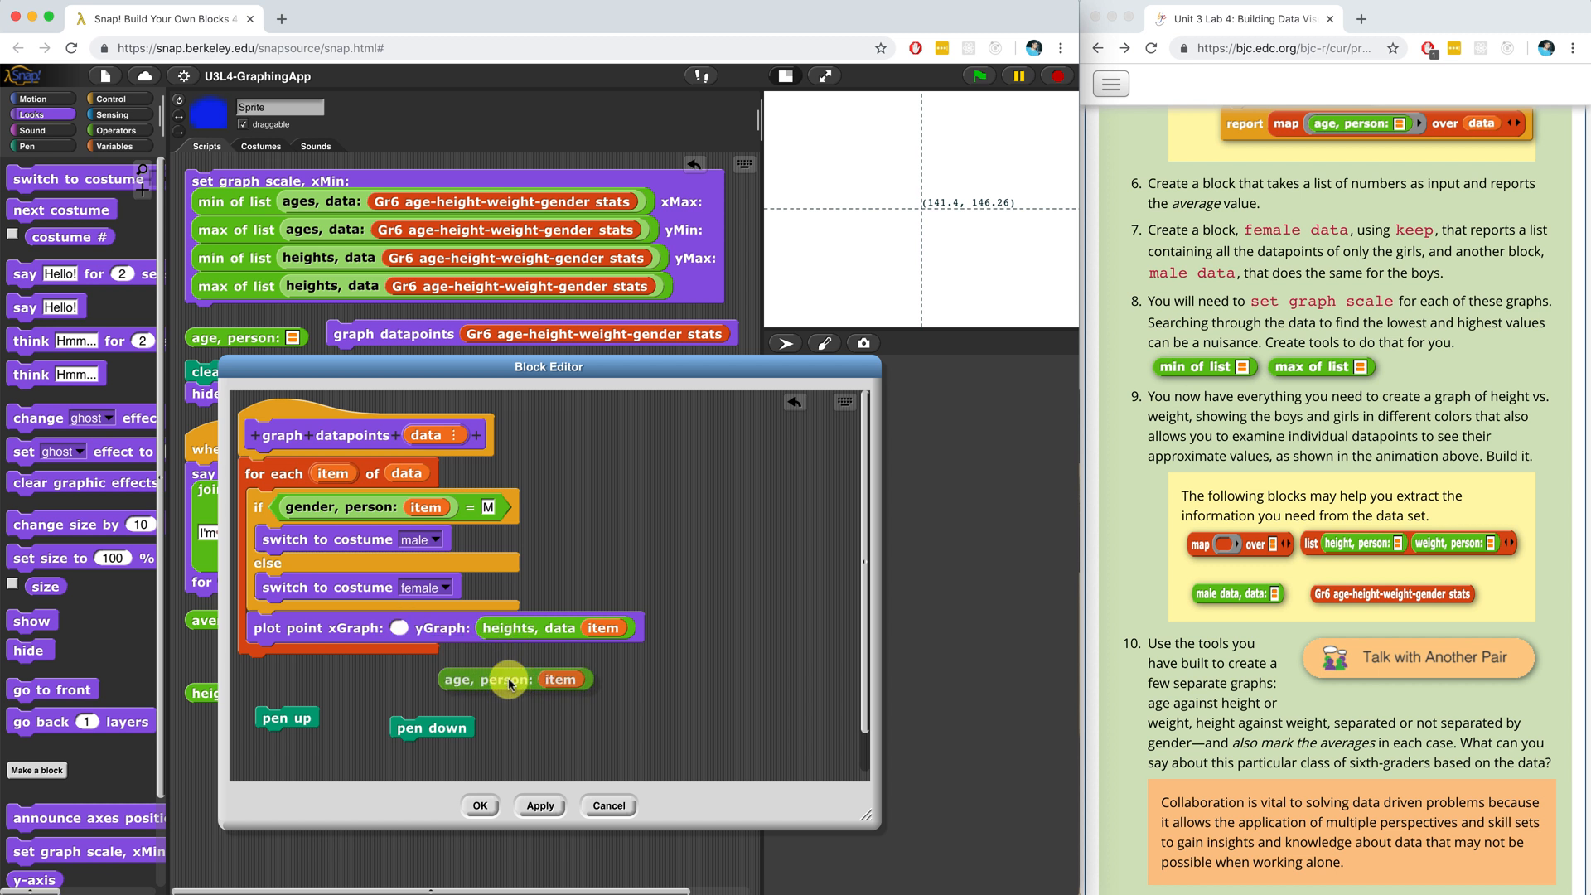
left_click_drag(512, 679, 436, 636)
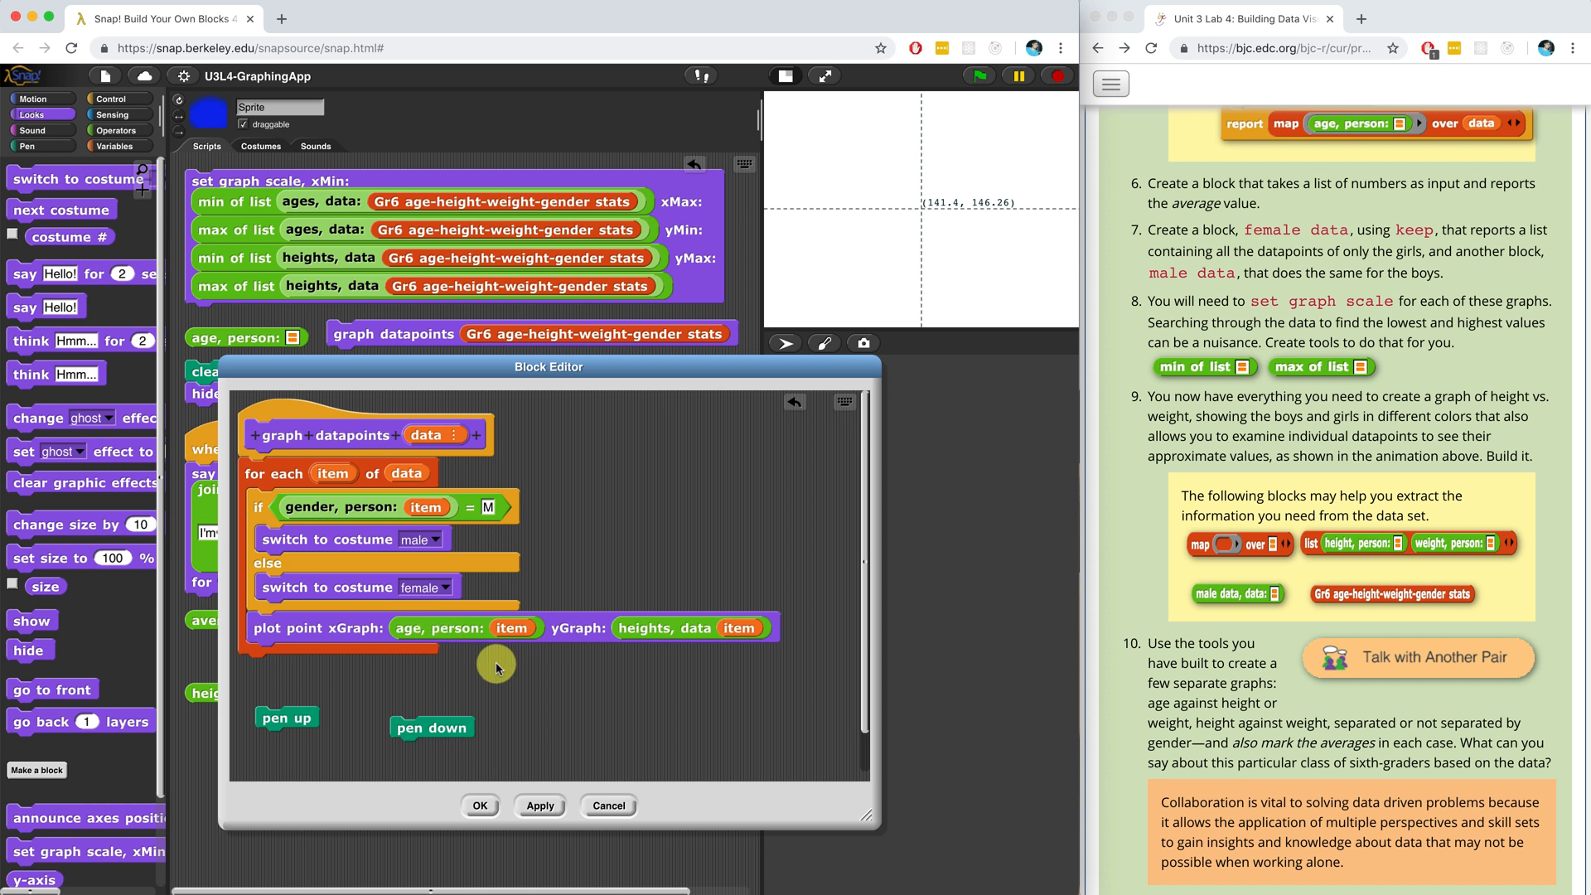
mouse_move(481, 805)
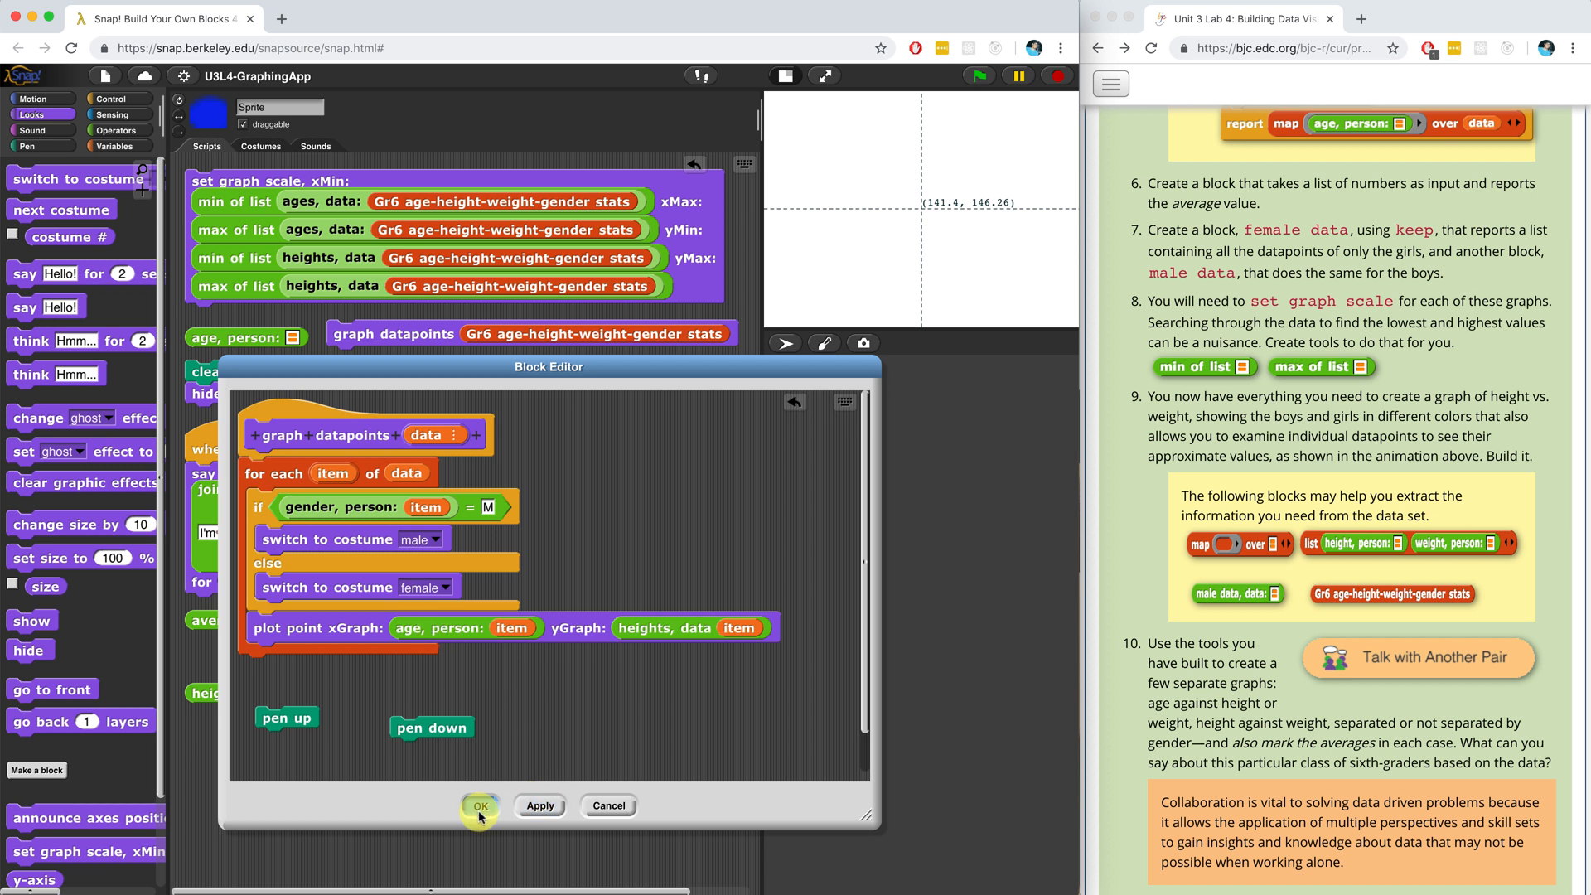
left_click(481, 806)
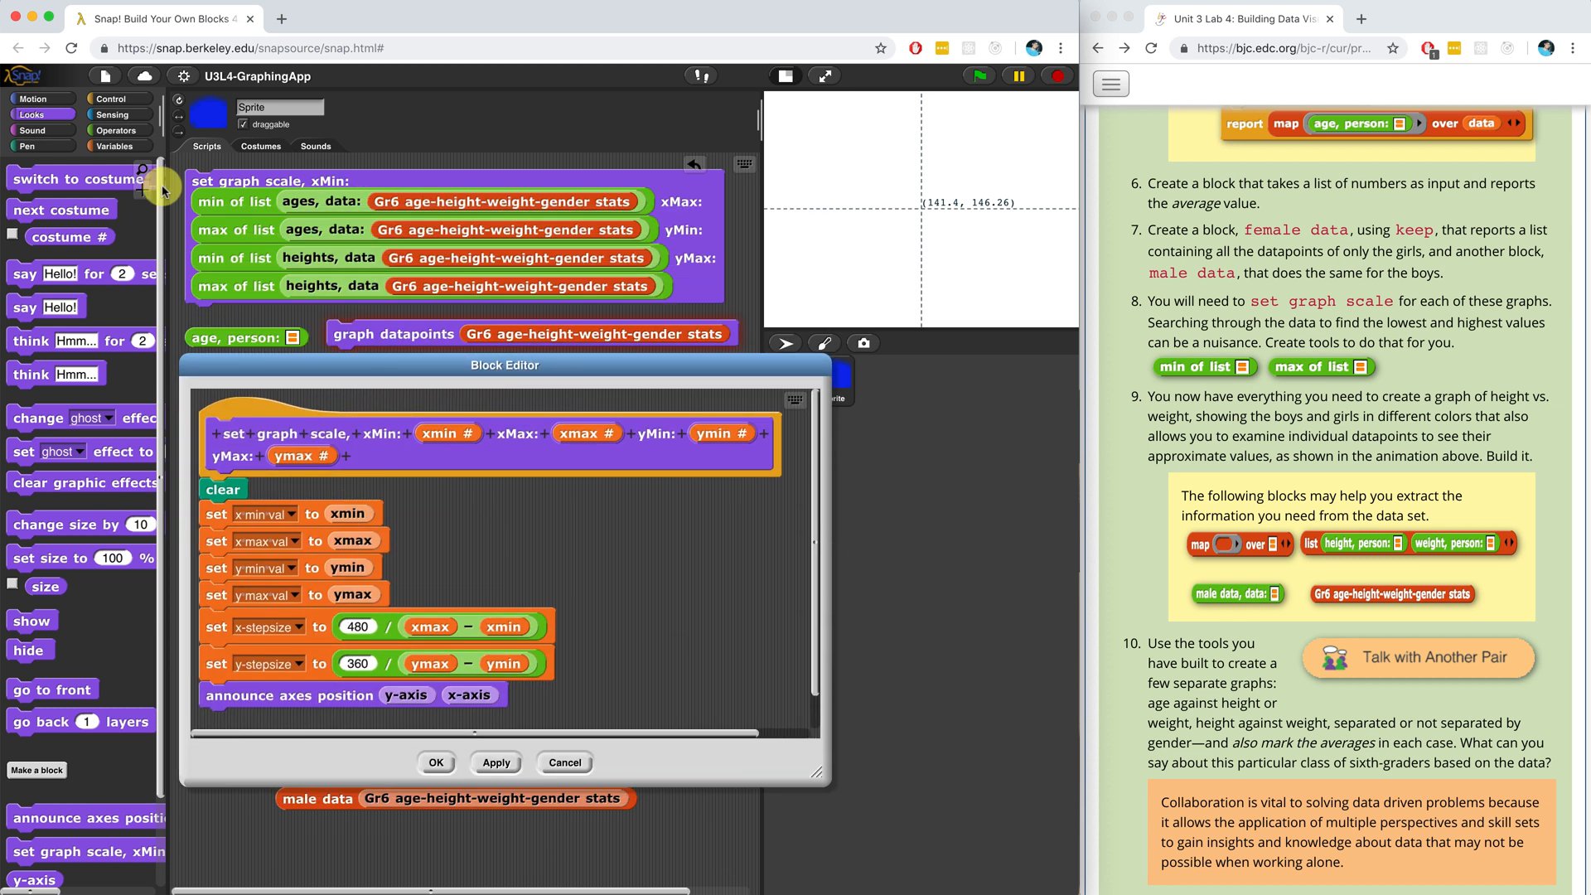
- Show the x and y min, max and step-size scale variables on the stage
left_click(116, 146)
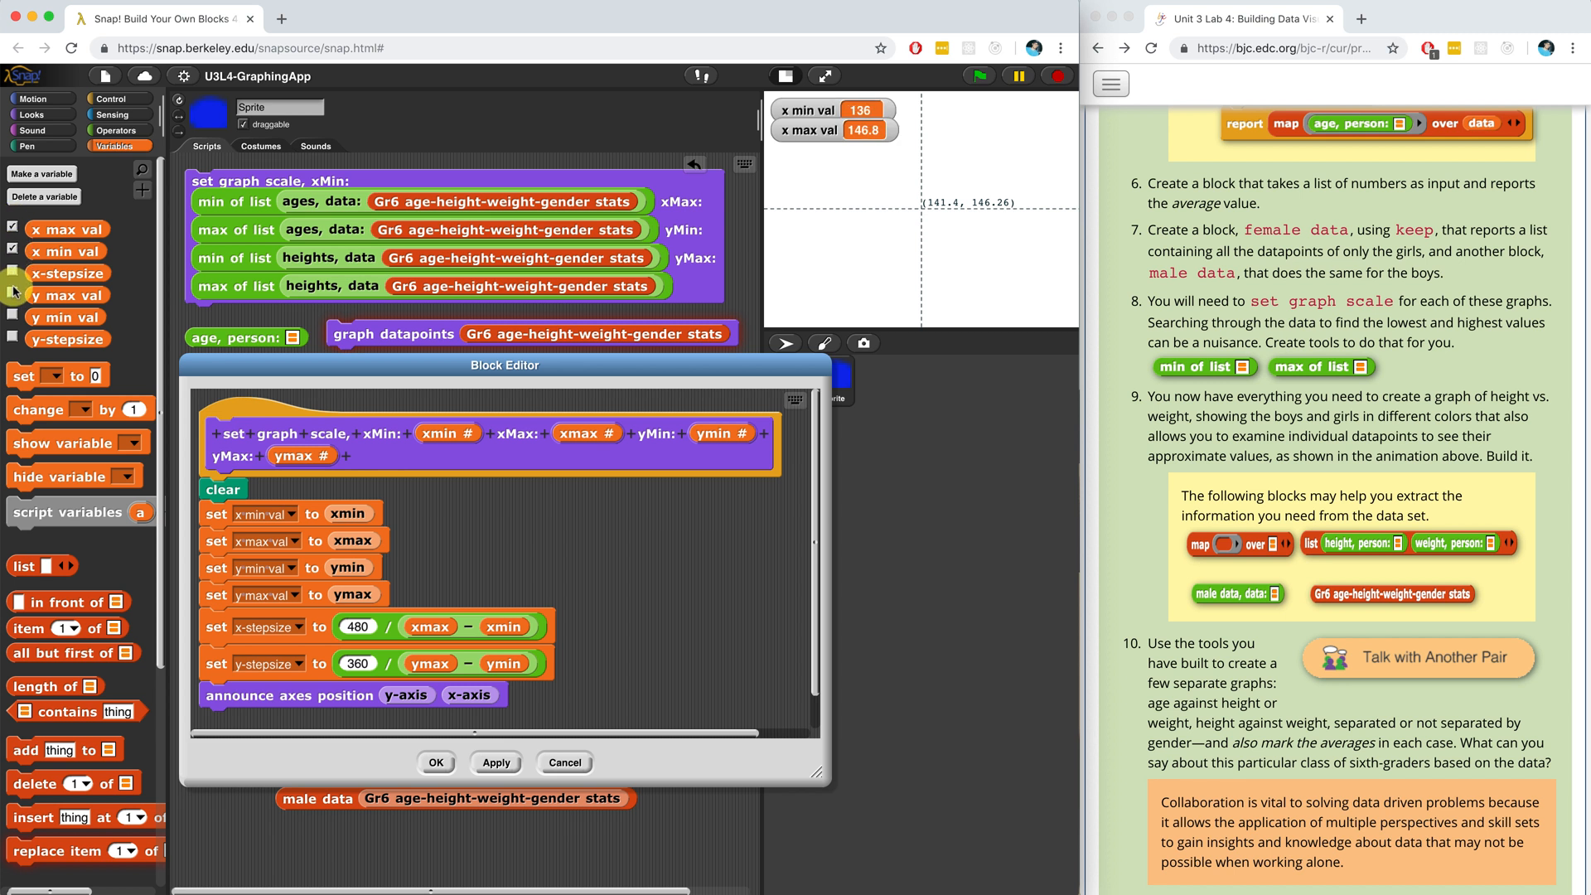
left_click(13, 272)
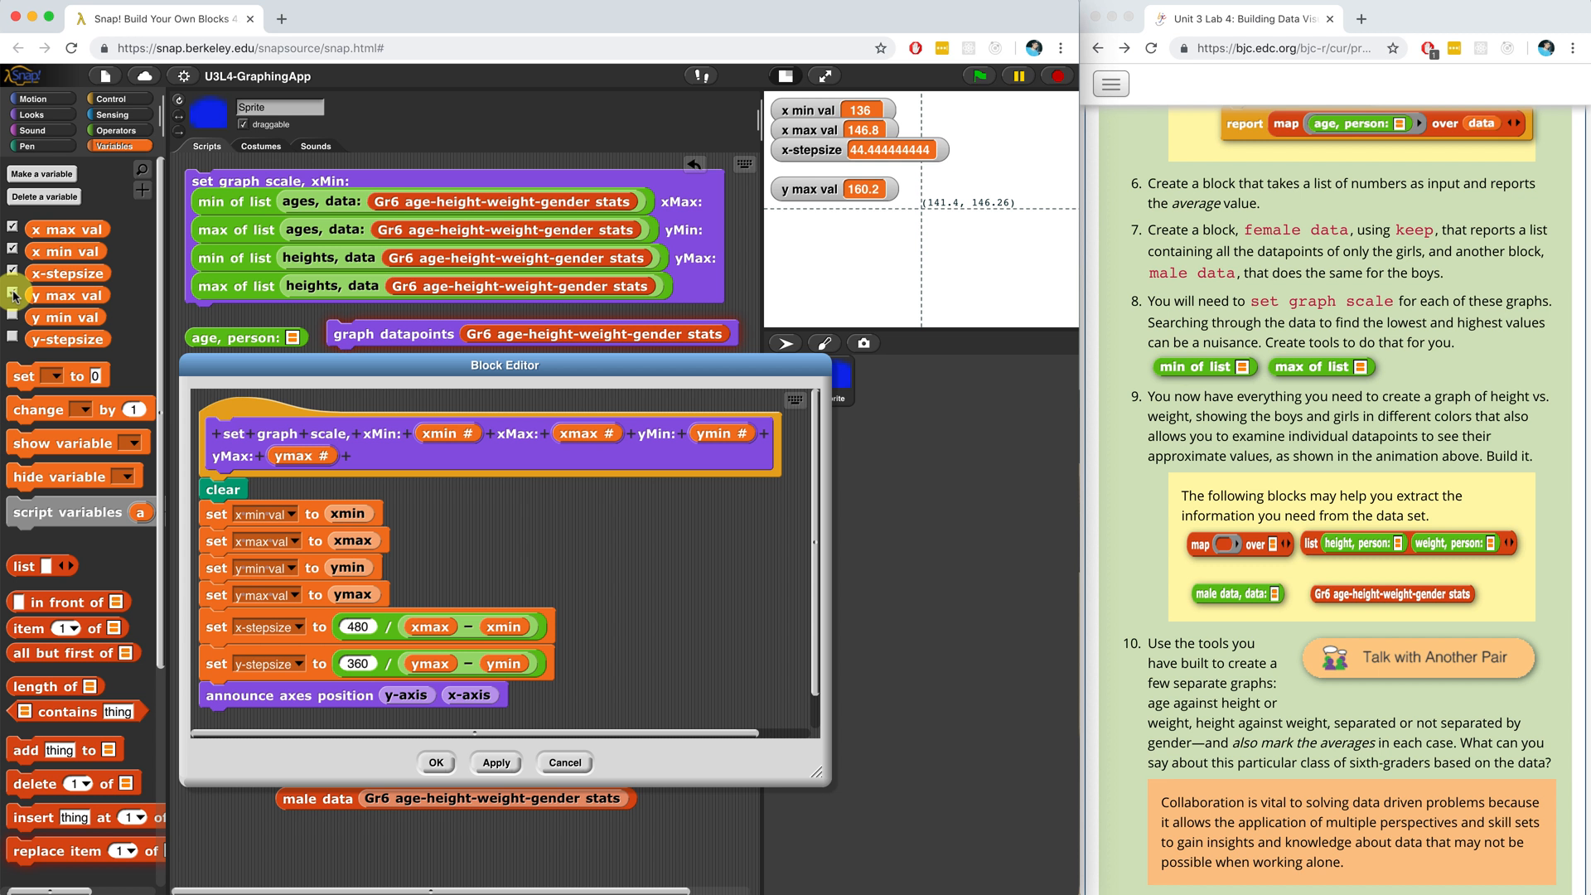
left_click(15, 317)
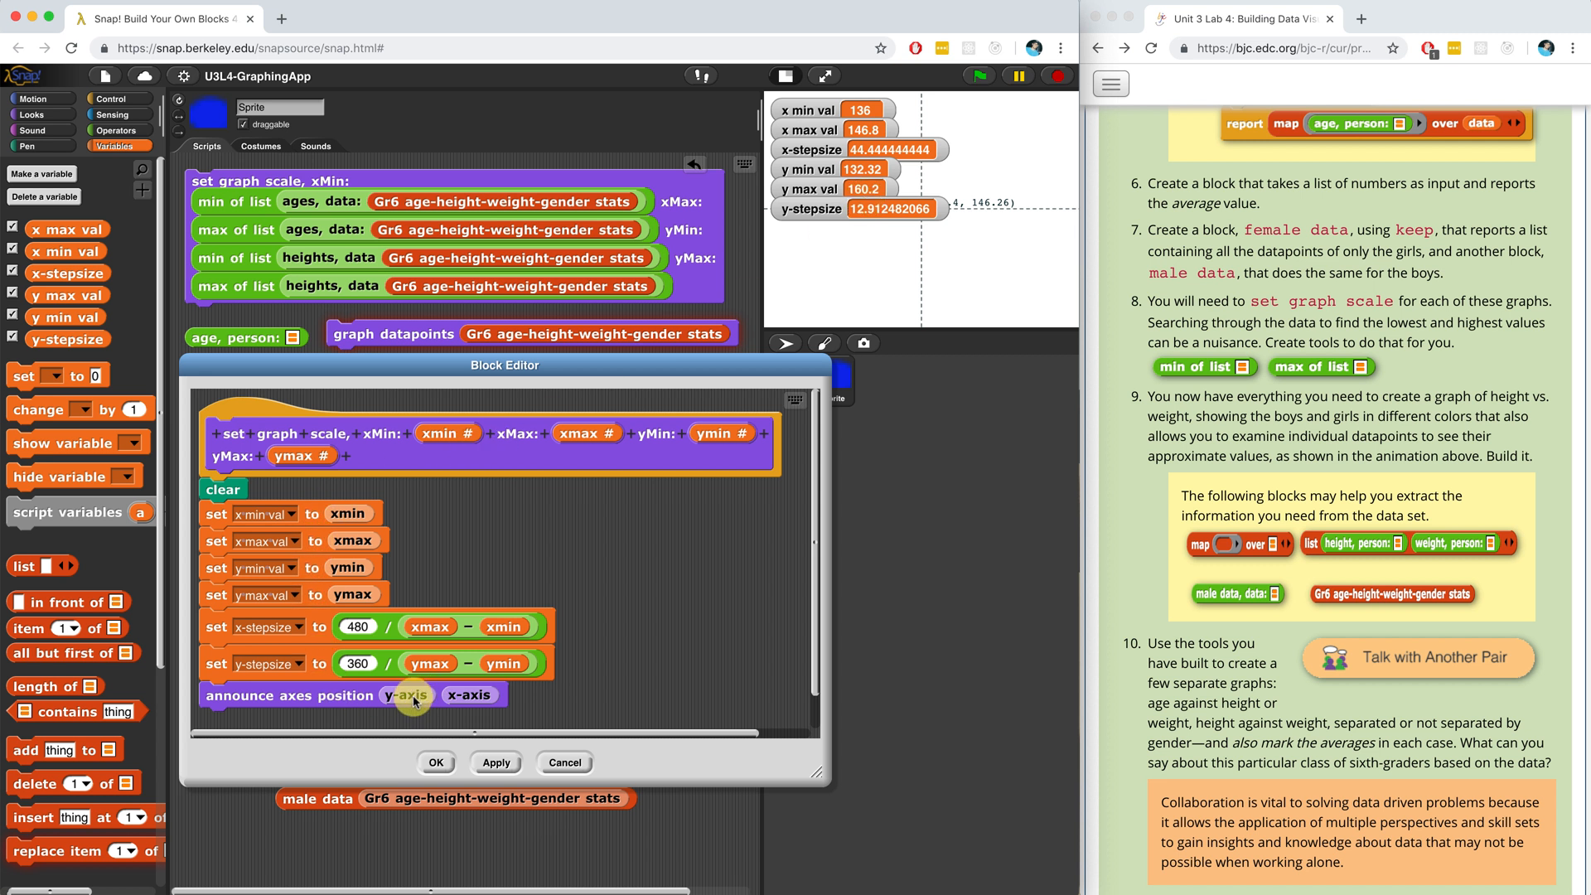
mouse_move(497, 721)
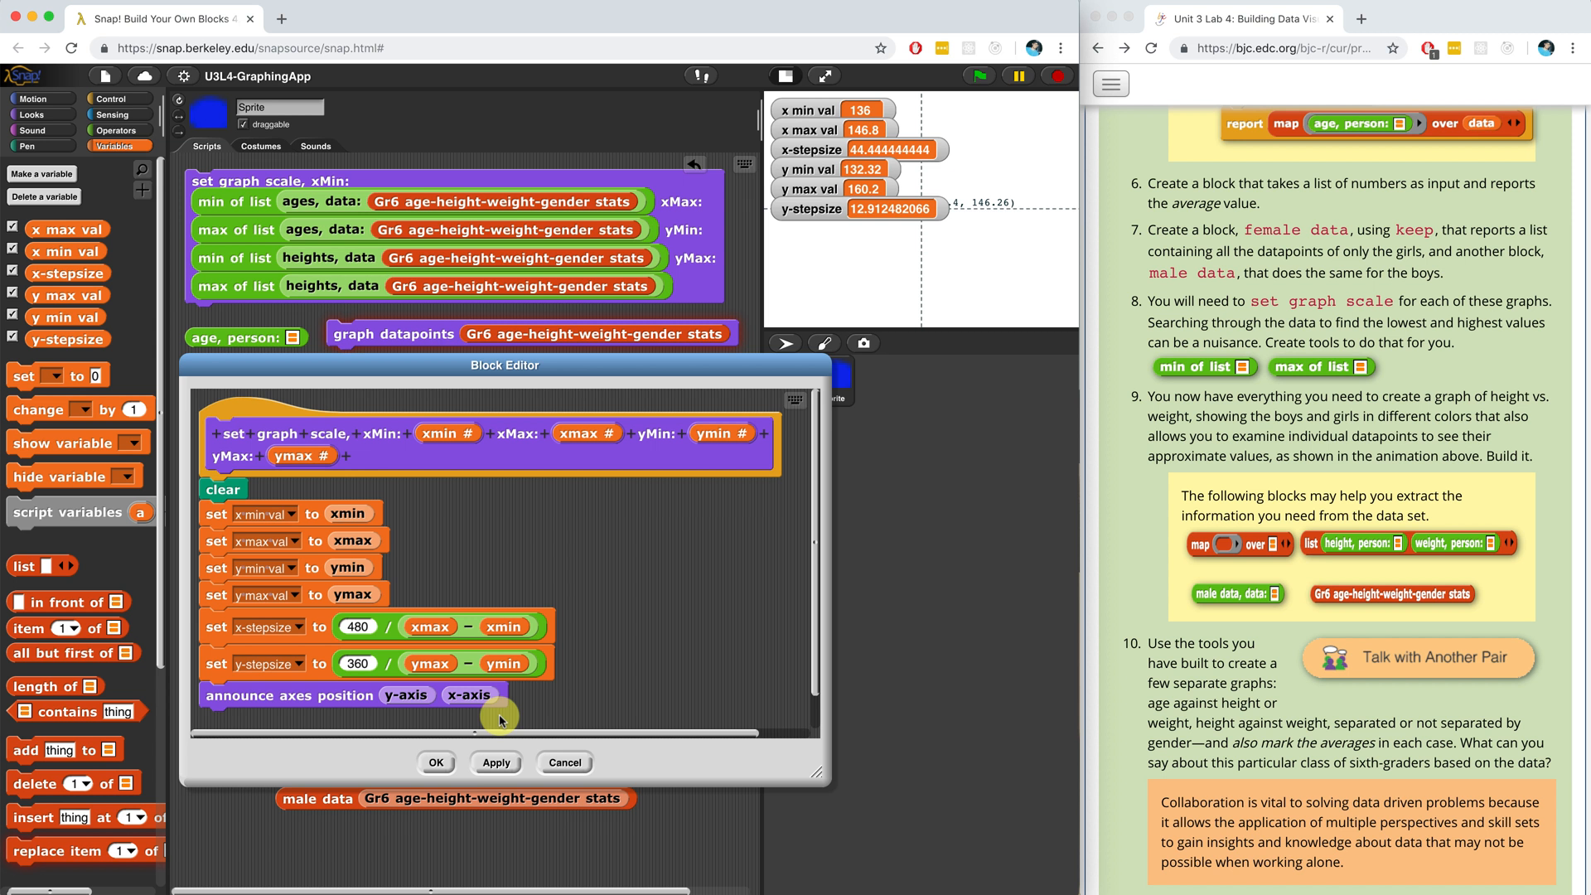
mouse_move(416, 489)
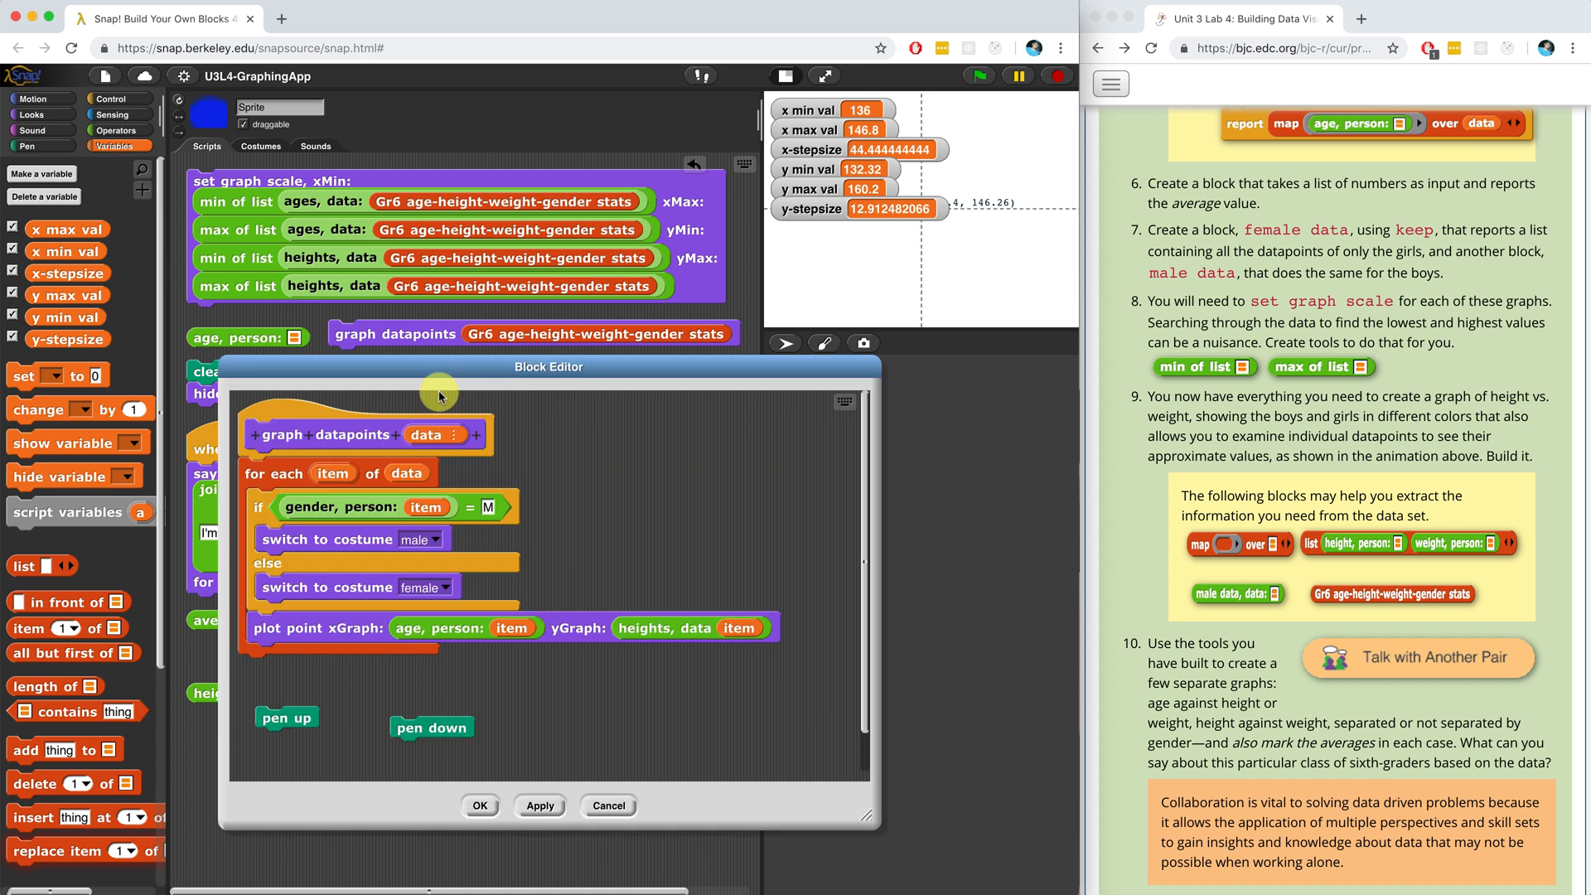
- Add a say item for 2 secs block from Looks inside the loop and save the definition
left_click_drag(546, 366, 588, 281)
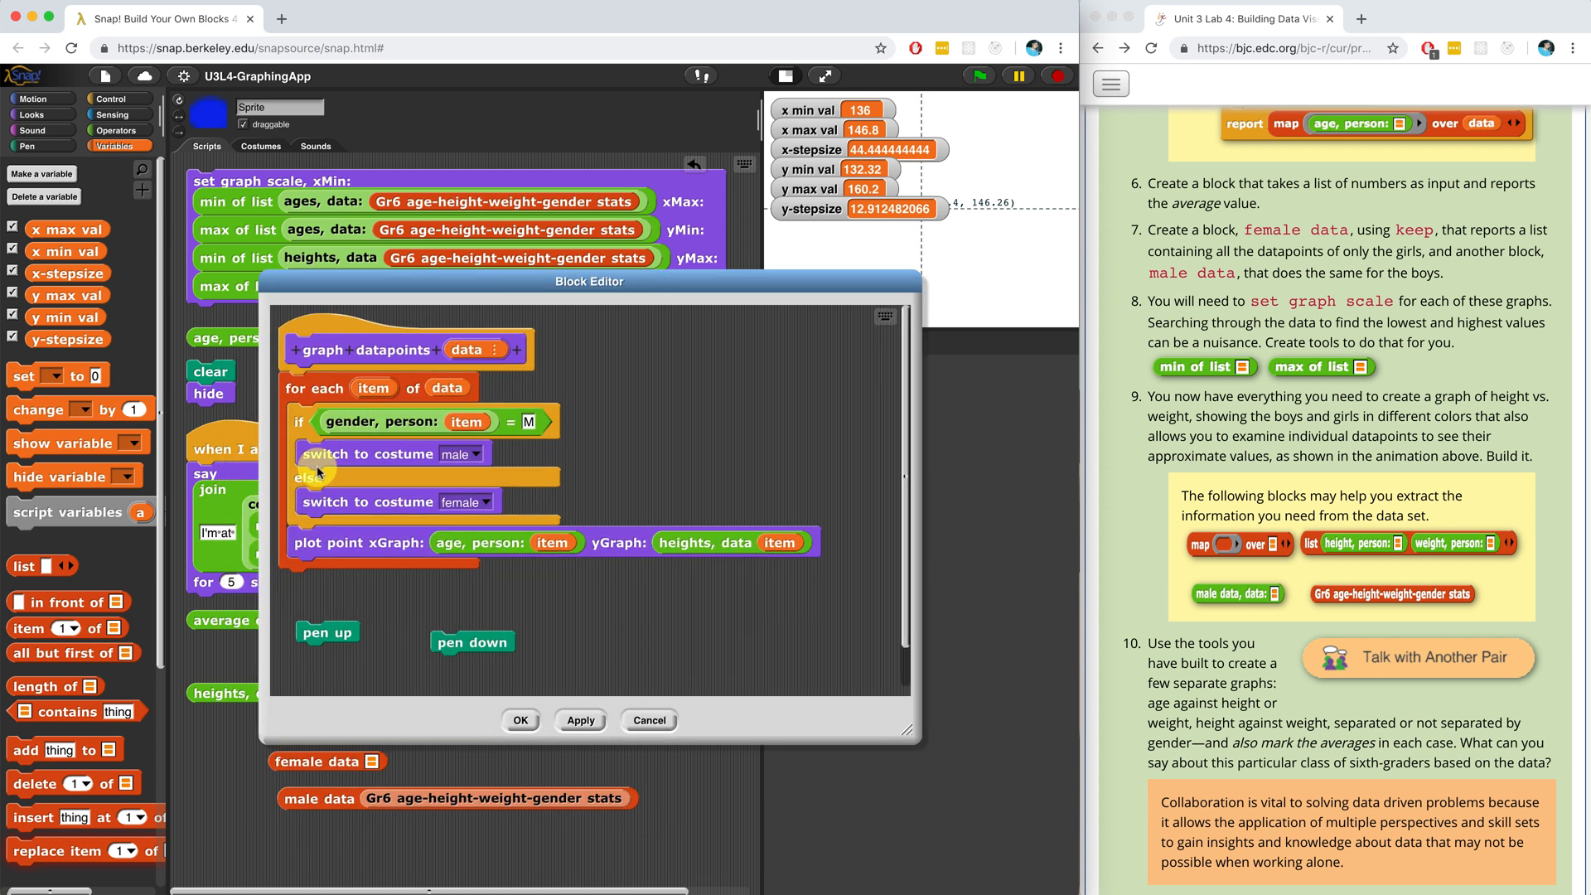
left_click(30, 92)
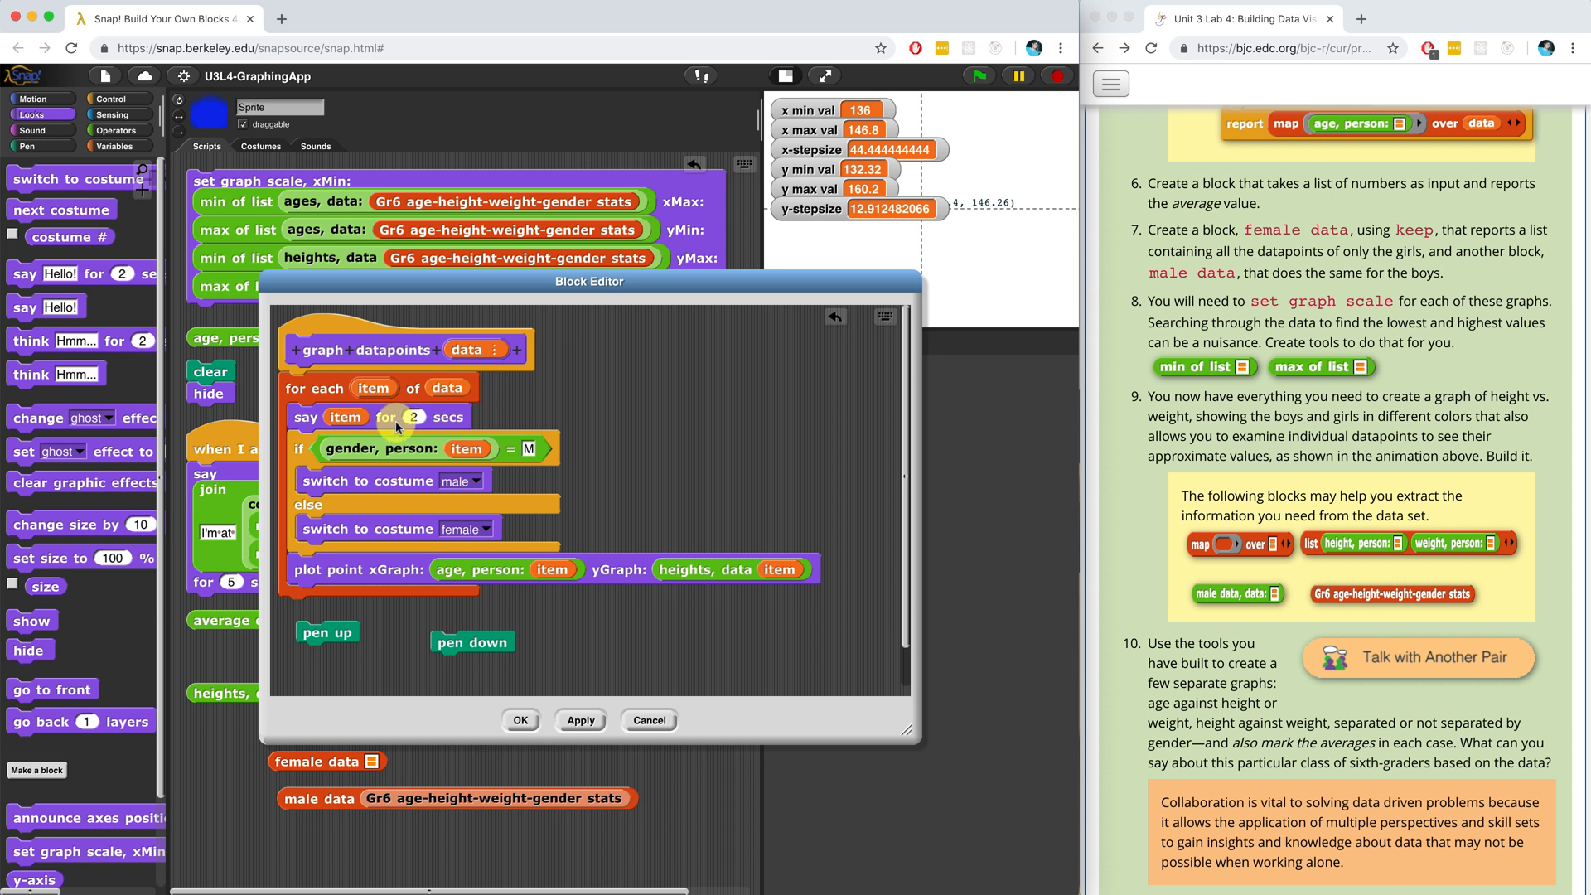
mouse_move(381, 440)
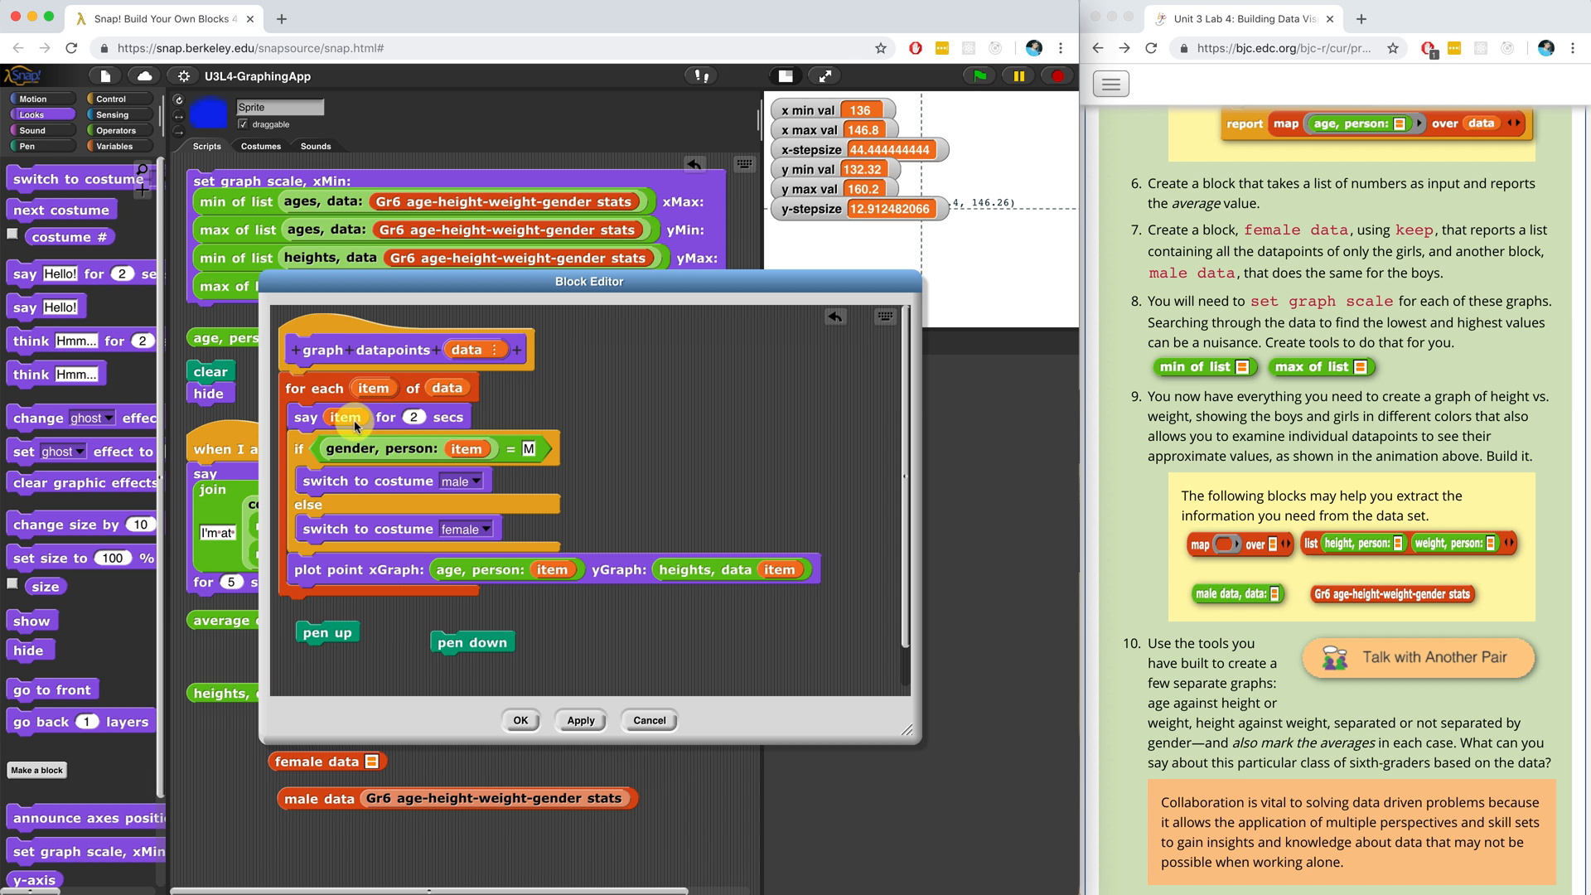
mouse_move(343, 441)
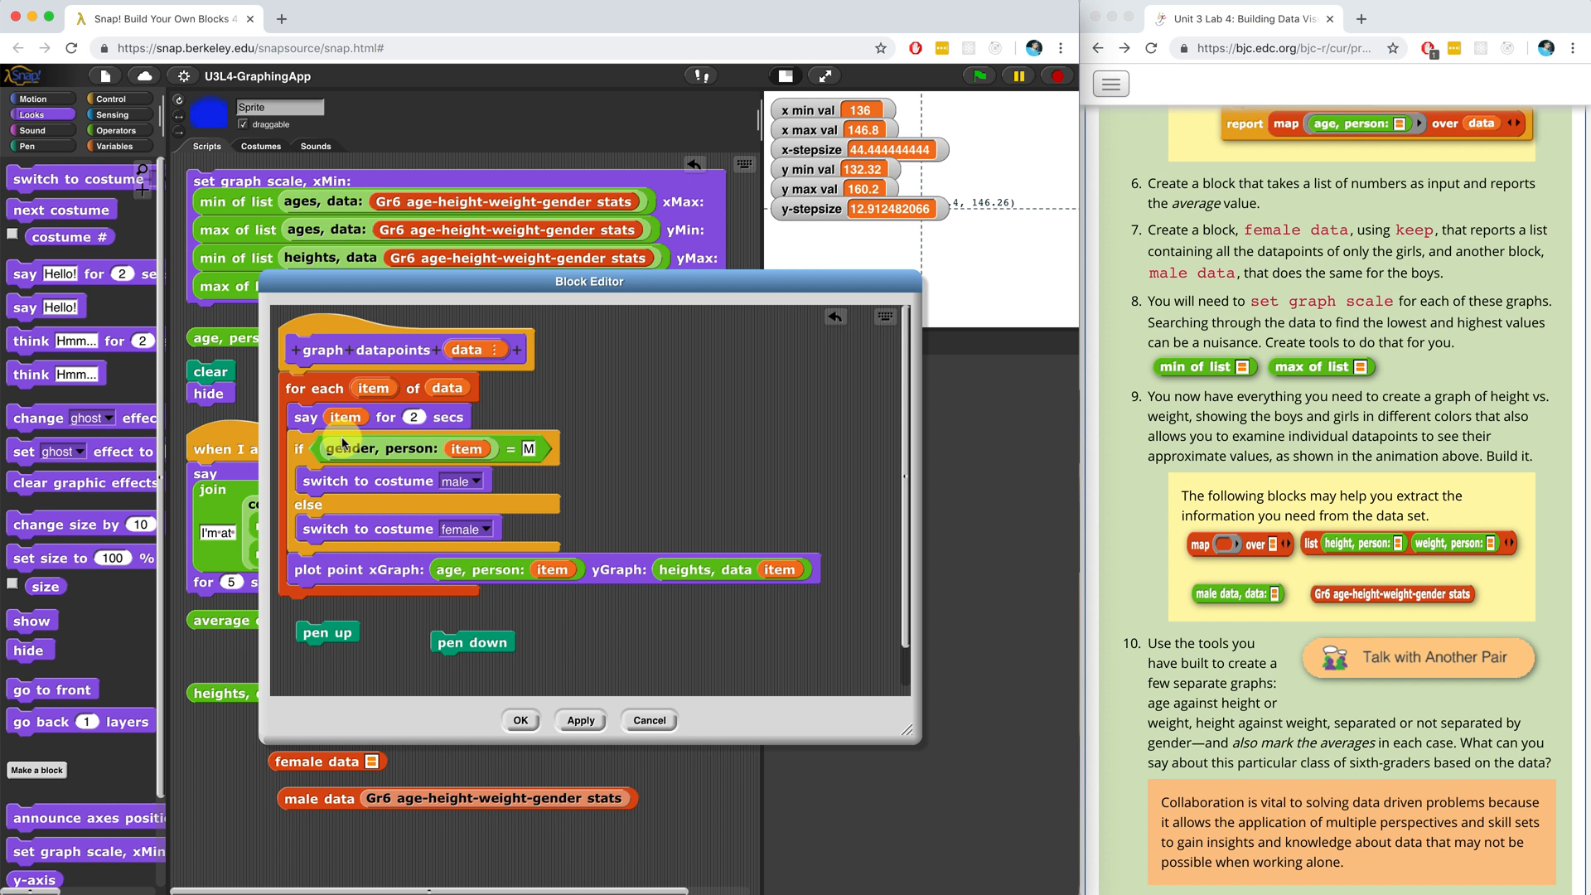
left_click(580, 721)
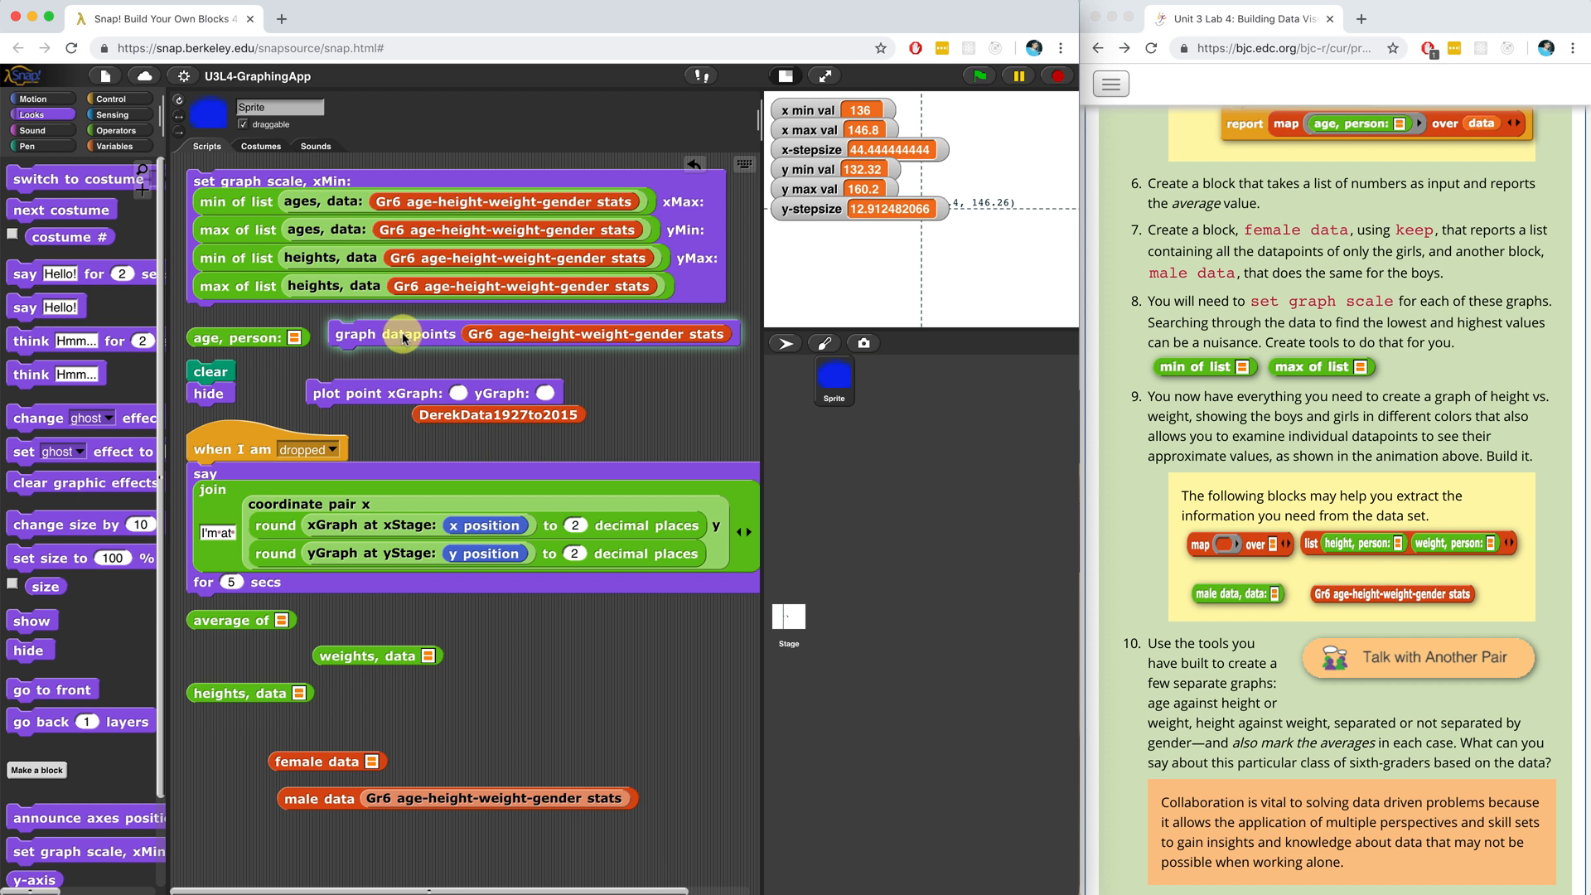
- Hide the scale variable watchers and run graph datapoints repeatedly to see each person's record announced
left_click(395, 333)
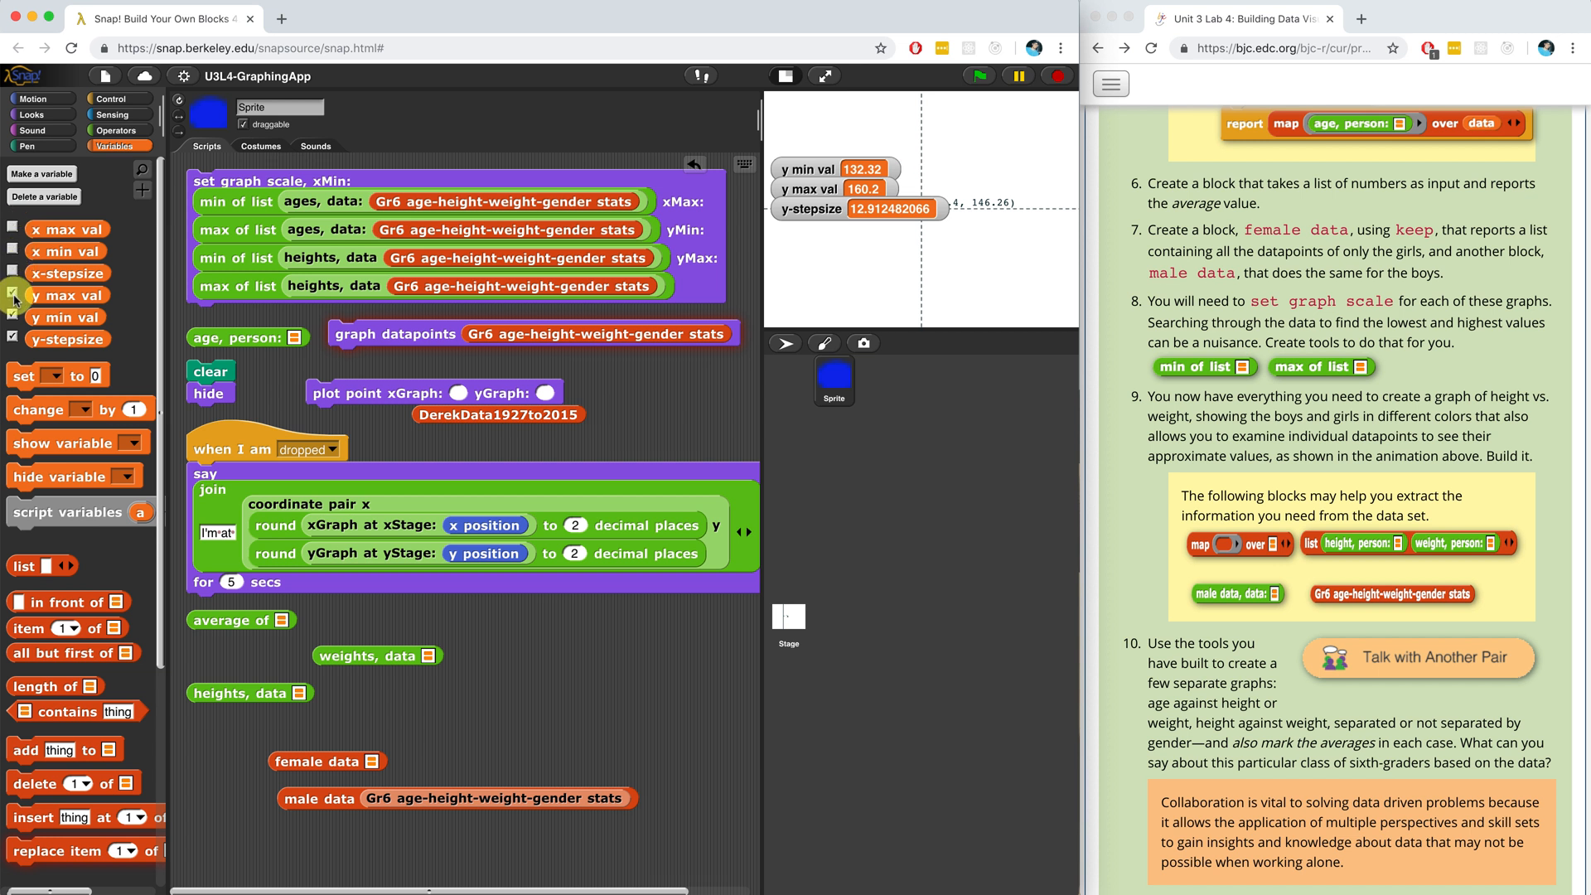
left_click(31, 114)
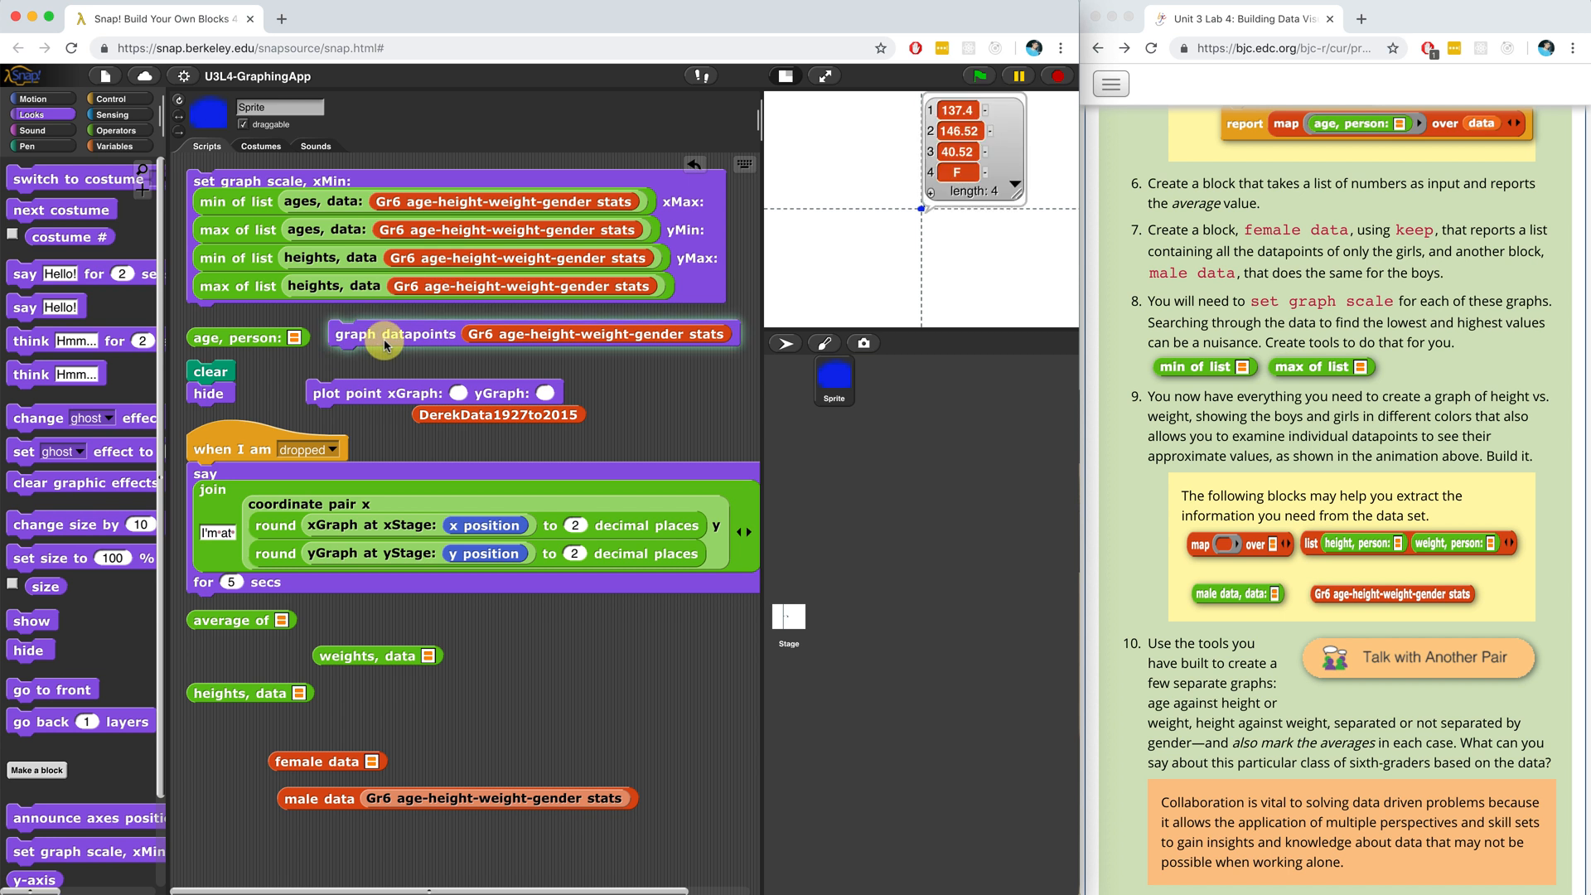
left_click(395, 333)
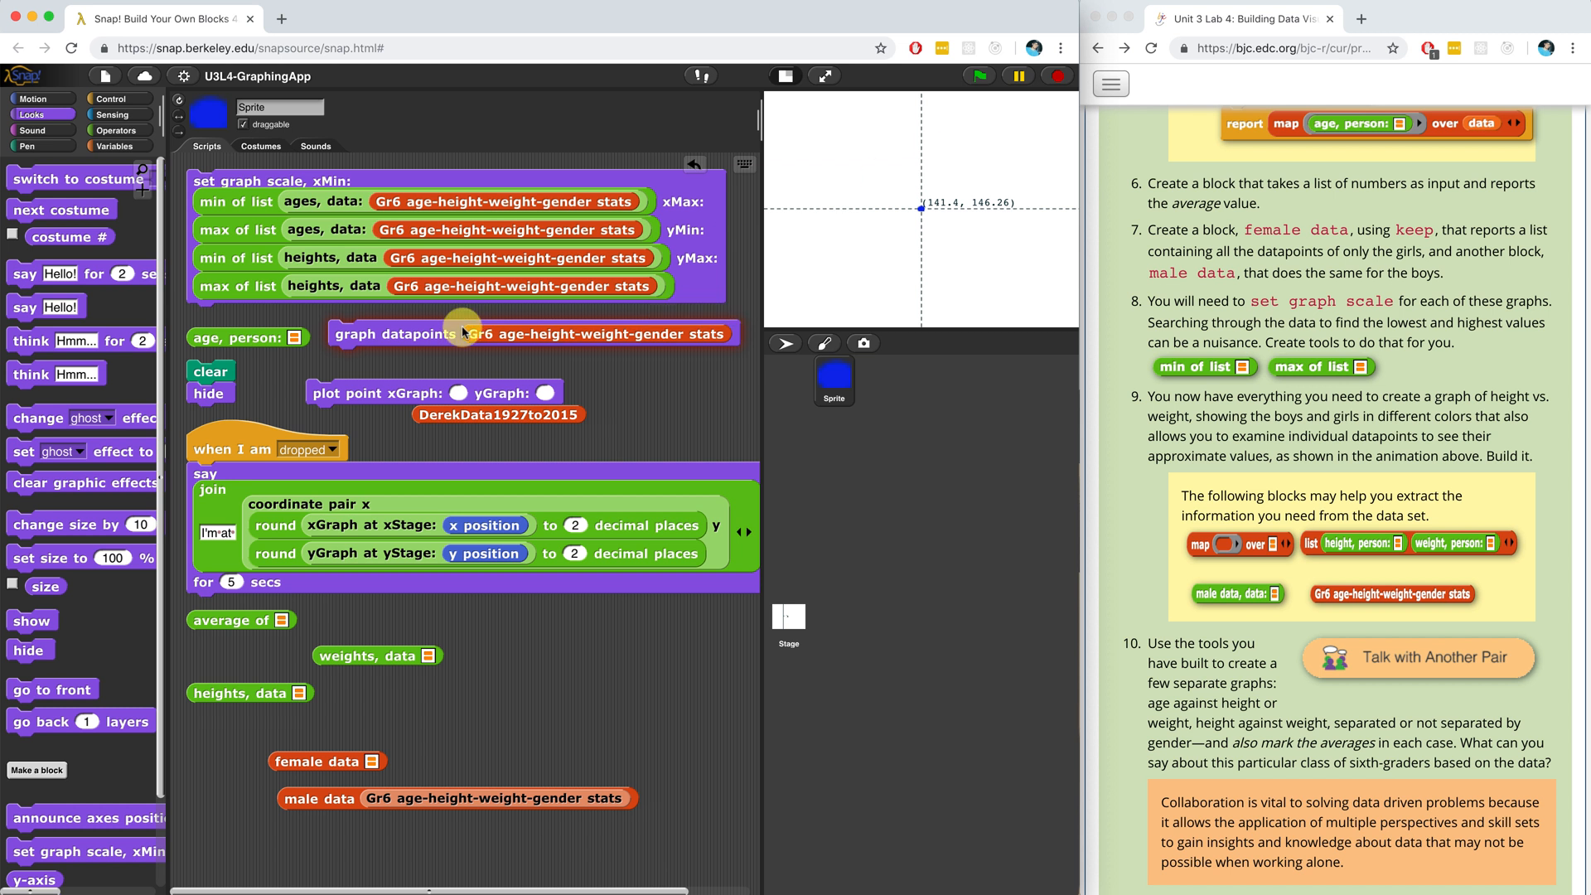
left_click(395, 333)
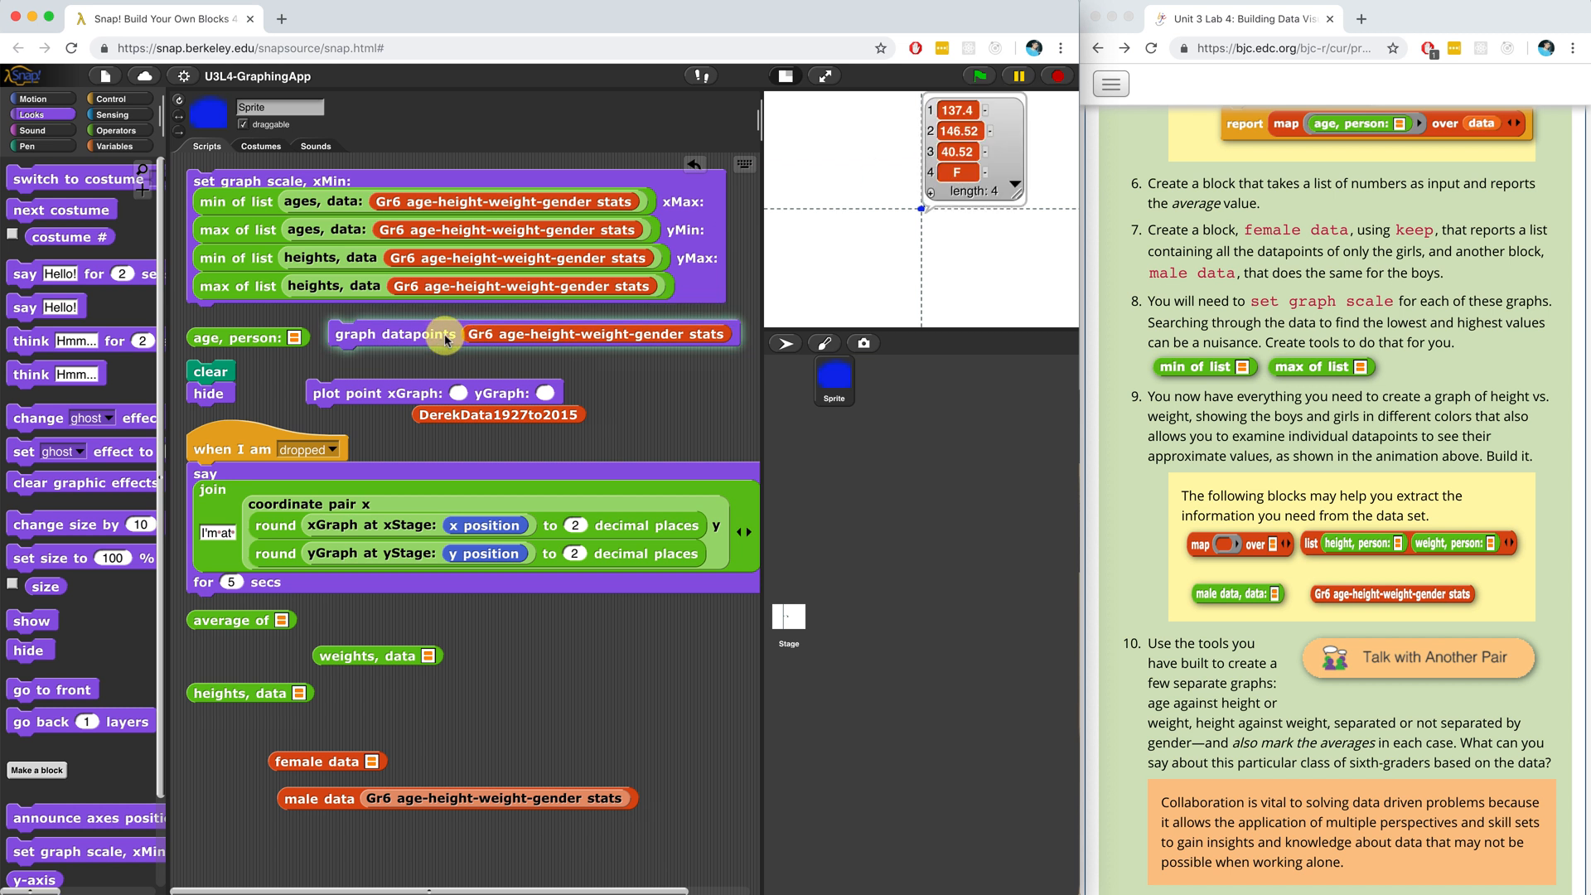
left_click(396, 333)
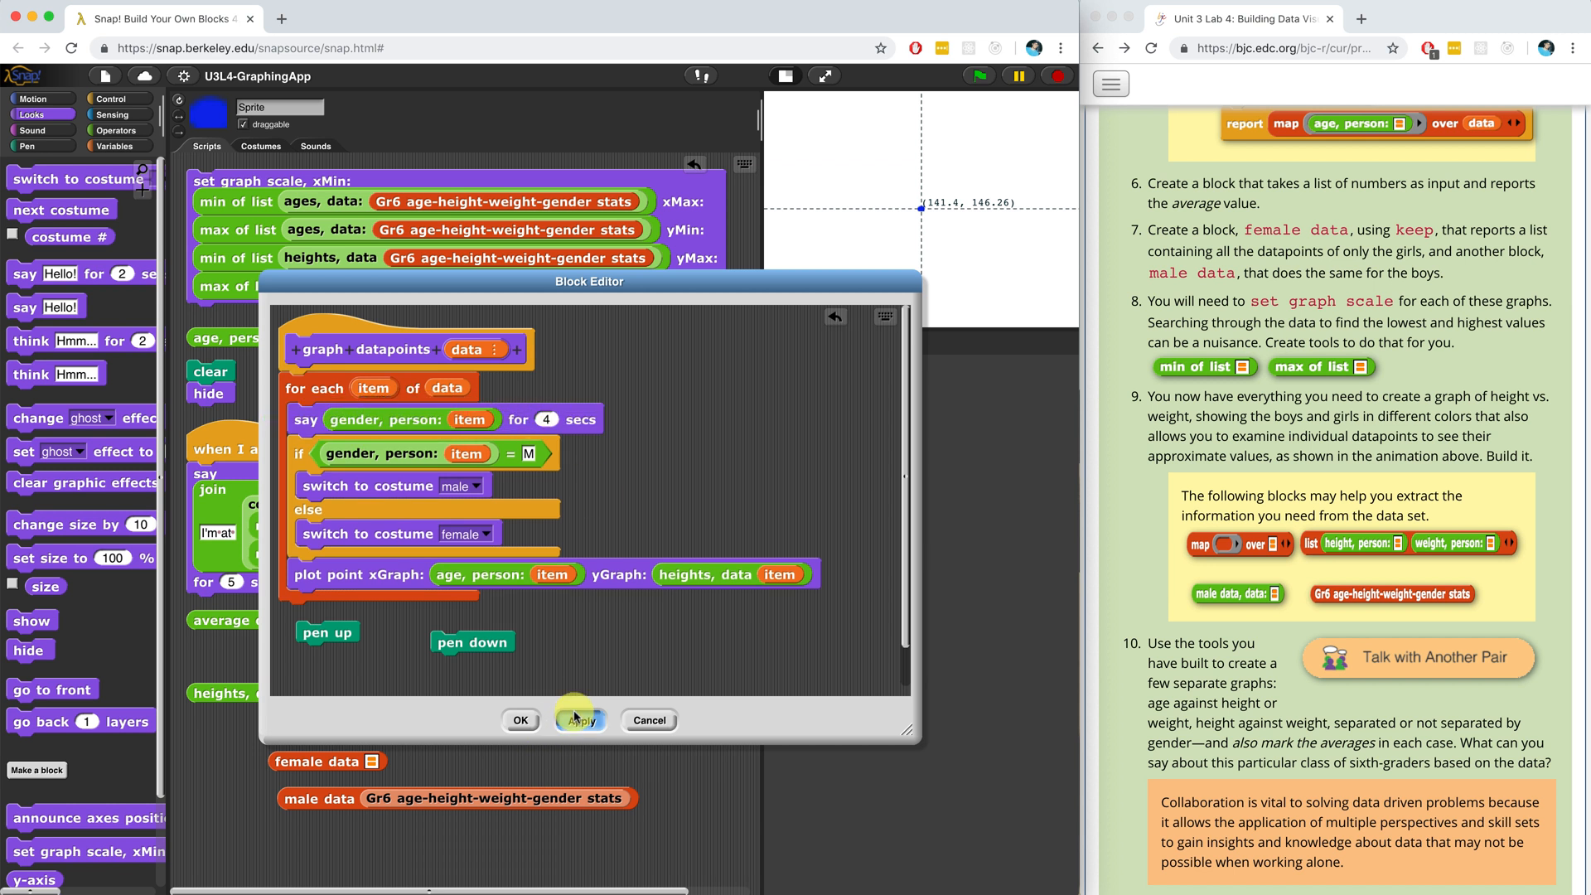
- Make the say block announce gender for 4 secs, save and run graph datapoints to test
left_click(580, 719)
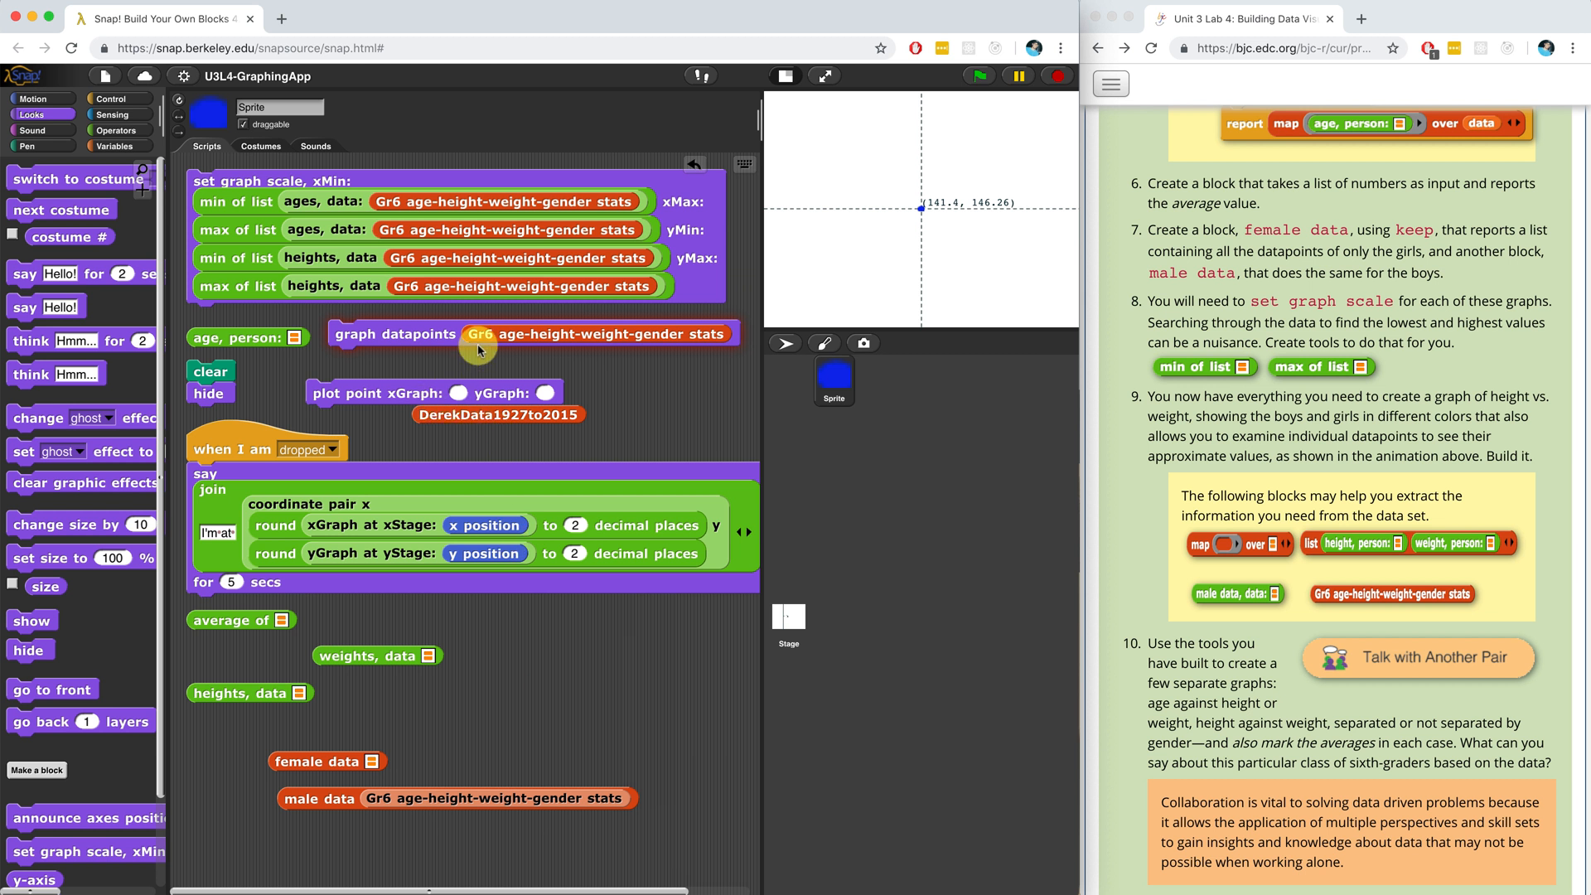
left_click(395, 333)
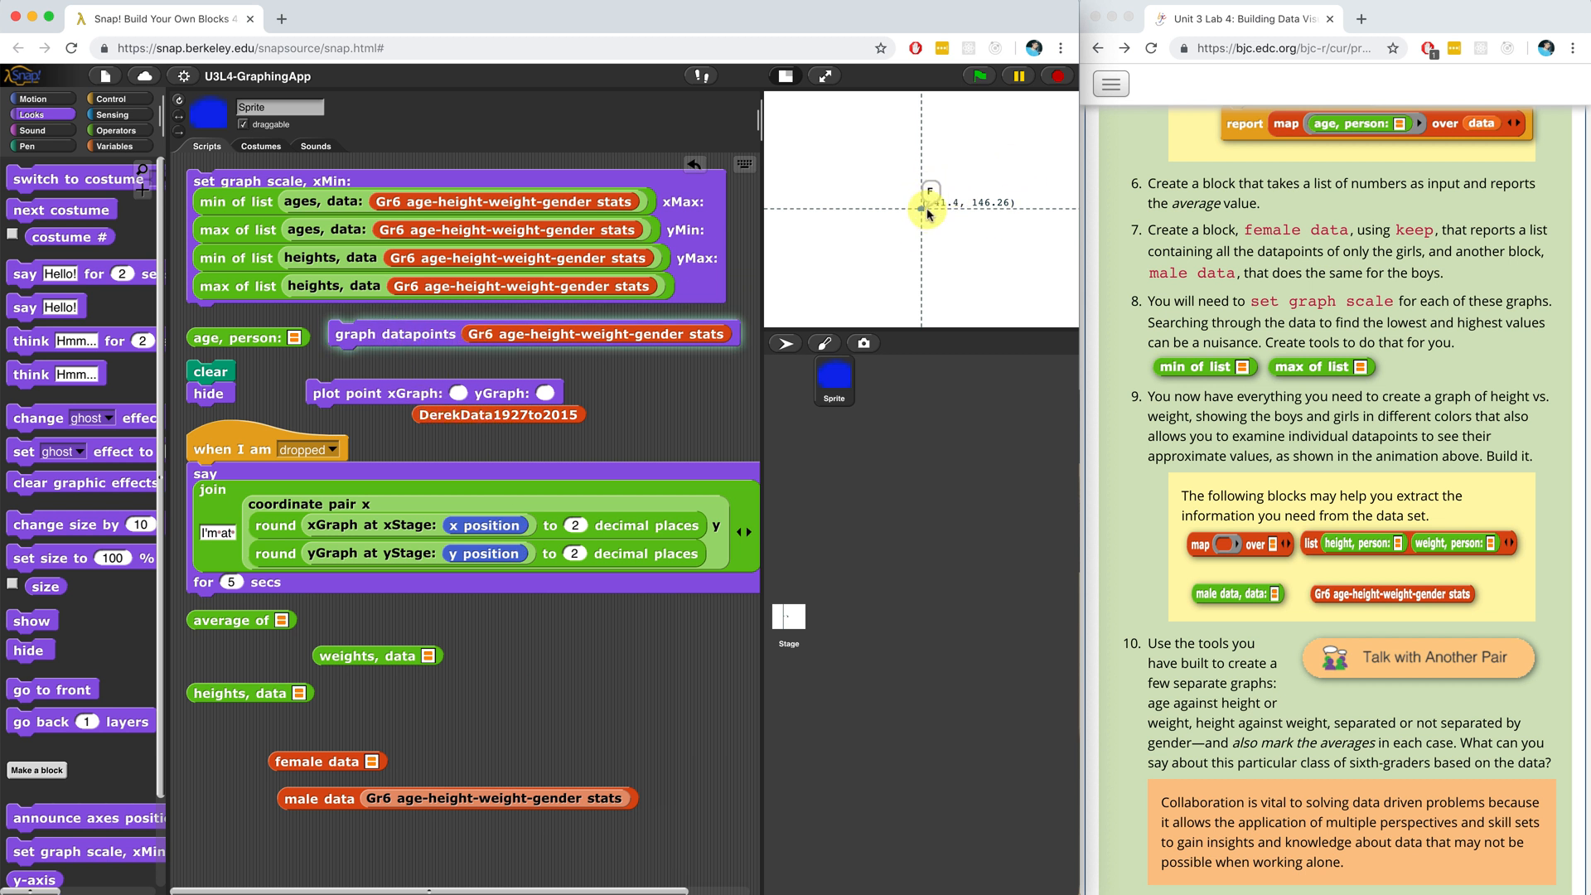
left_click(394, 333)
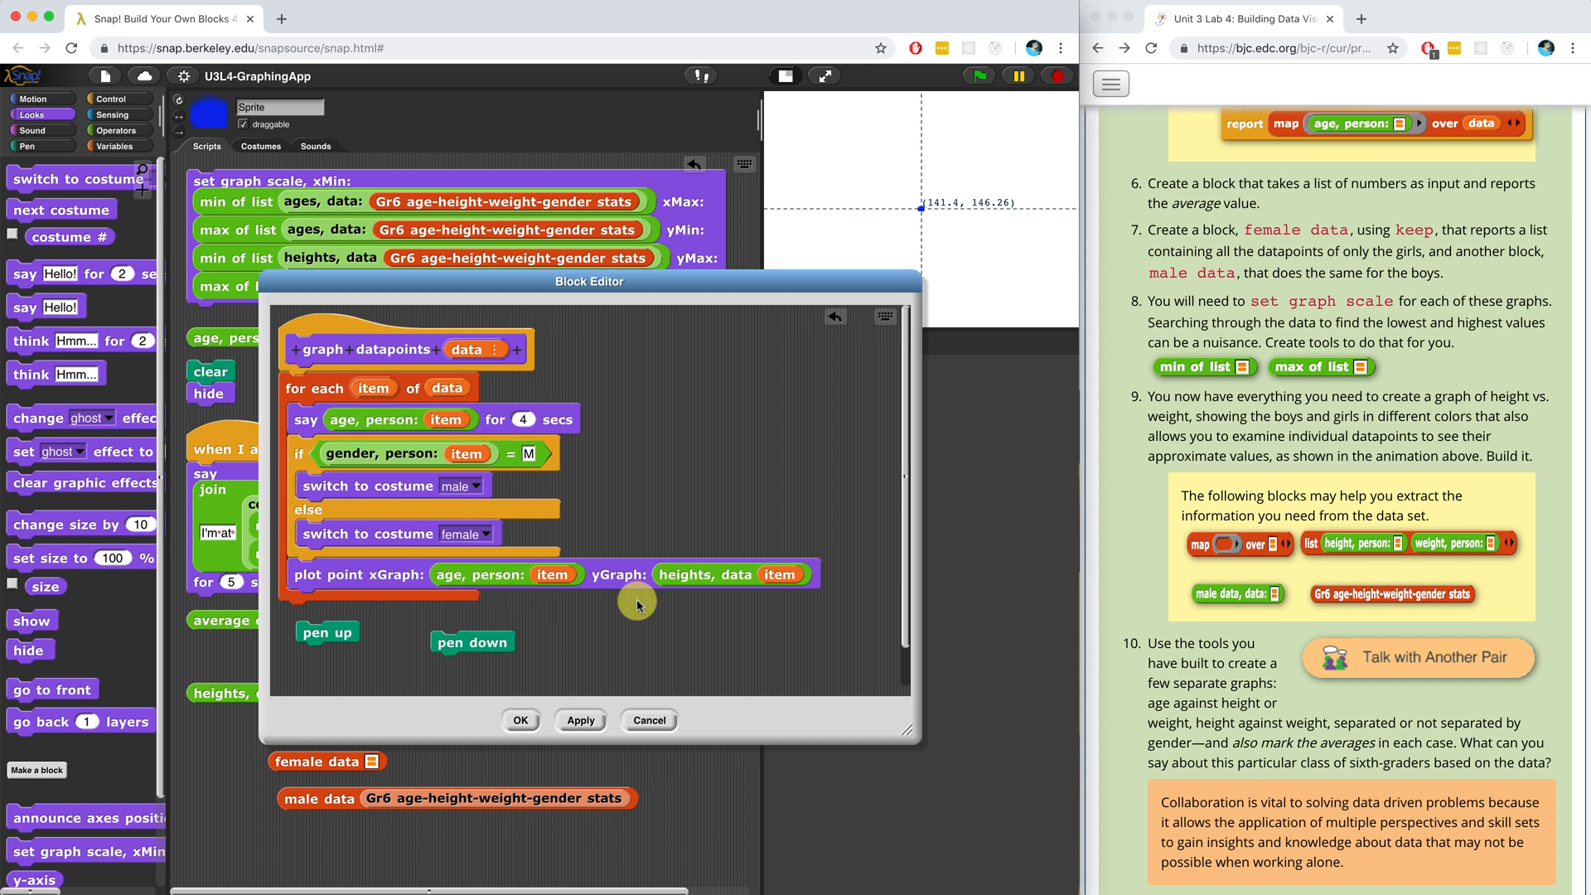
mouse_move(697, 590)
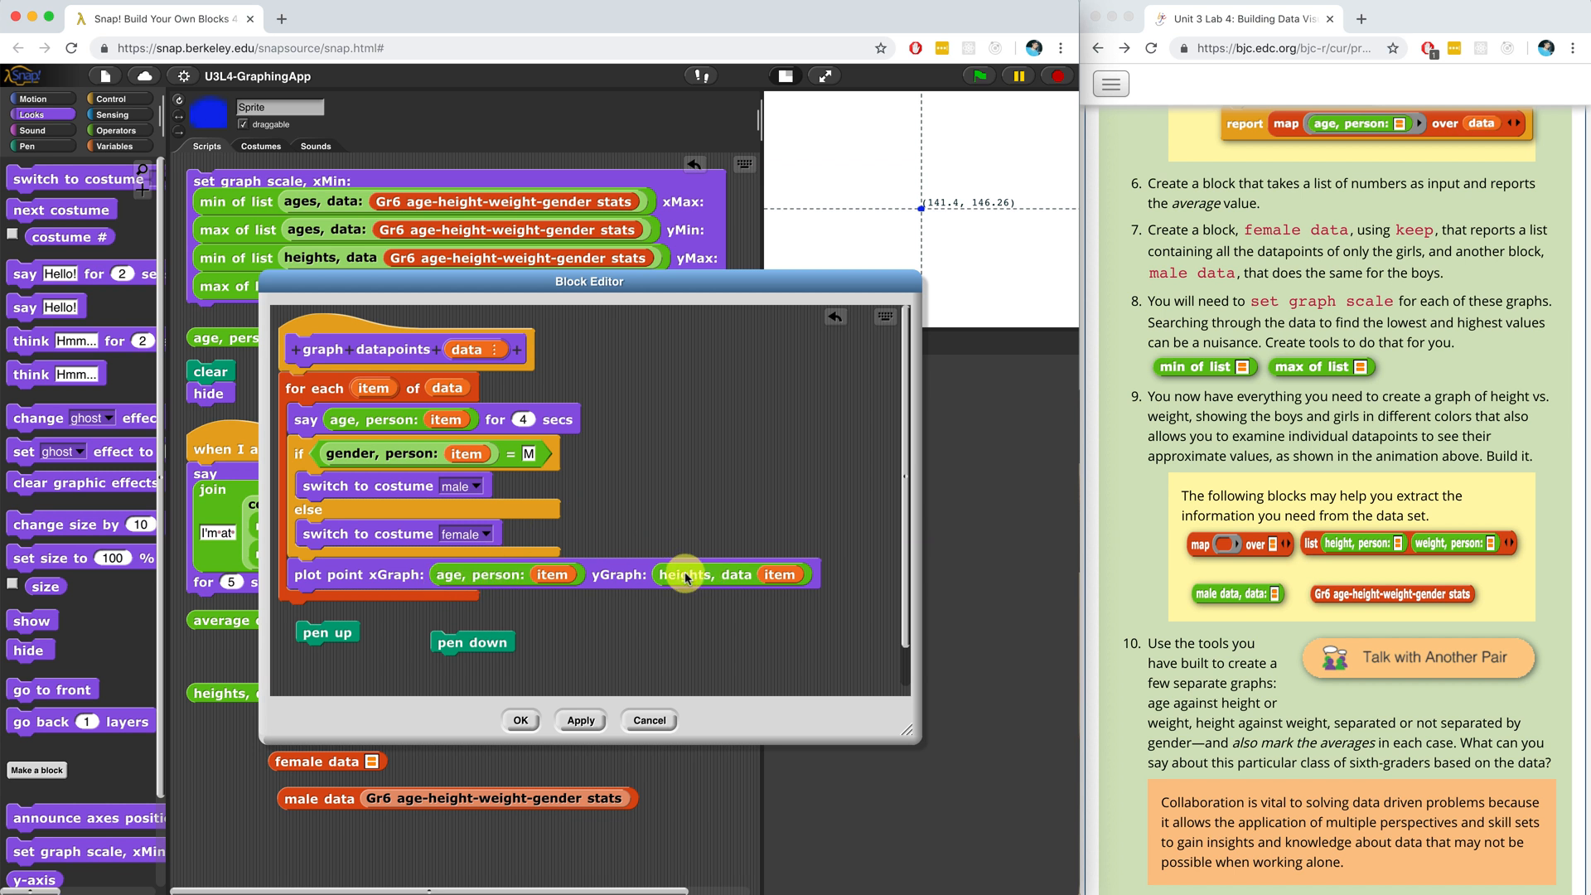
mouse_move(507, 565)
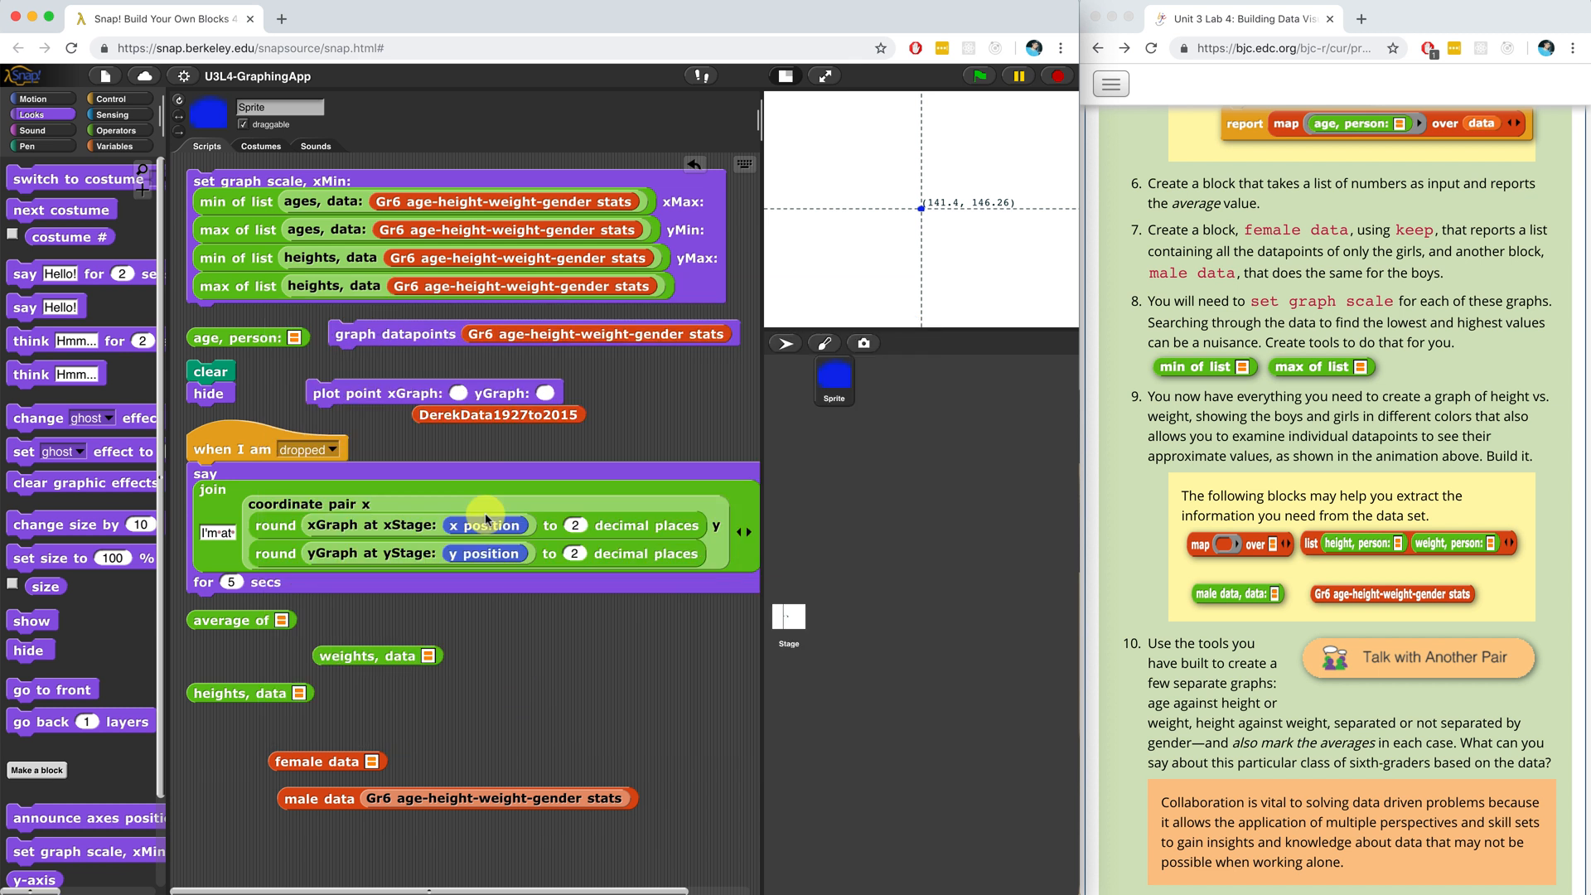
- Switch the announcement to age, person: item and run graph datapoints again
left_click(396, 333)
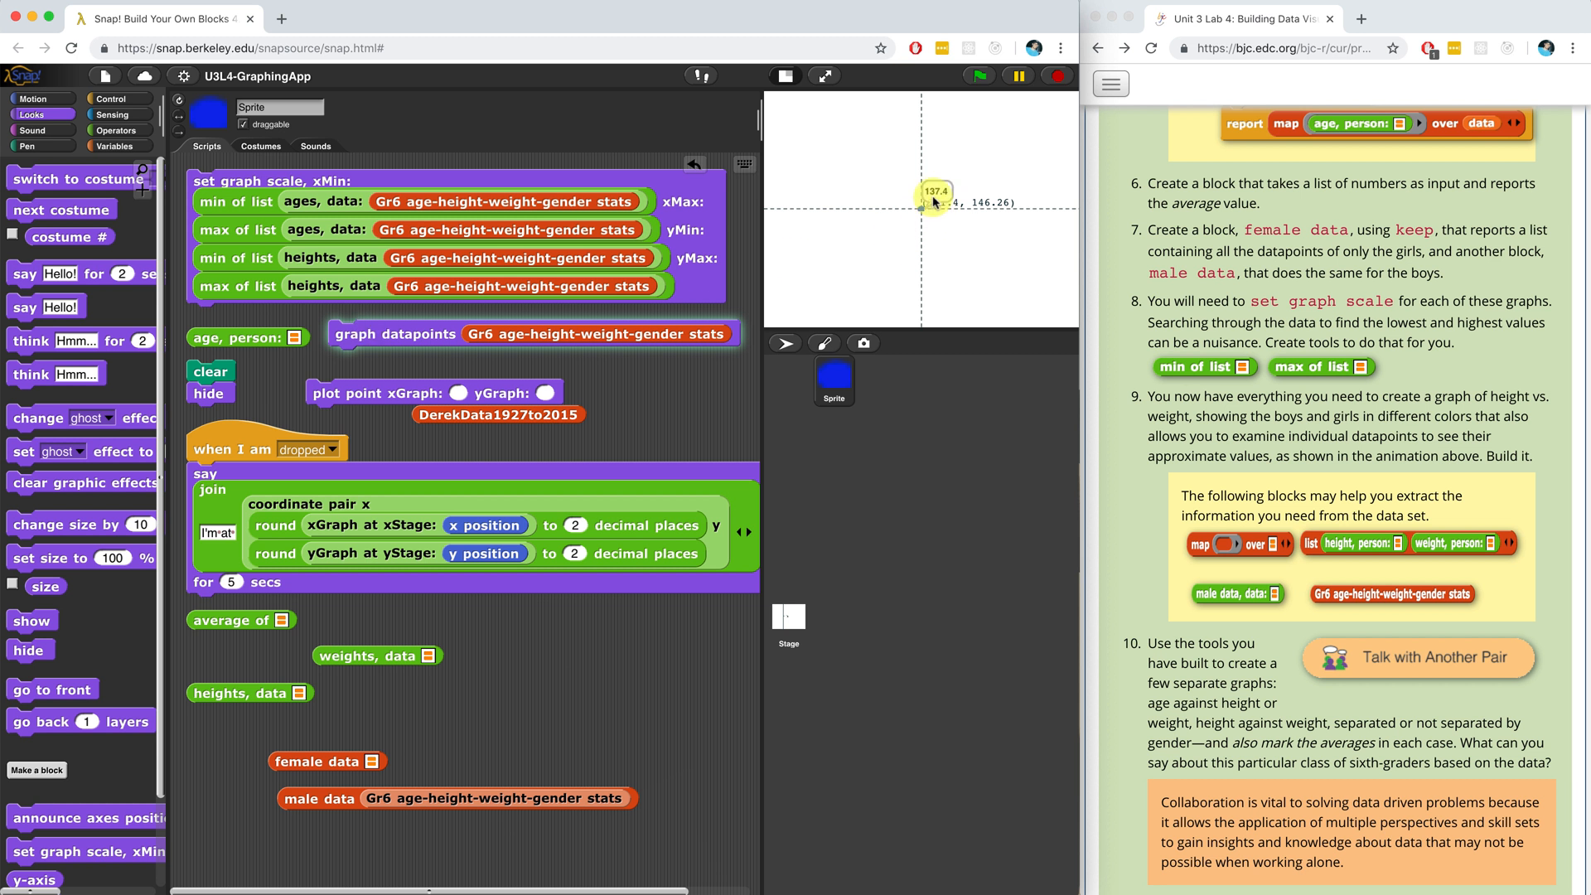
left_click(394, 333)
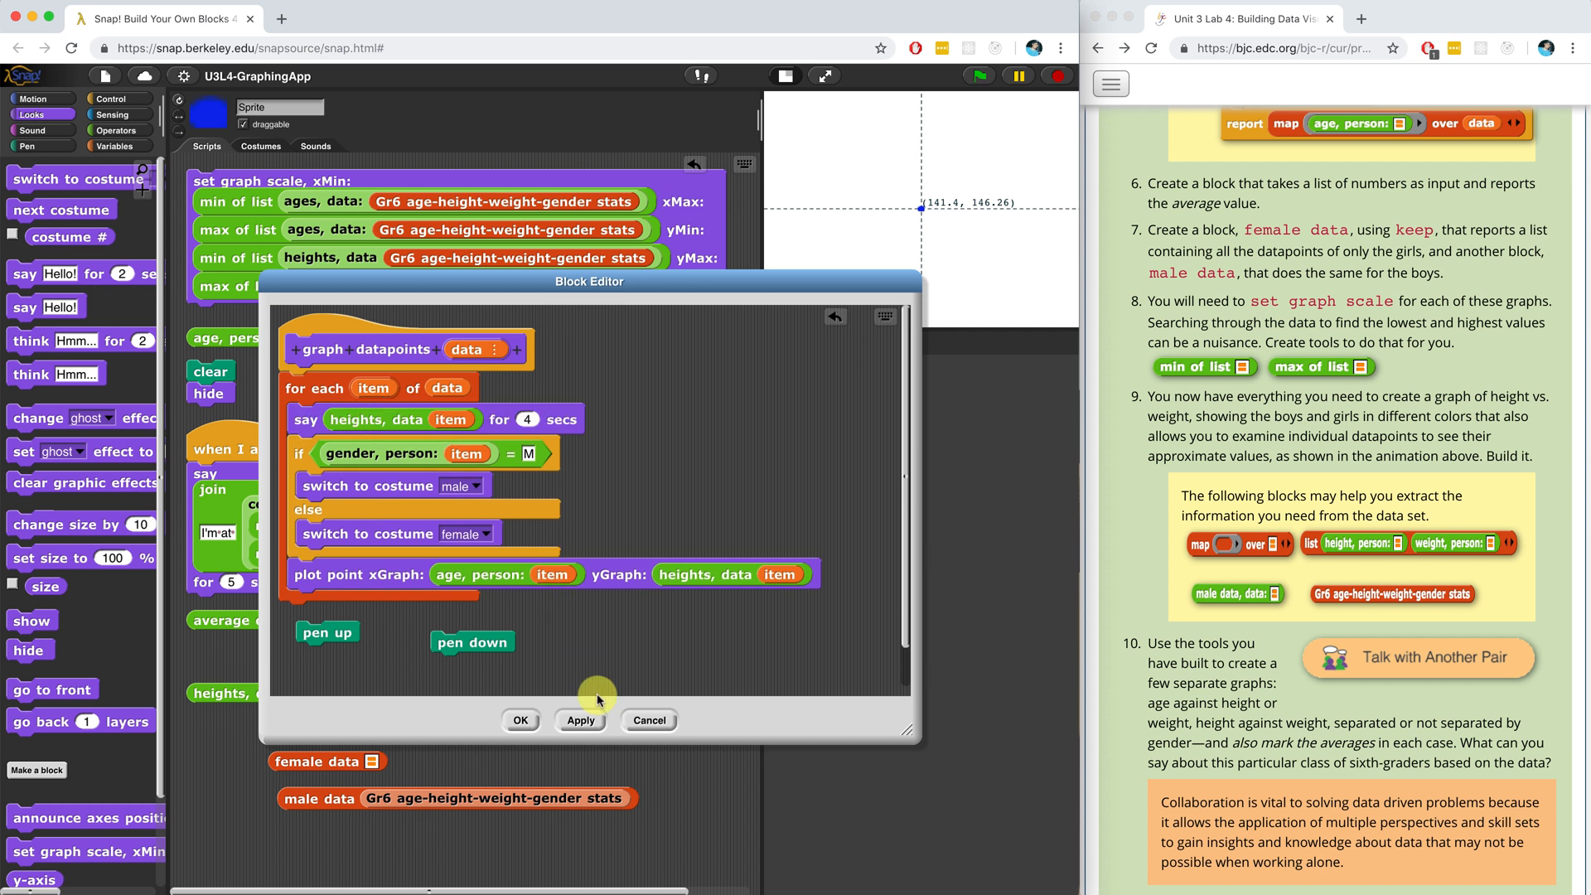
- Save the height announcement, run it, then reopen the definition and pull the height reporter out of yGraph
left_click(518, 721)
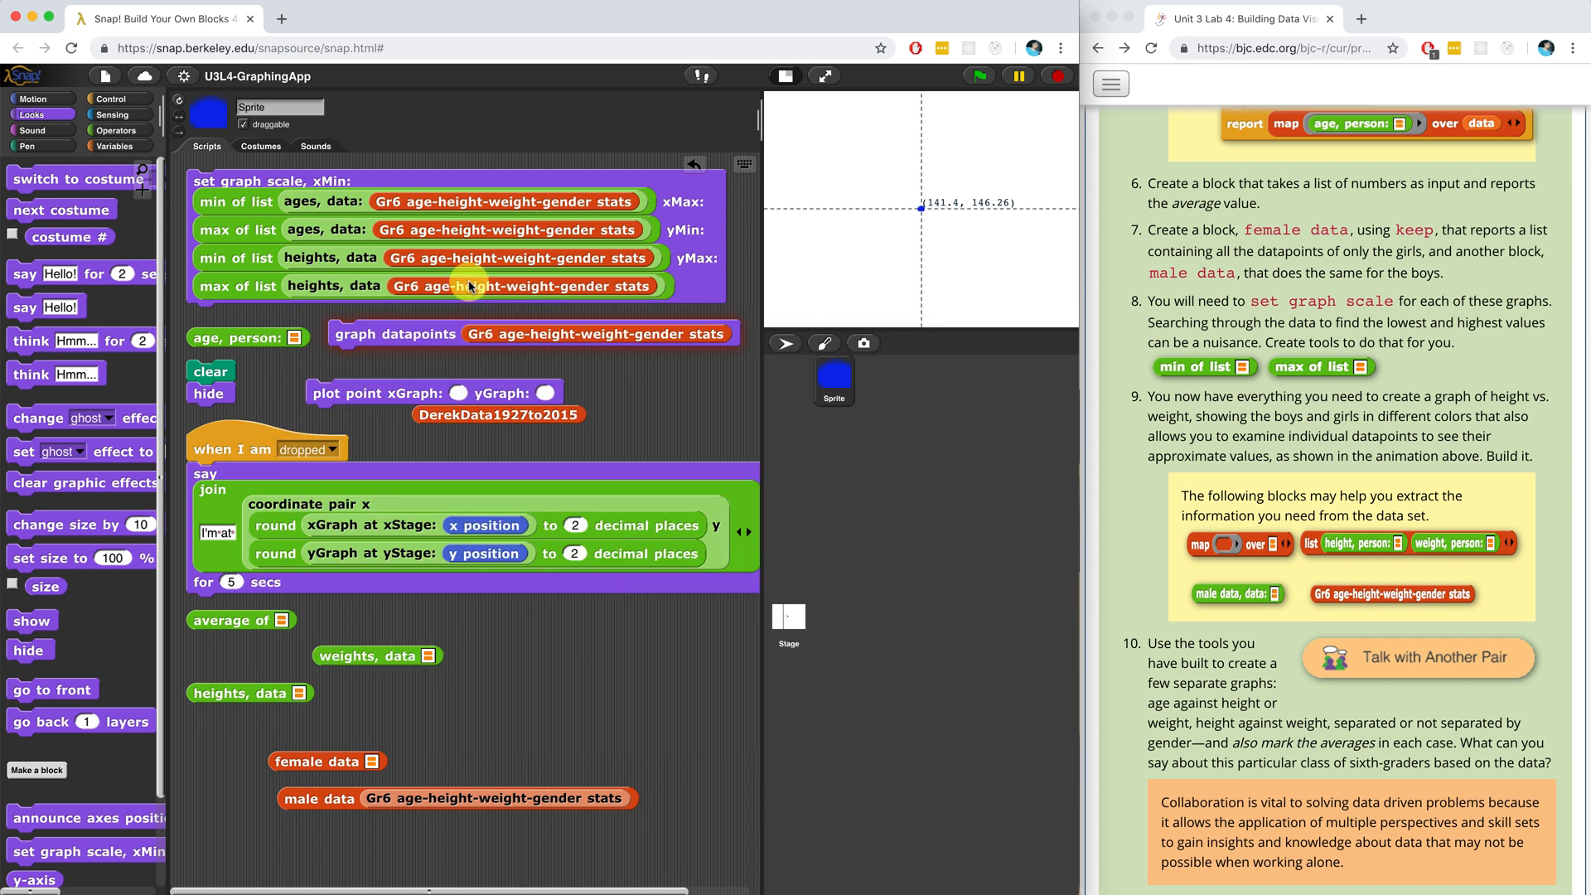
left_click(395, 333)
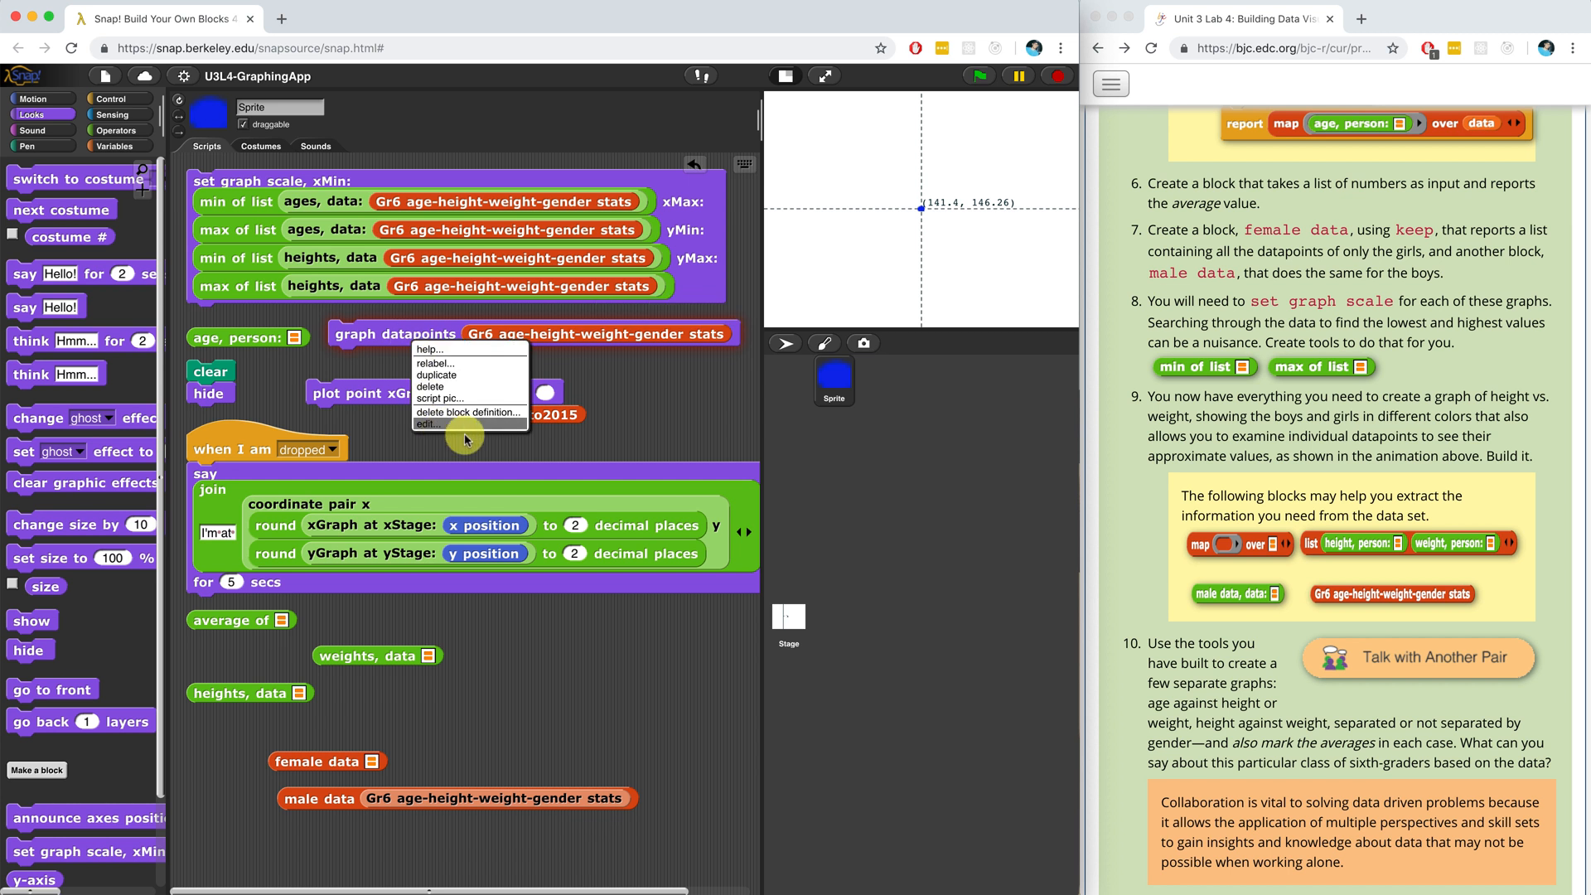
left_click(426, 423)
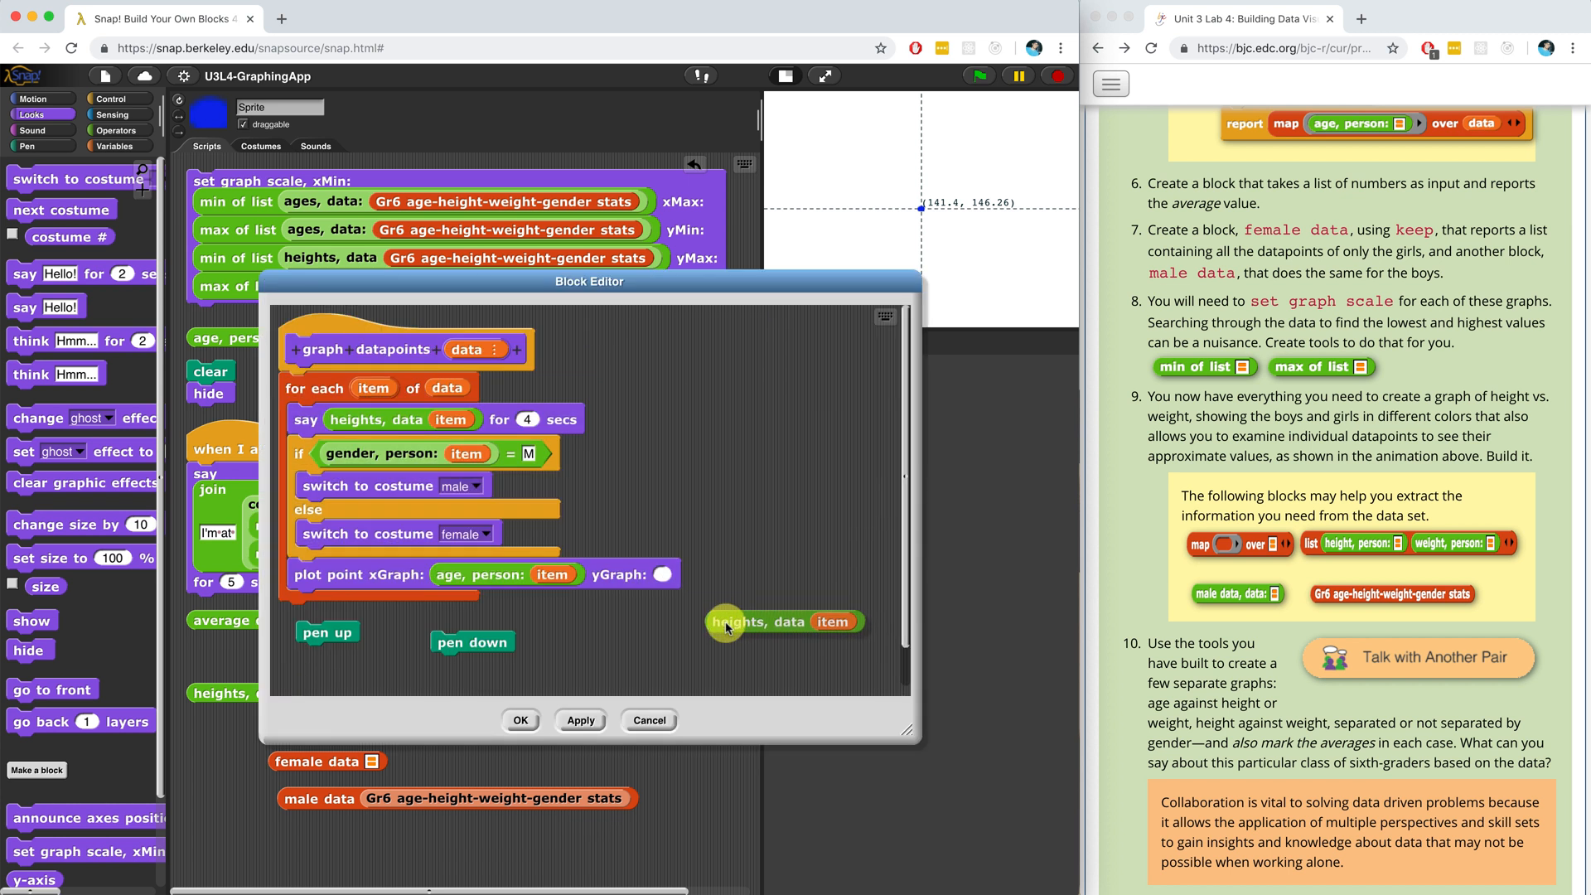
left_click_drag(786, 621, 741, 635)
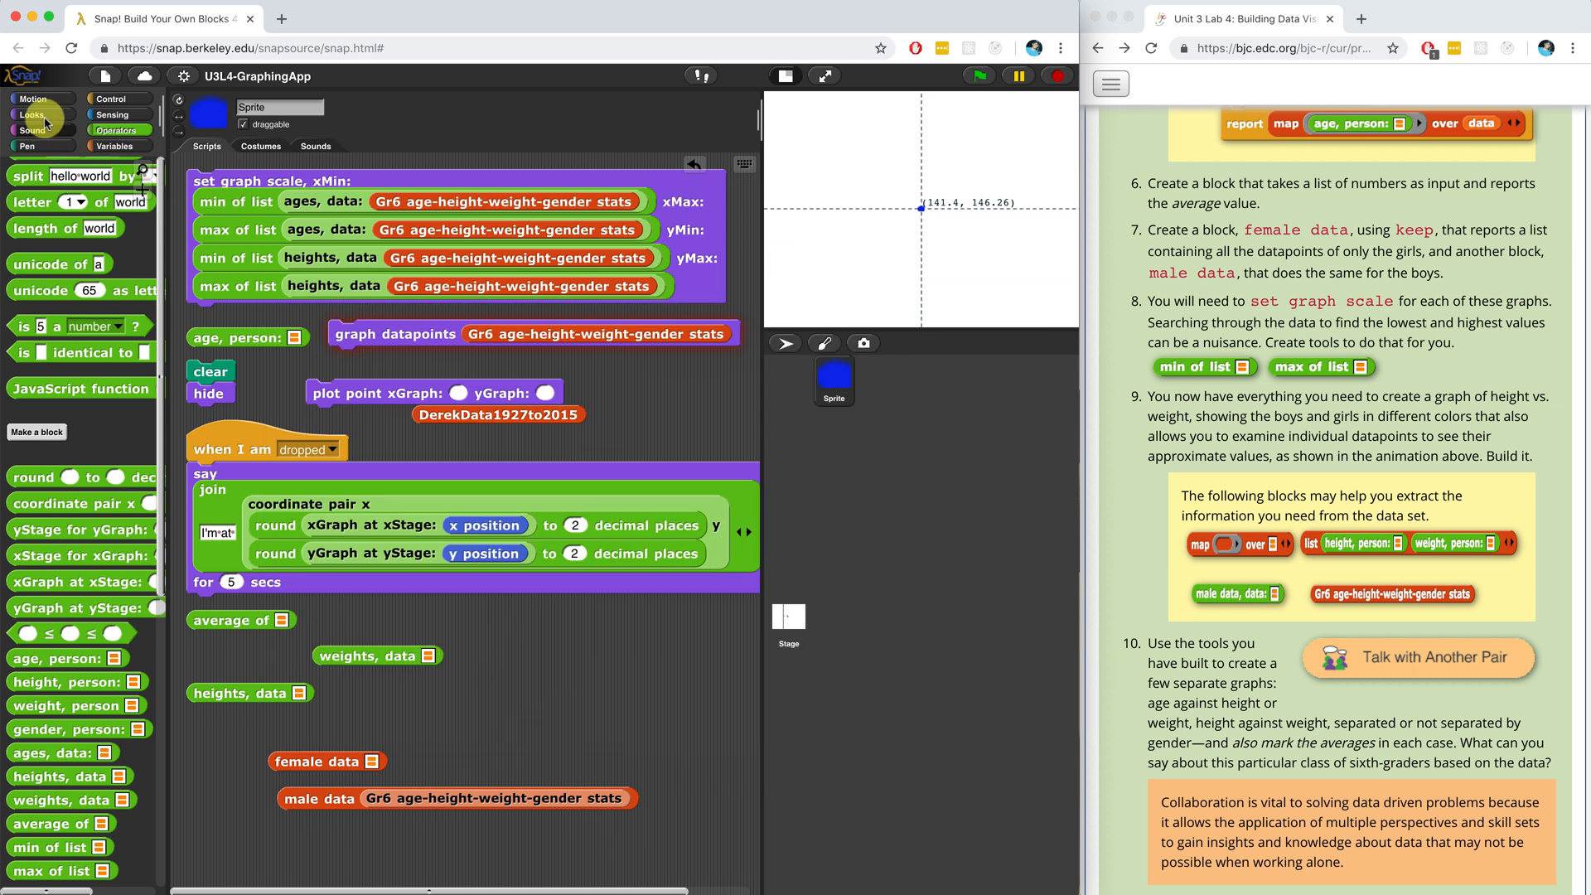
- Run the graph datapoints block to draw green and blue age-vs-height dots on the stage
left_click(32, 114)
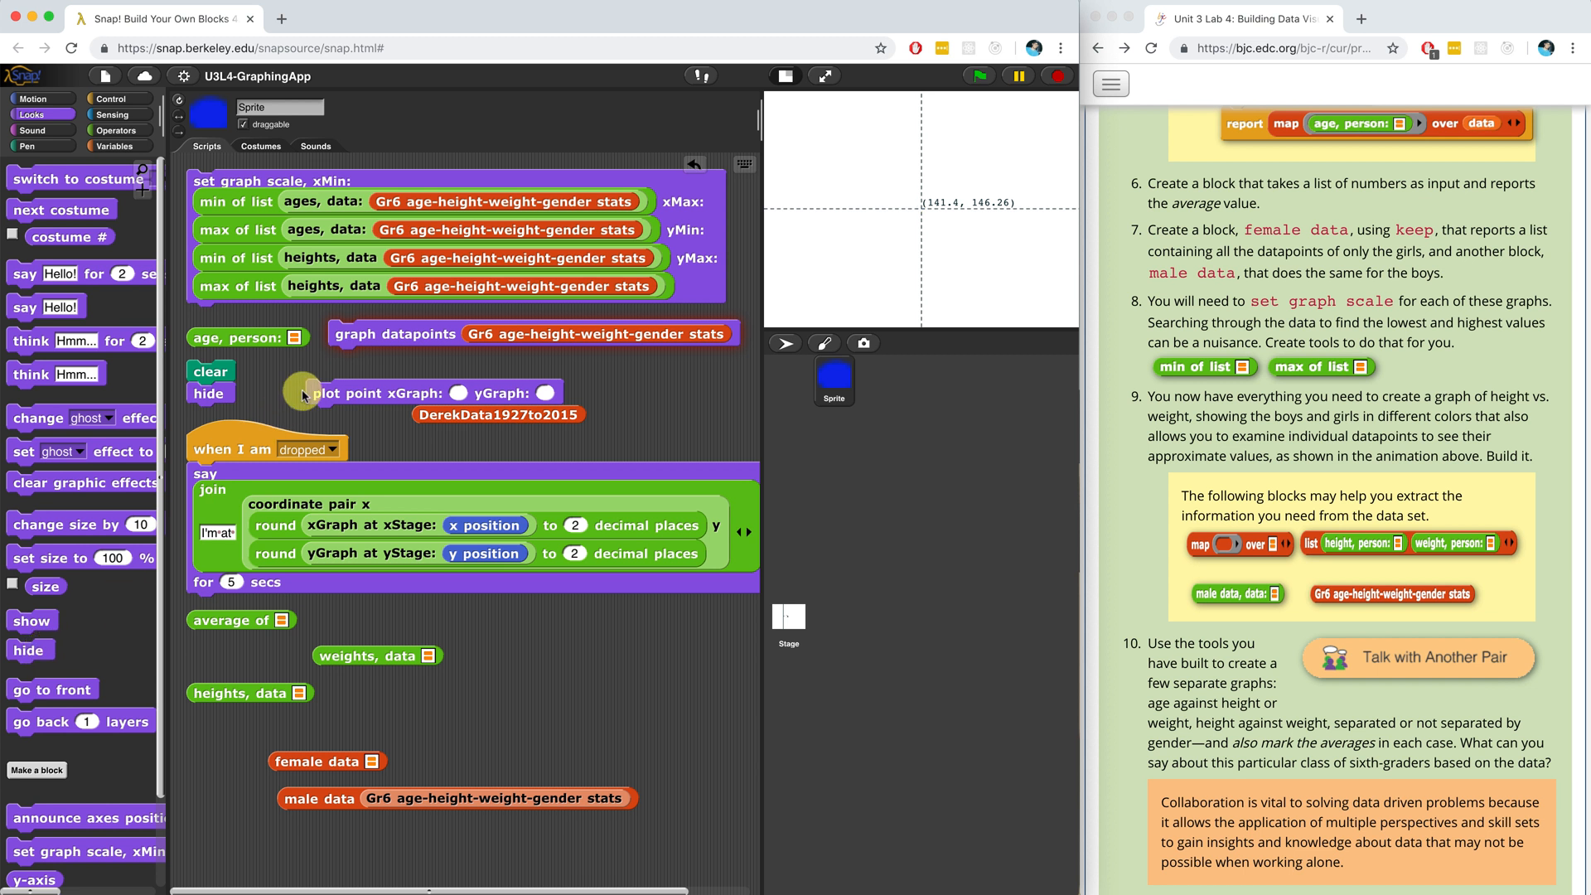
left_click(396, 333)
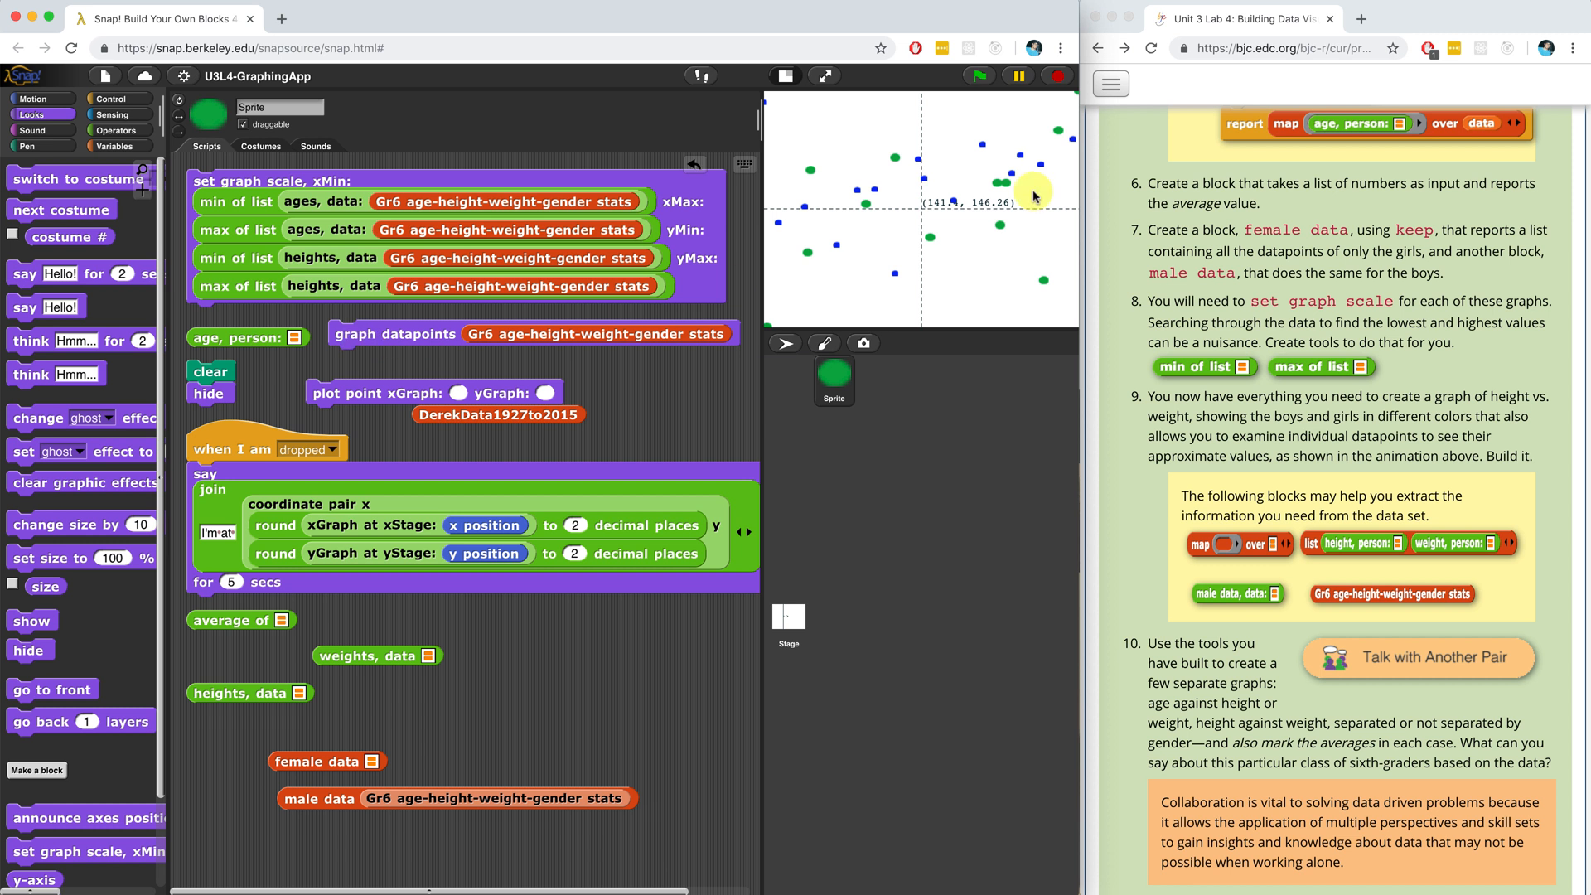
mouse_move(1037, 196)
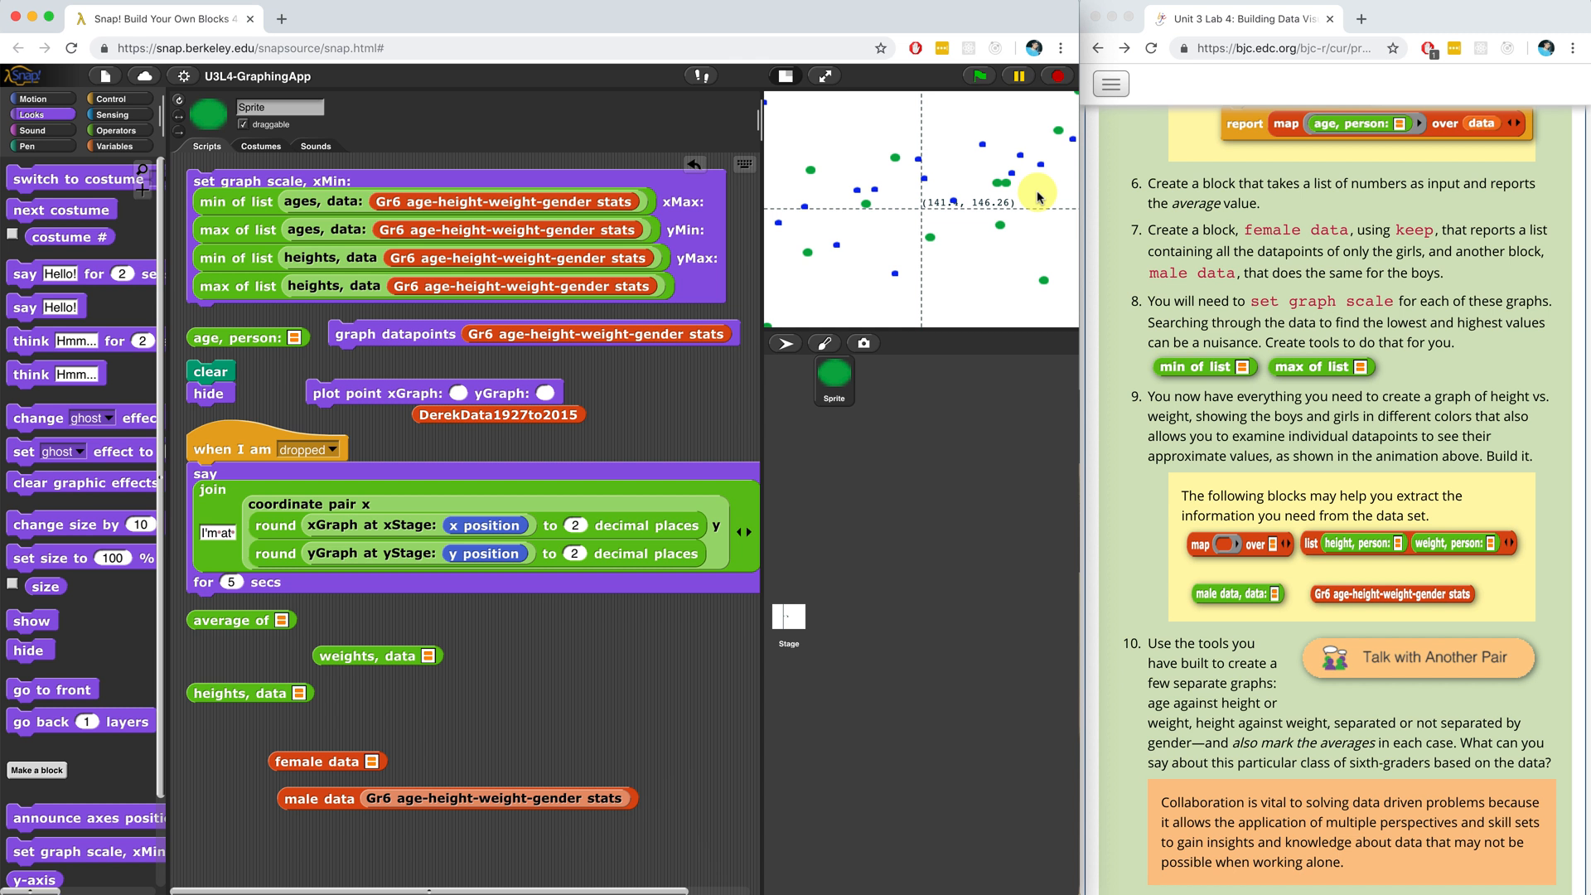
mouse_move(905, 225)
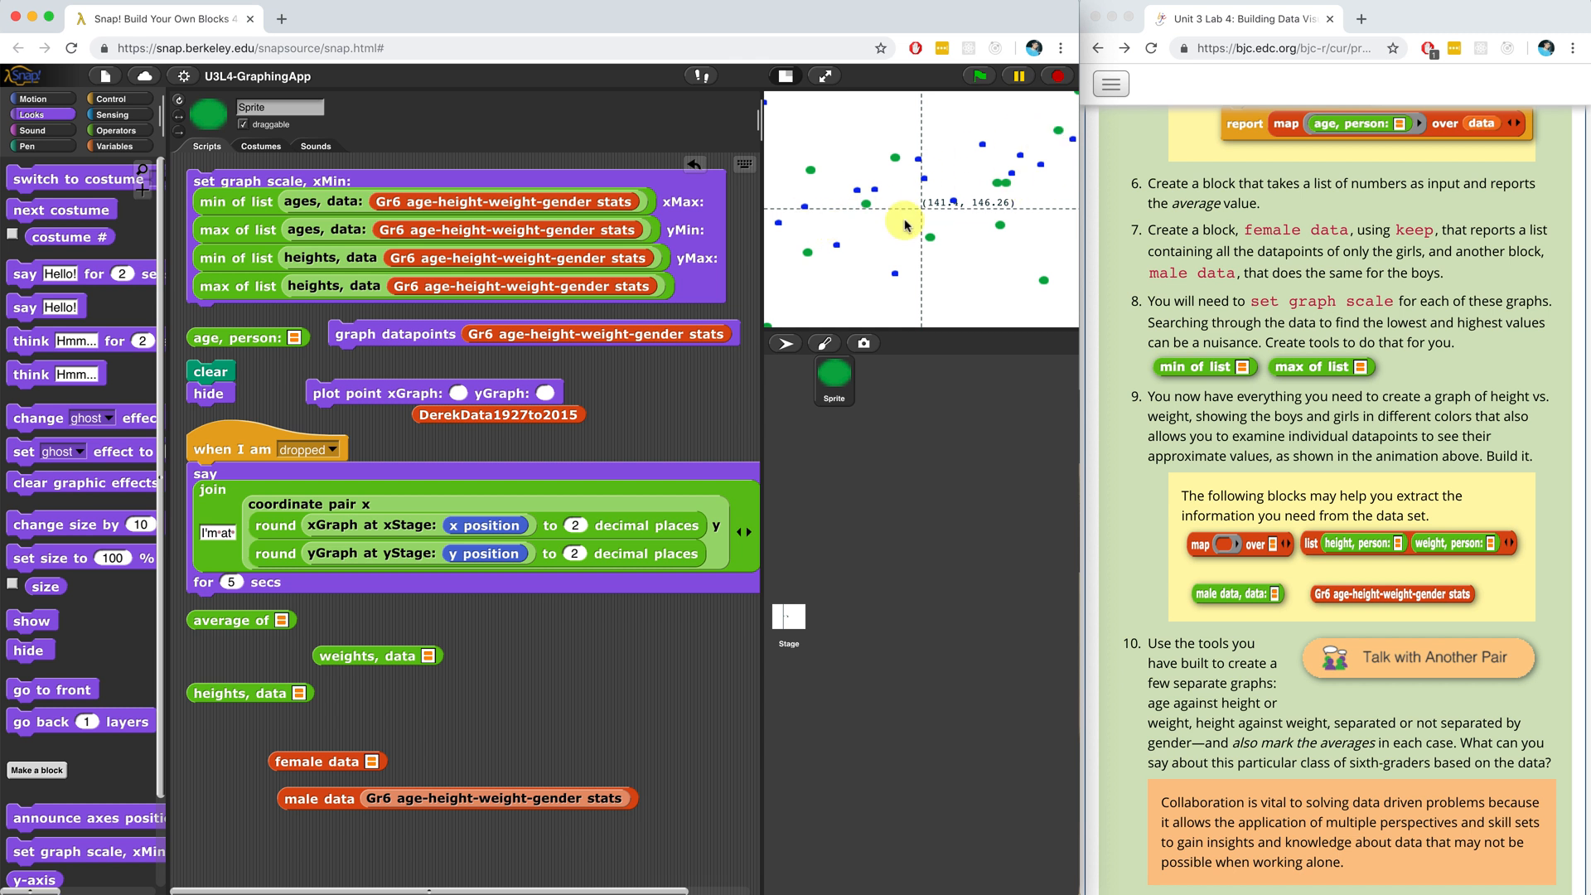
mouse_move(945, 174)
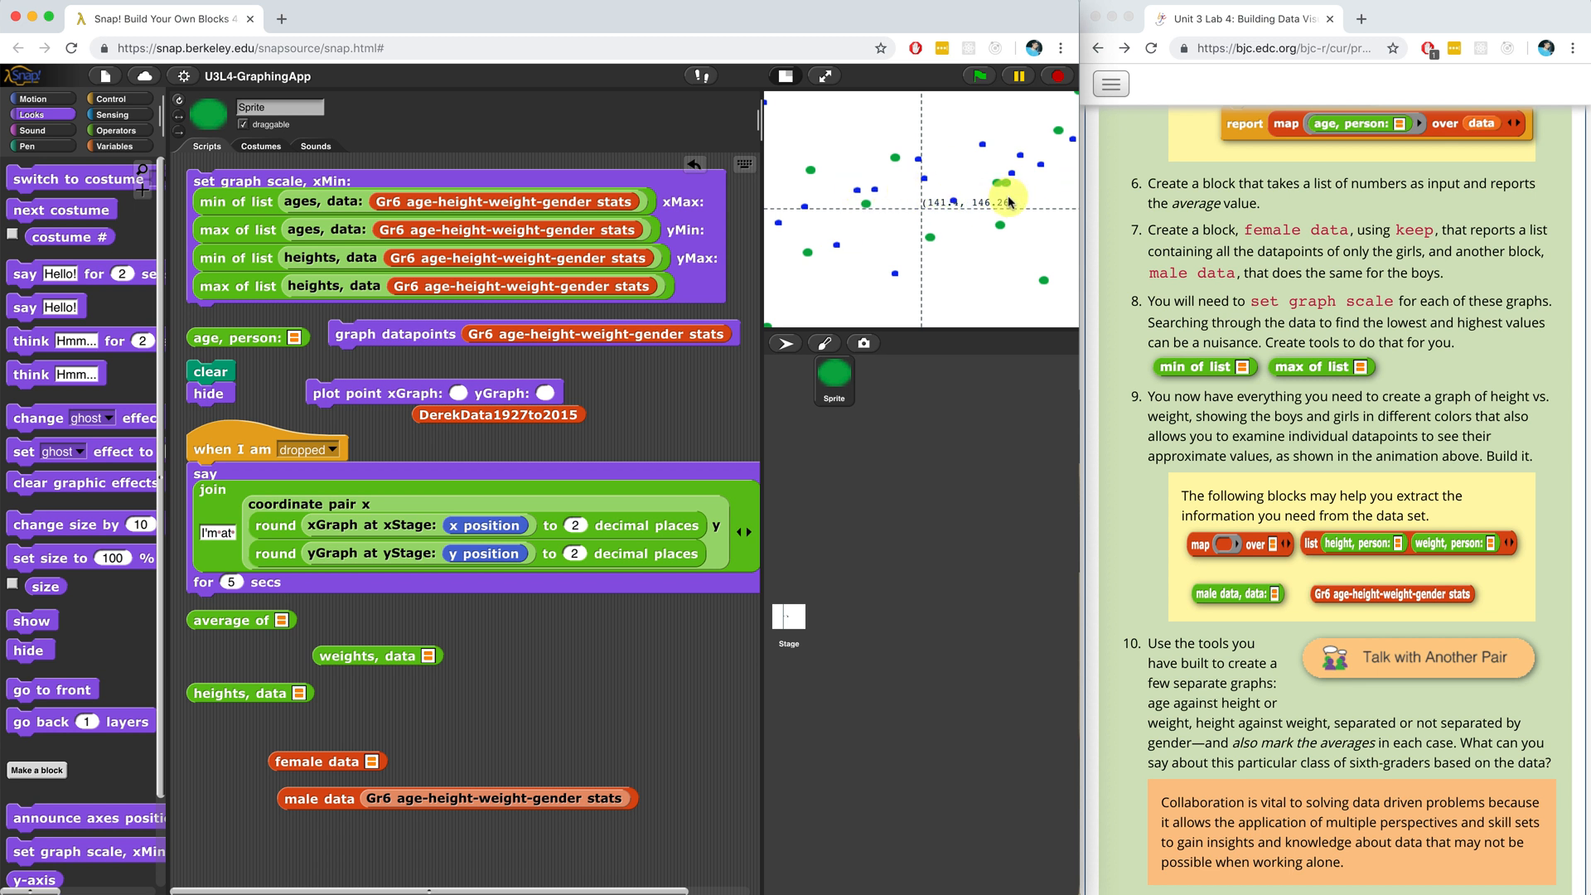
mouse_move(1059, 128)
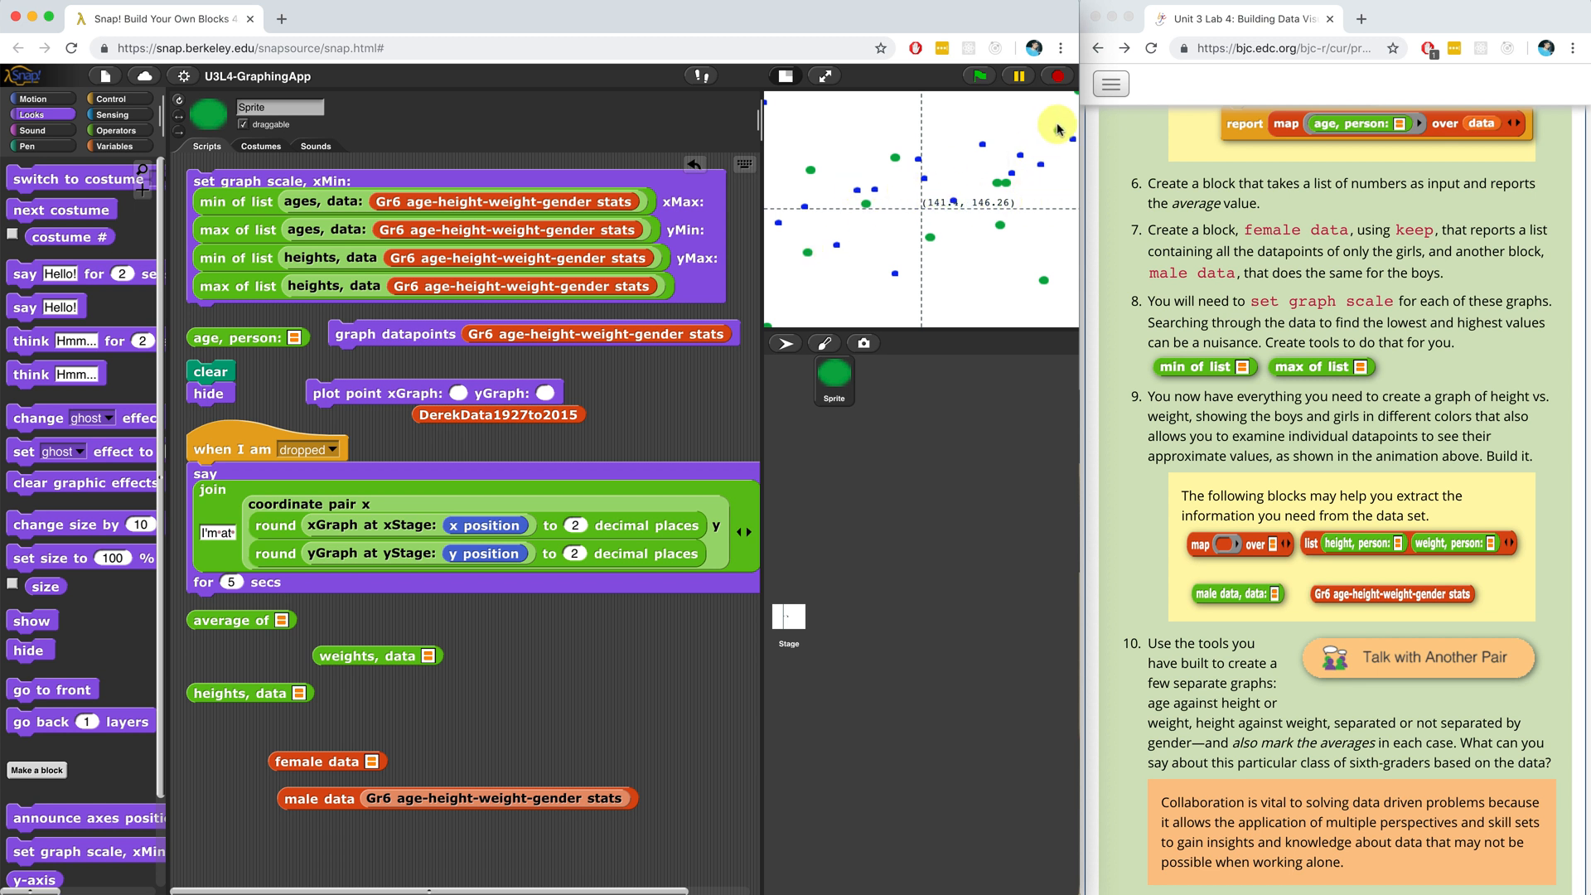
mouse_move(973, 229)
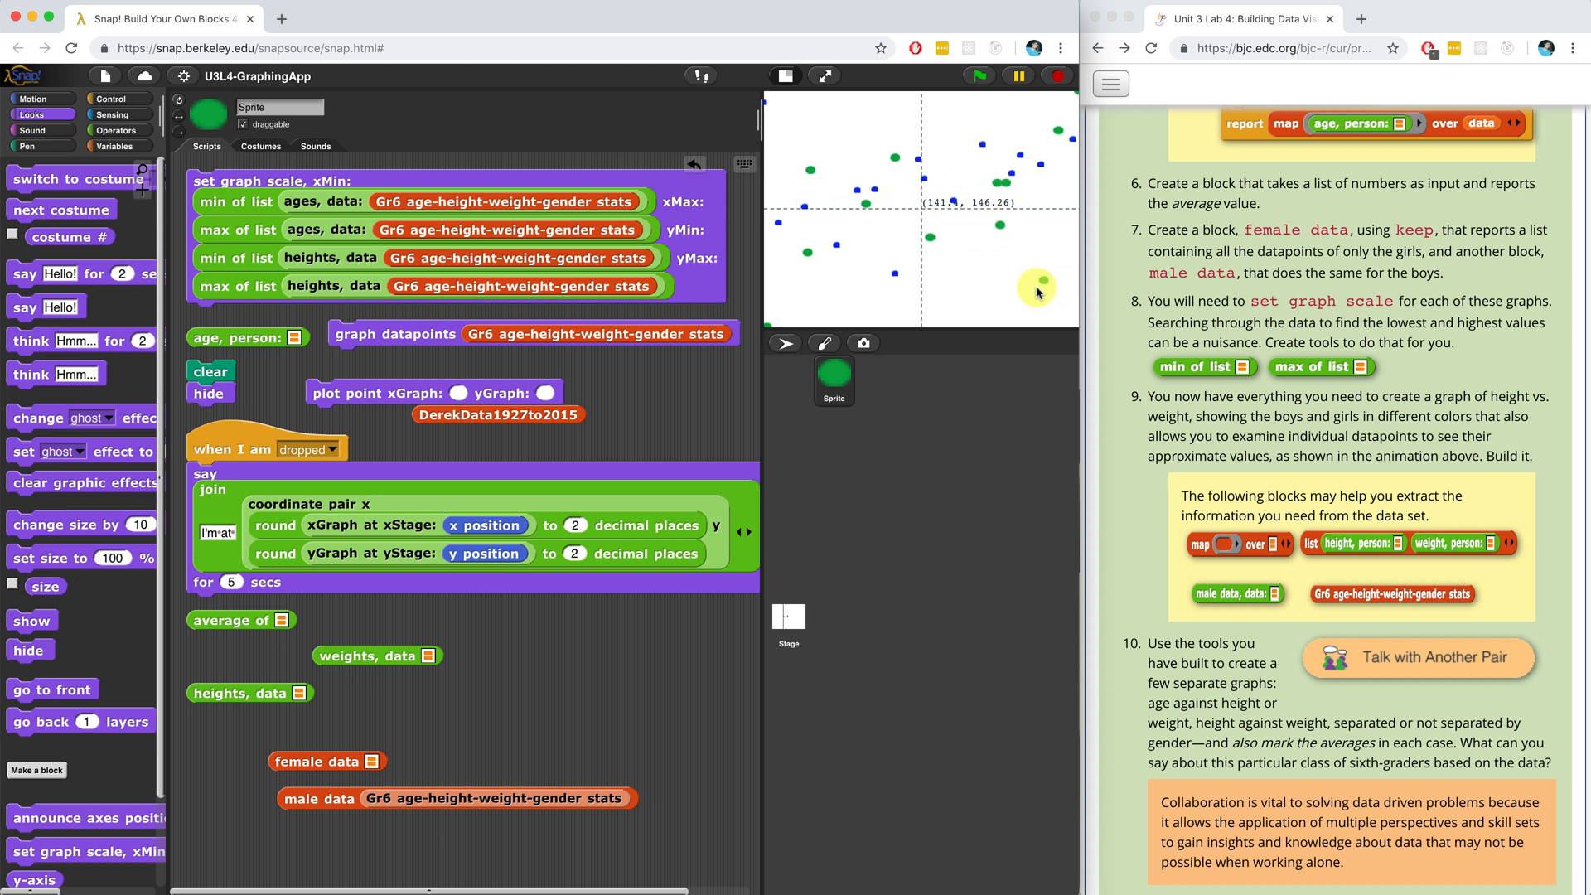
mouse_move(1047, 214)
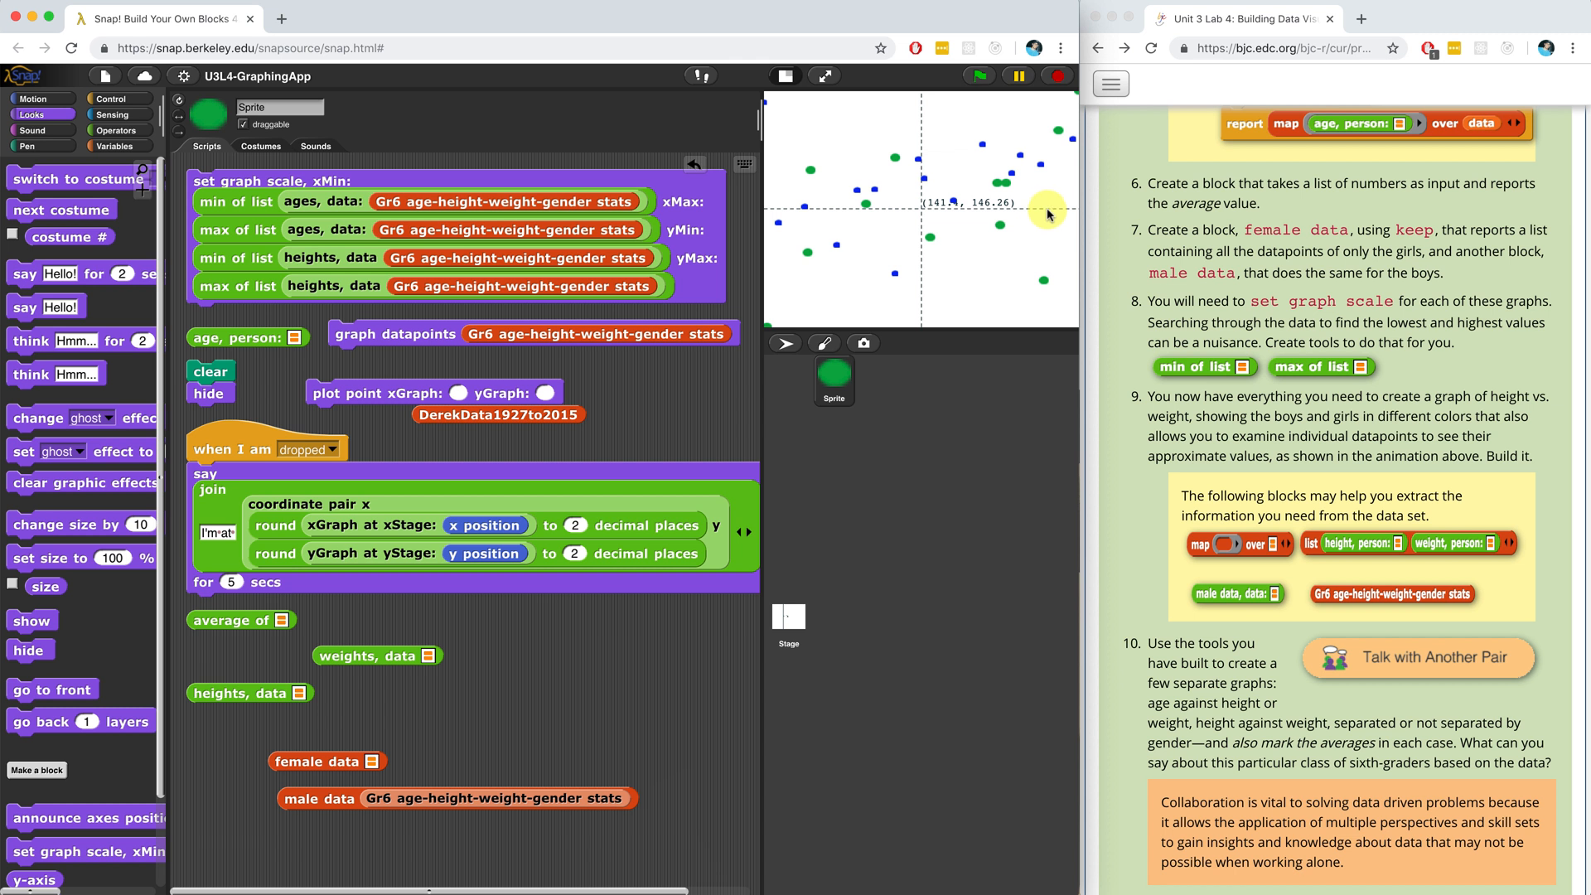